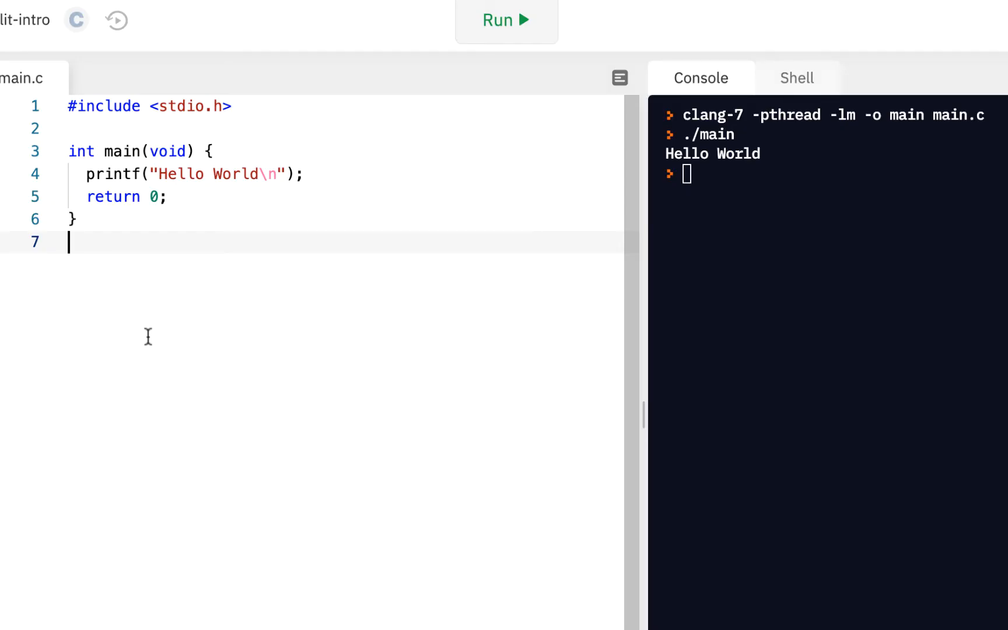
mouse_move(232, 292)
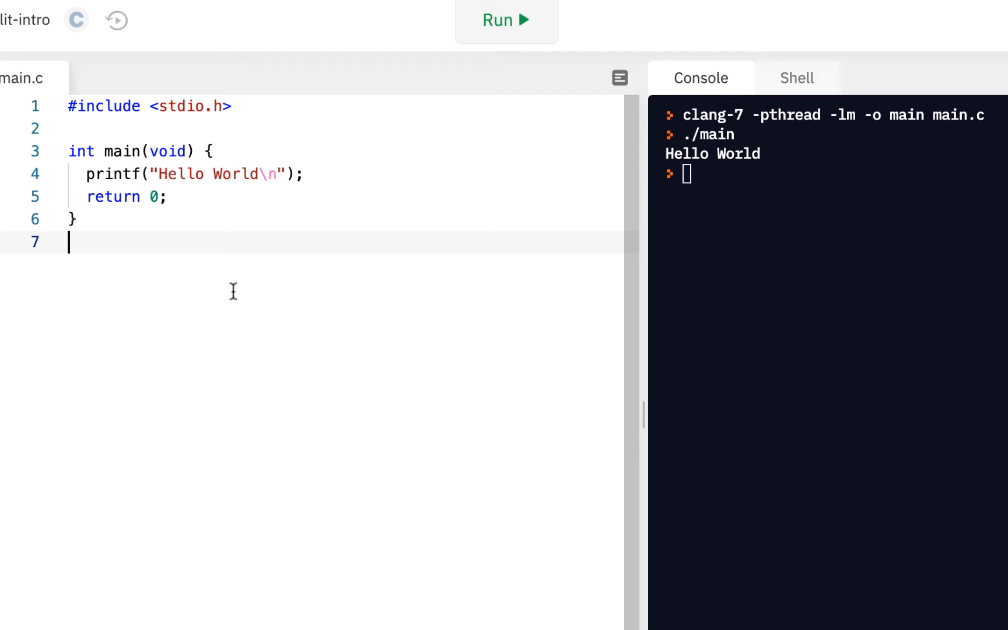
mouse_move(288, 307)
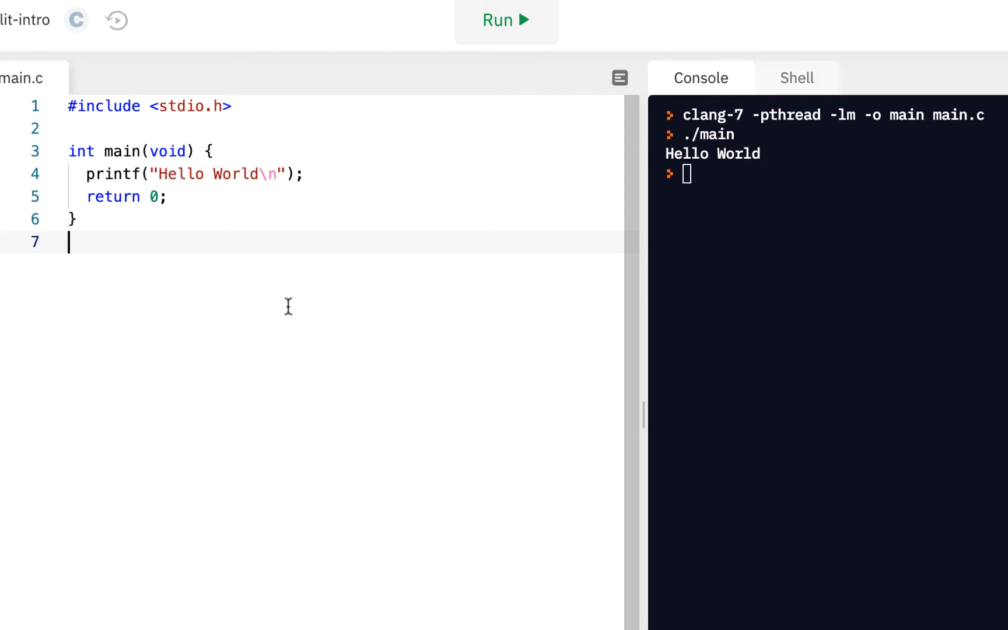
Step: Declare int c and read it with c = getchar(); after the greeting print
click(306, 174)
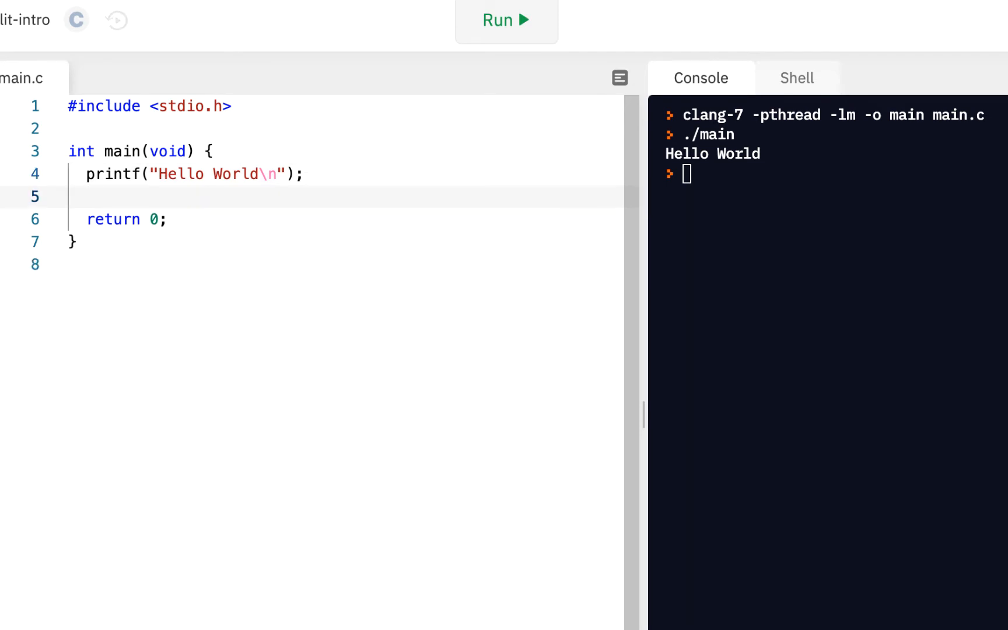
text(int)
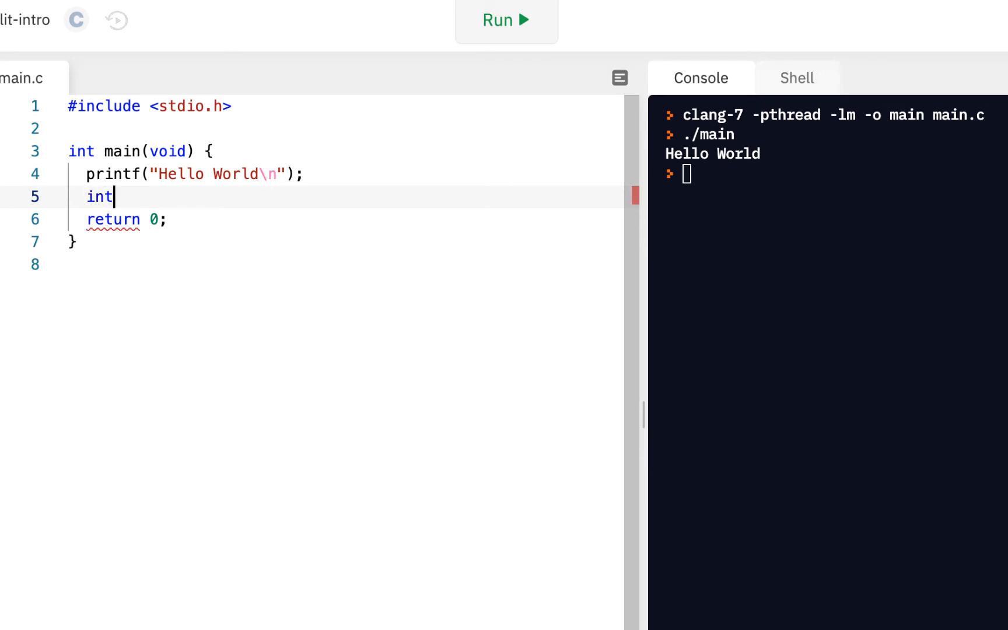
text(c;)
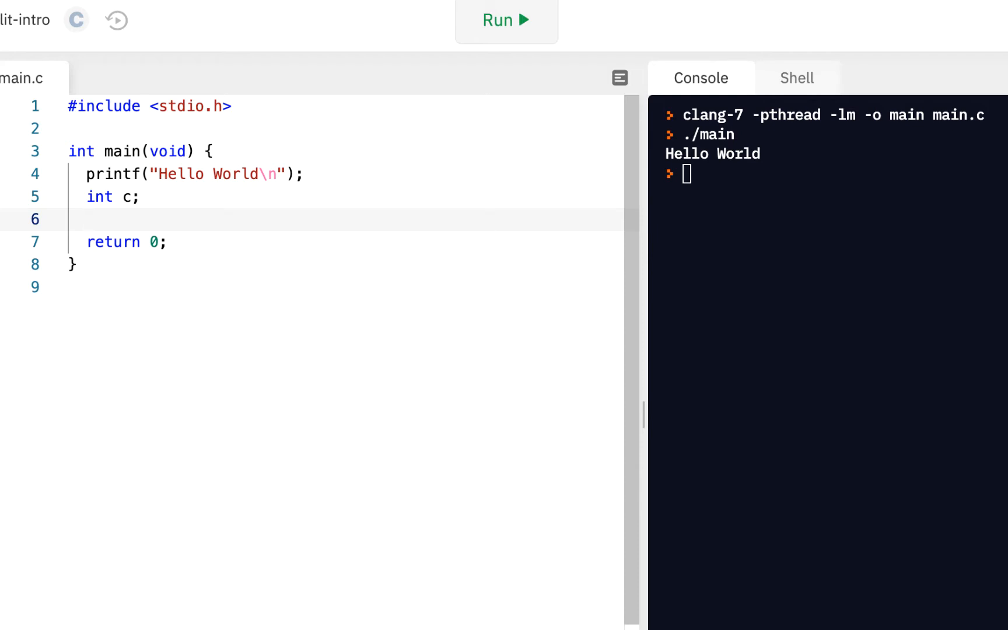
text(c = ge)
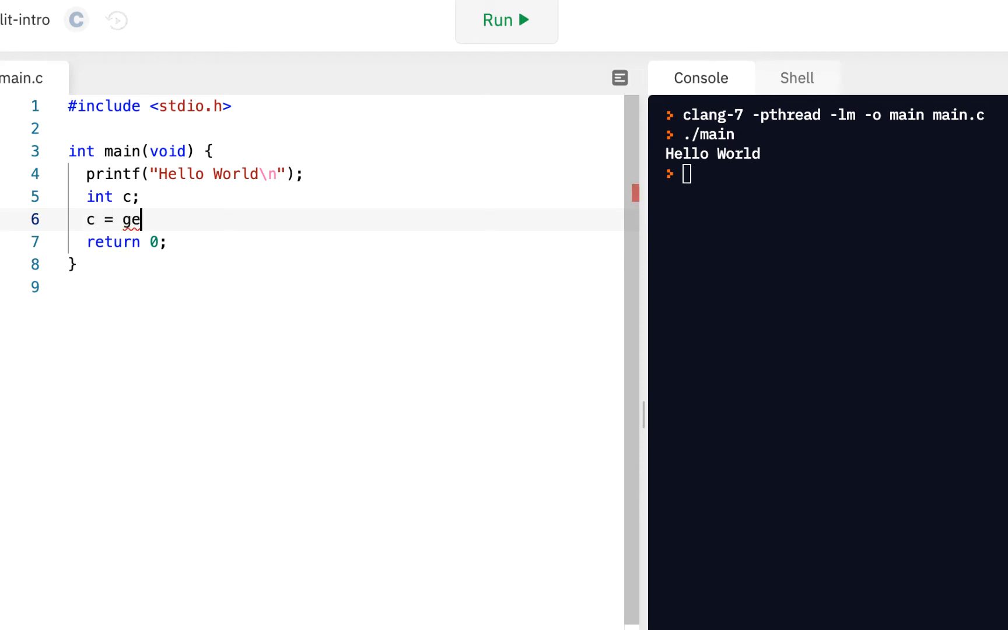
text(tchar();)
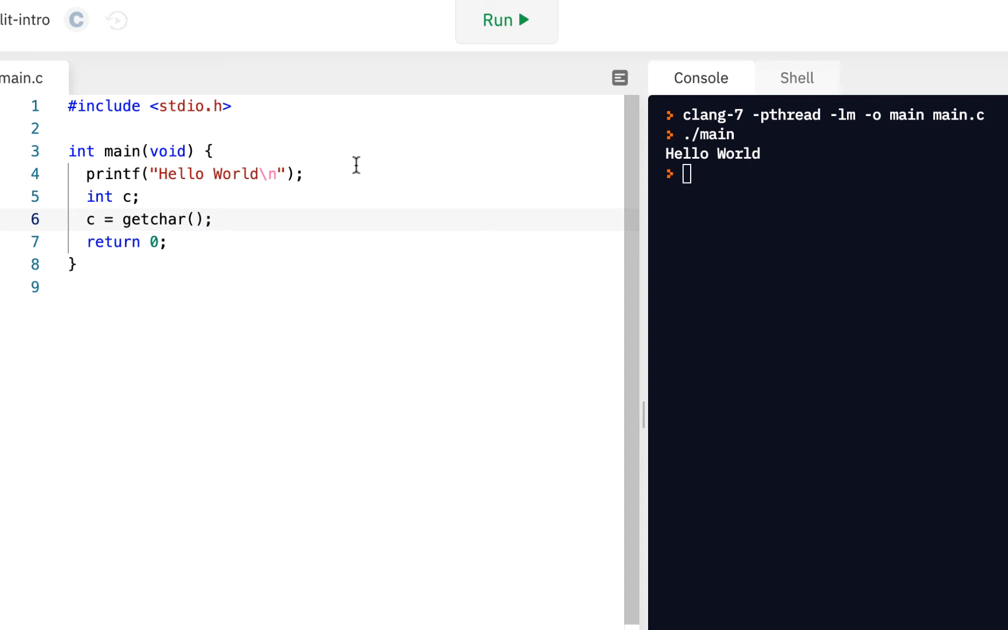
Step: Add a printf "Press ENTER to continue: " prompt right after the Hello World print
click(312, 174)
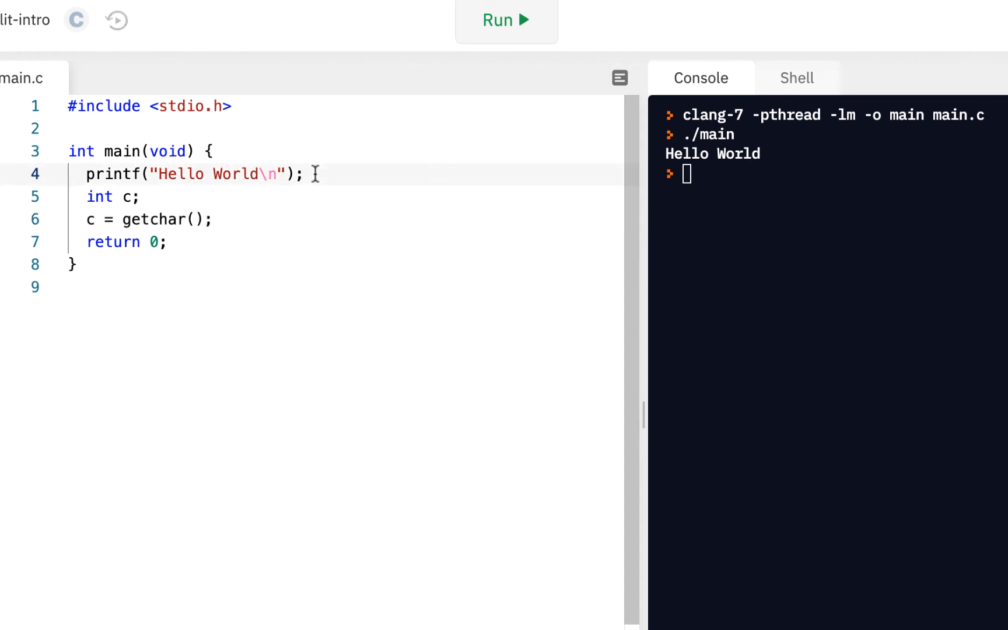
text(printf()
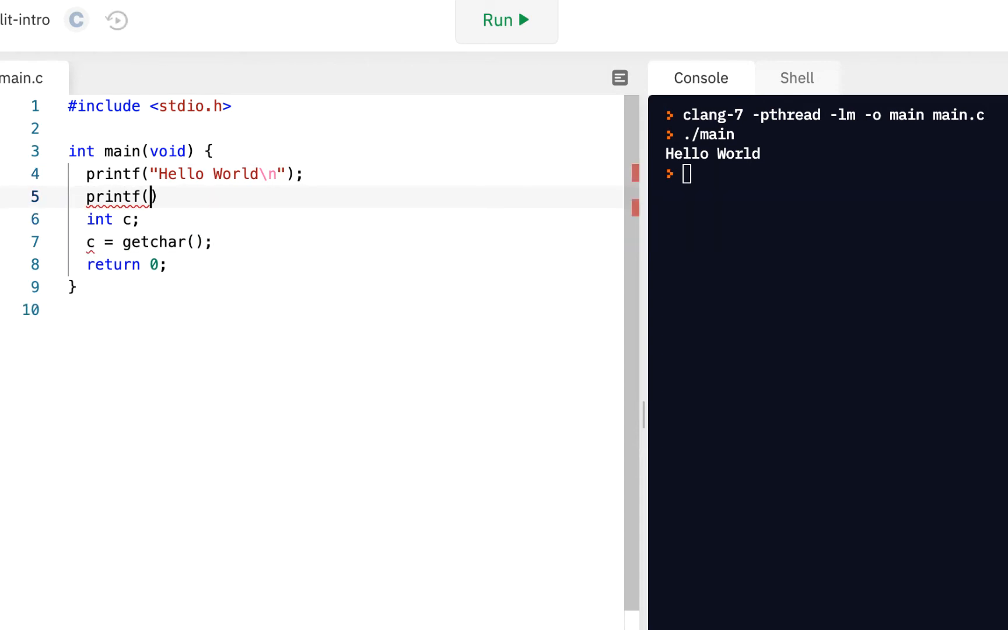
text("E)
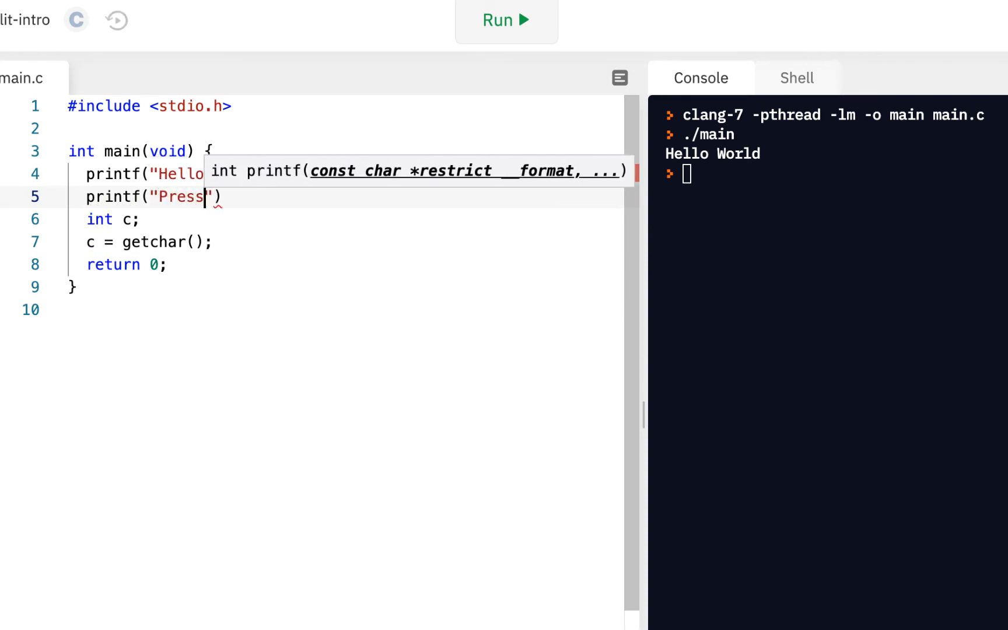
text(ENTER to continue:)
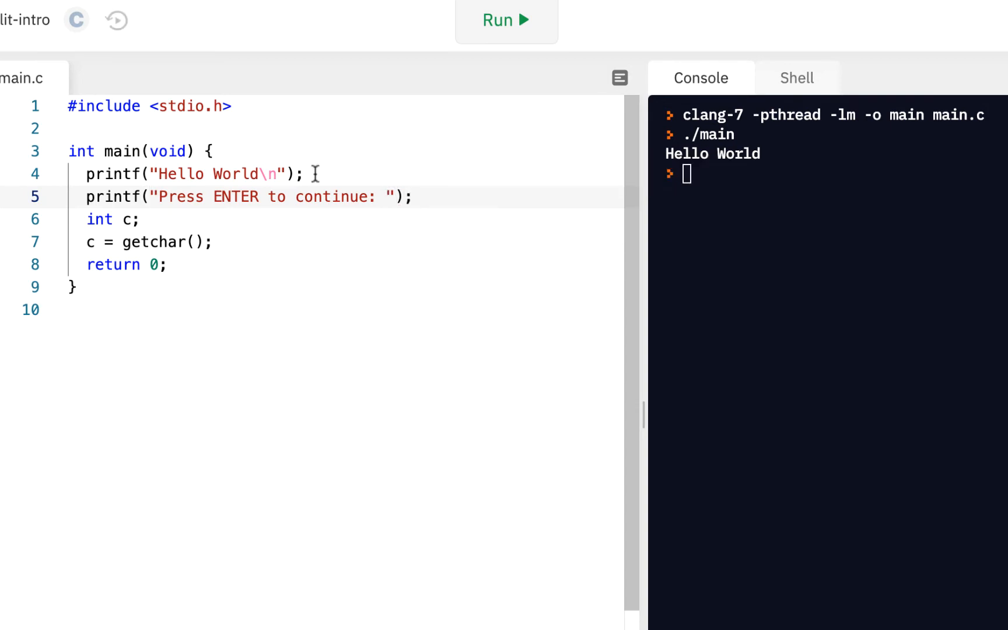
click(214, 242)
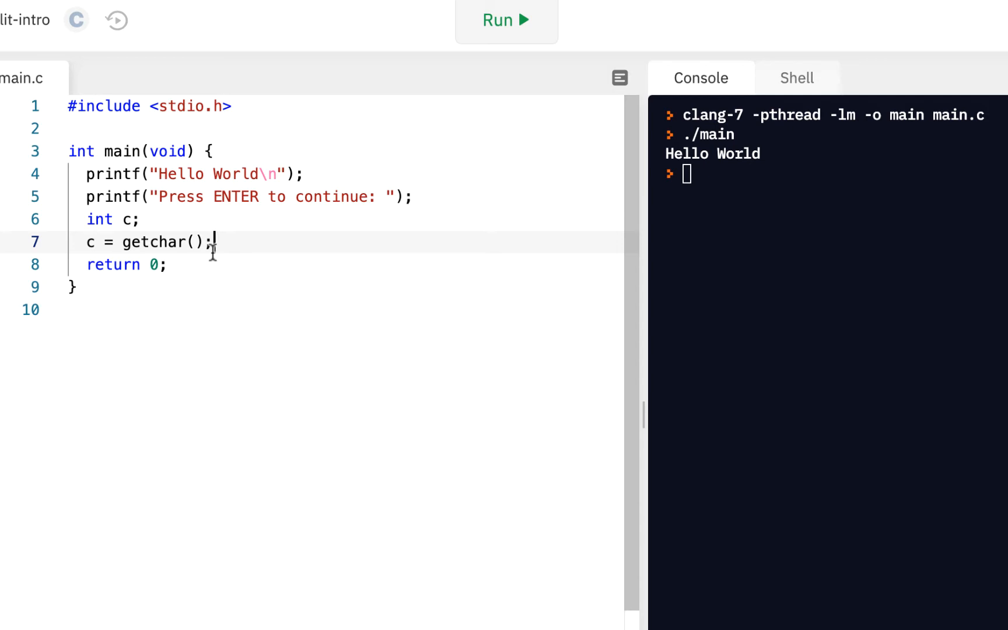
Step: Add the comment // Is c a alpha char on a new line after getchar(), then a blank line
key(Return)
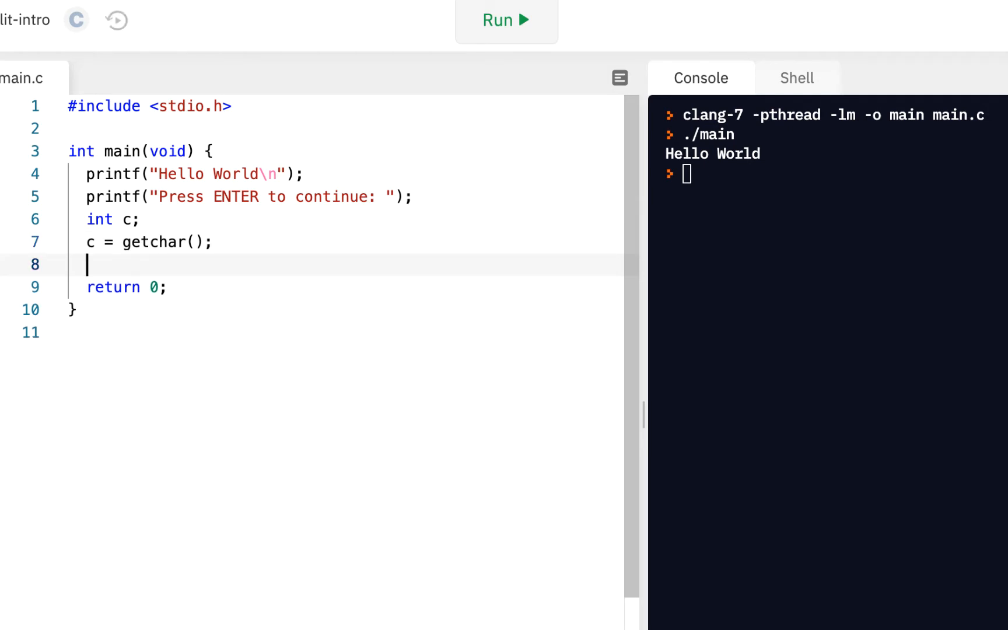
mouse_move(212, 253)
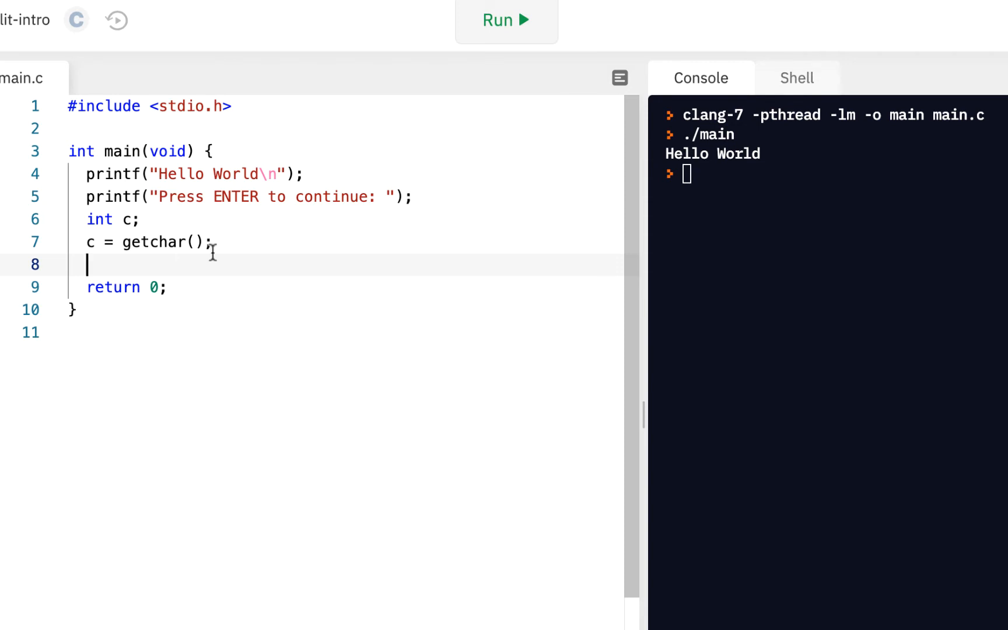
mouse_move(253, 212)
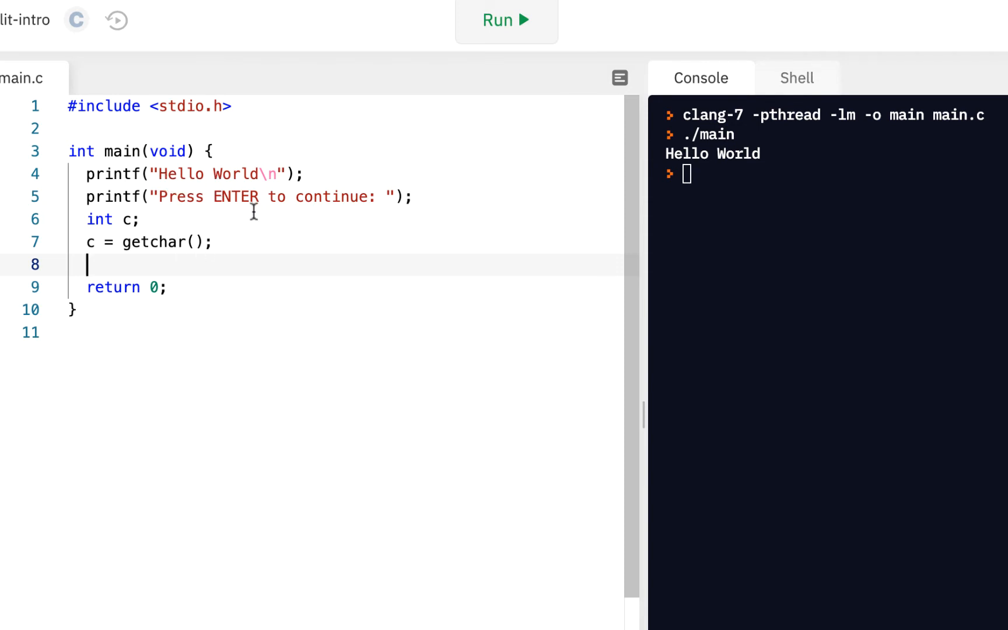
mouse_move(343, 203)
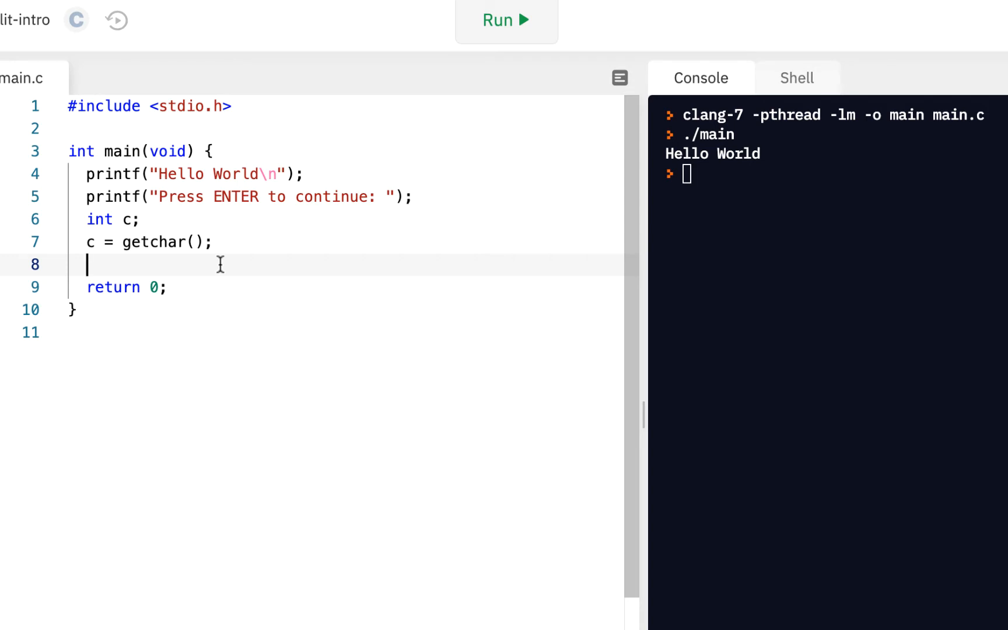
text(//)
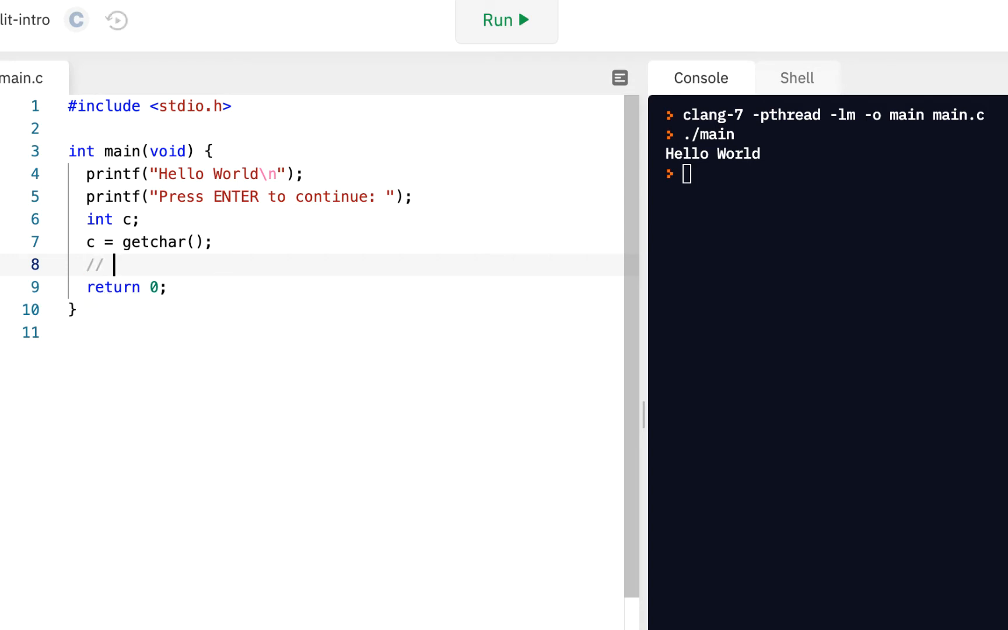
text(Is it)
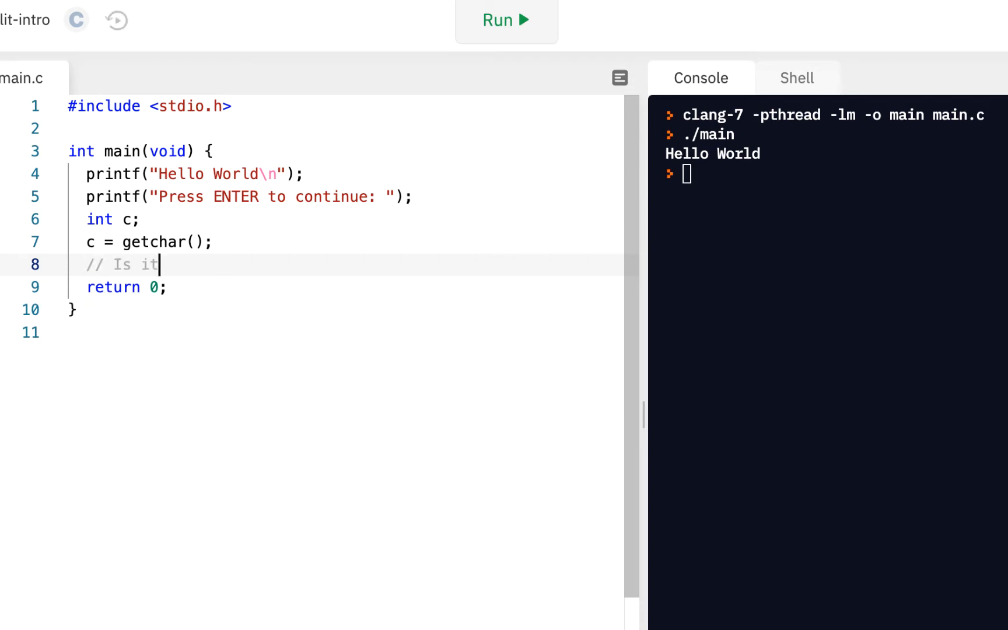
text(ca)
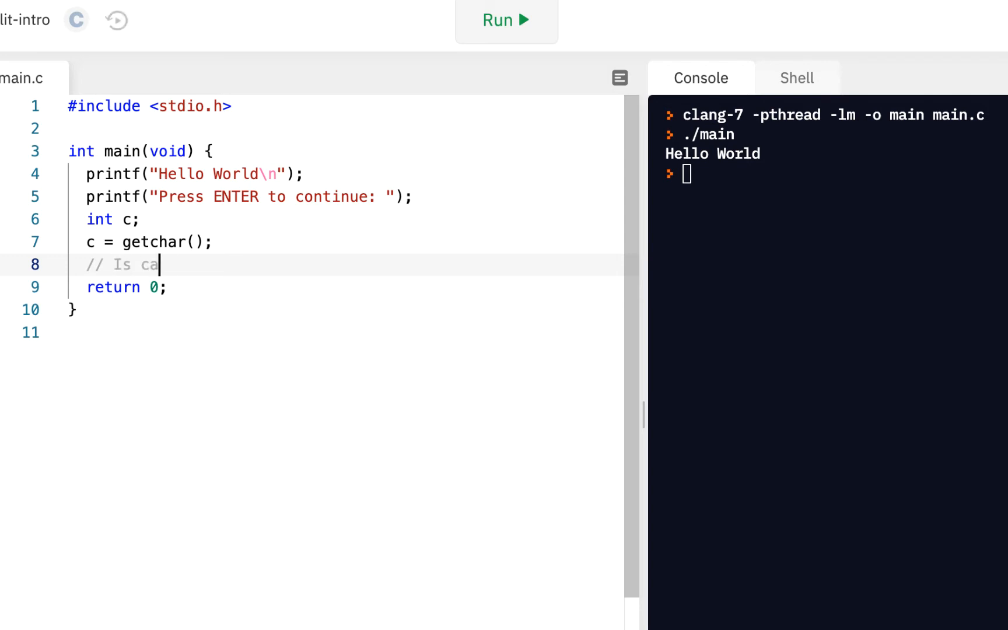
text(a)
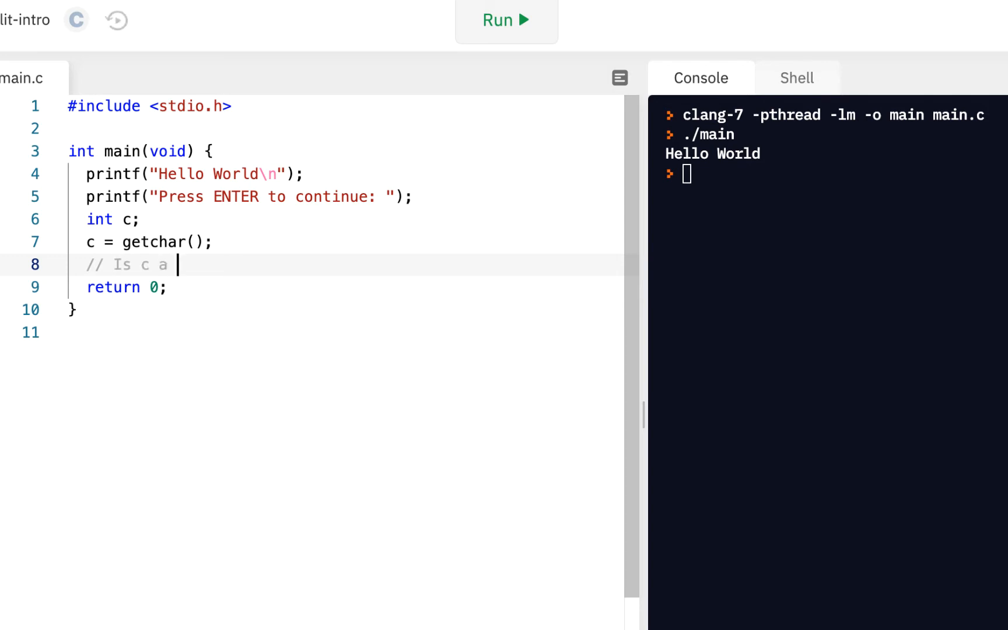
text(alpha)
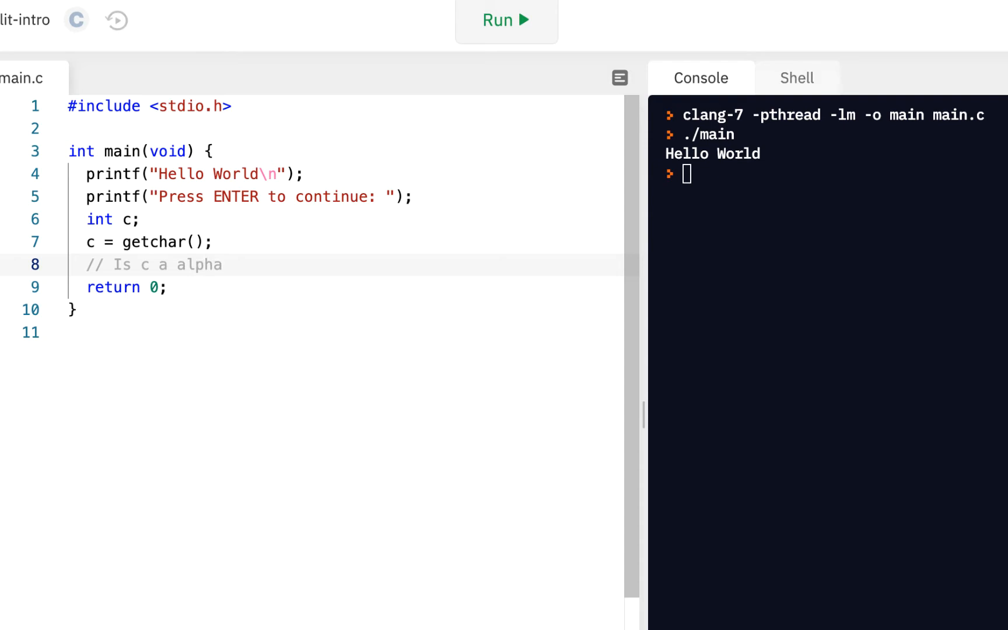
key(Enter)
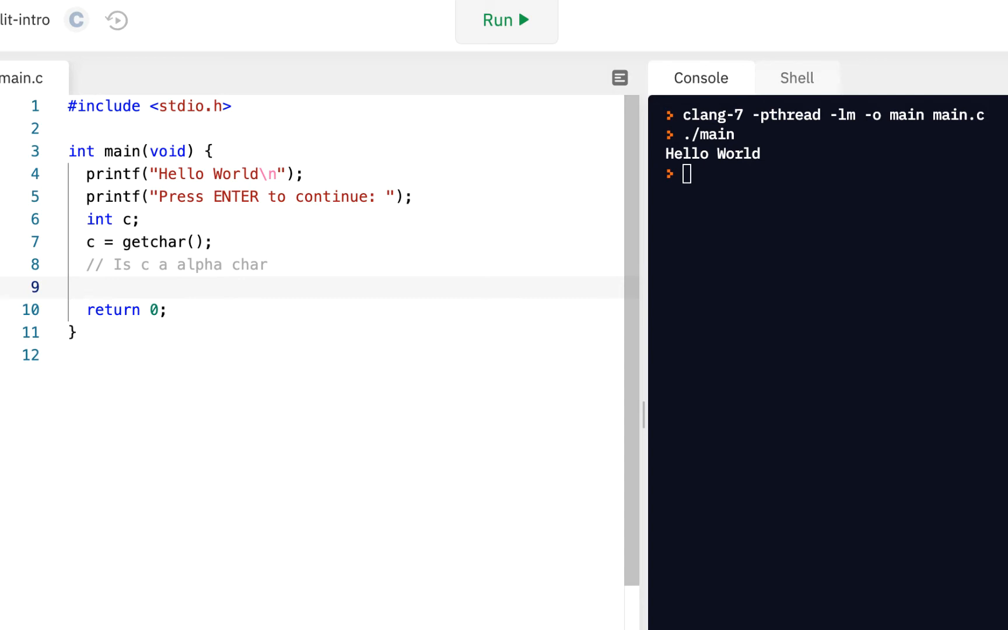
Step: Declare int result and assign result = isalpha(c); below the comment
text(int)
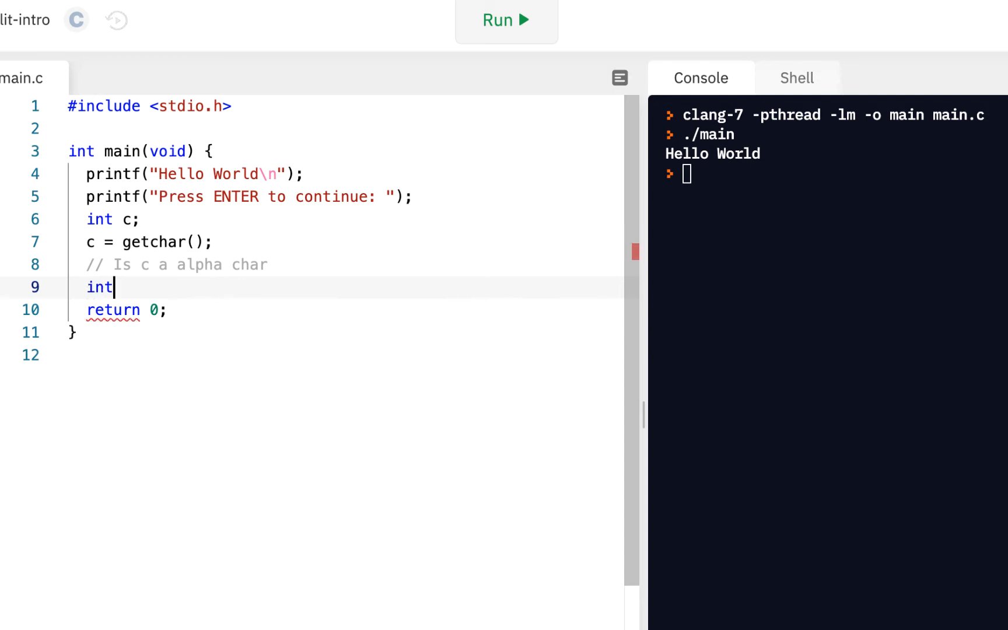
text(res)
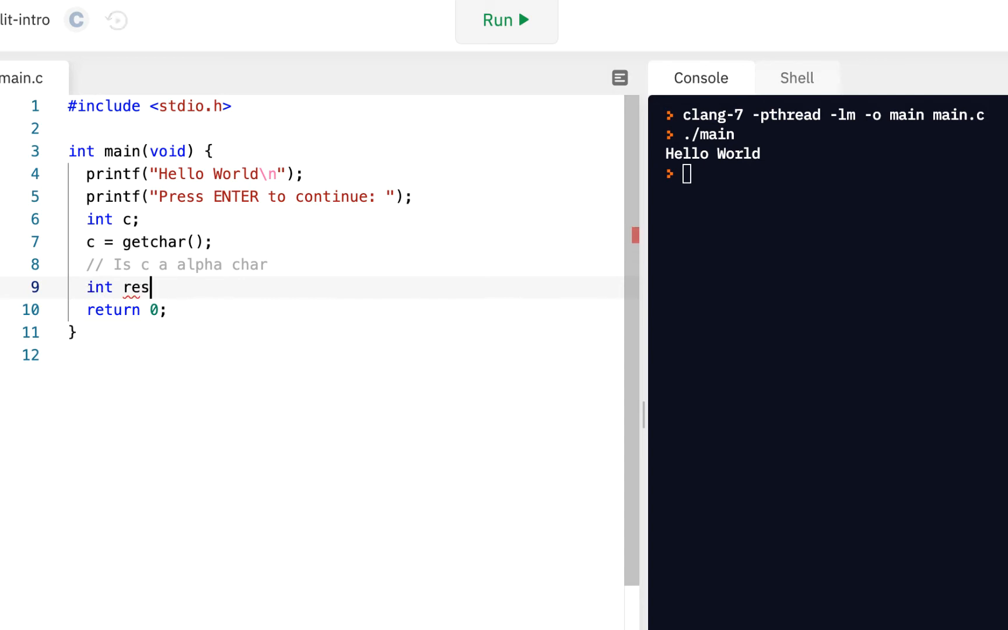
text(ult;)
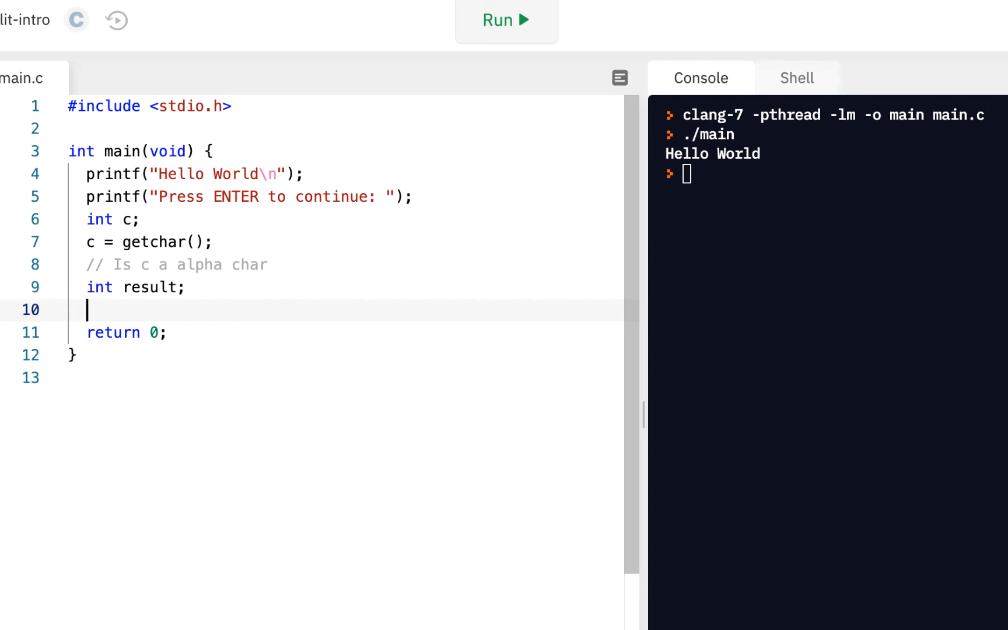
text(result =)
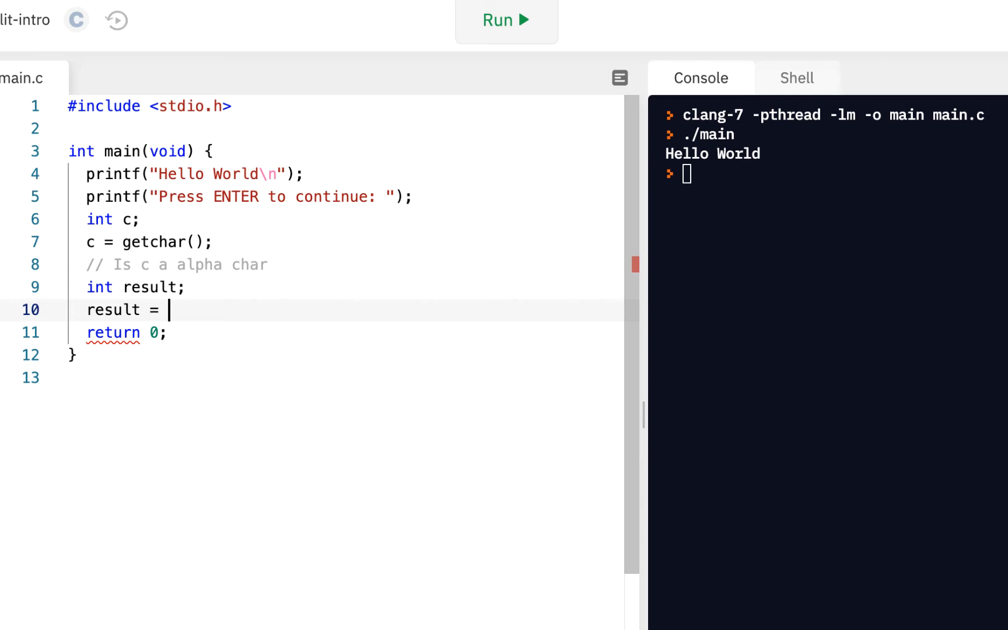
text(isalp)
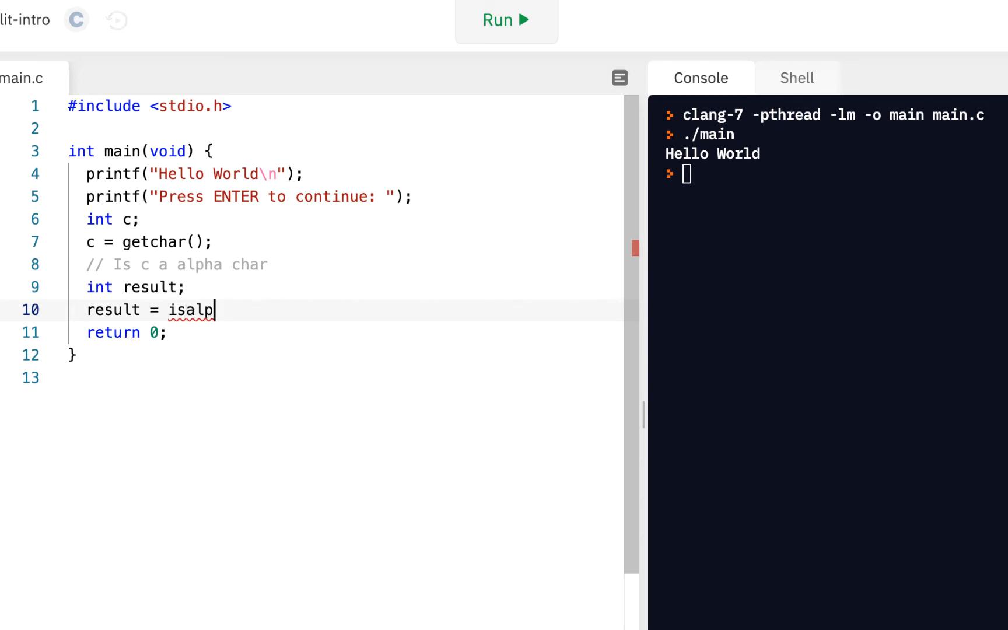
text(ha(c))
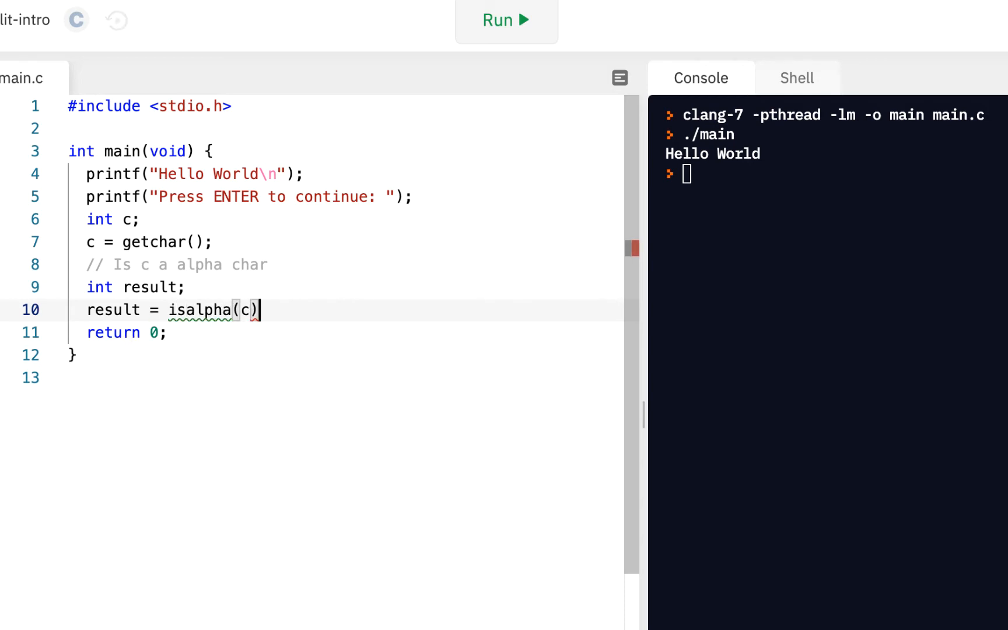
text(;)
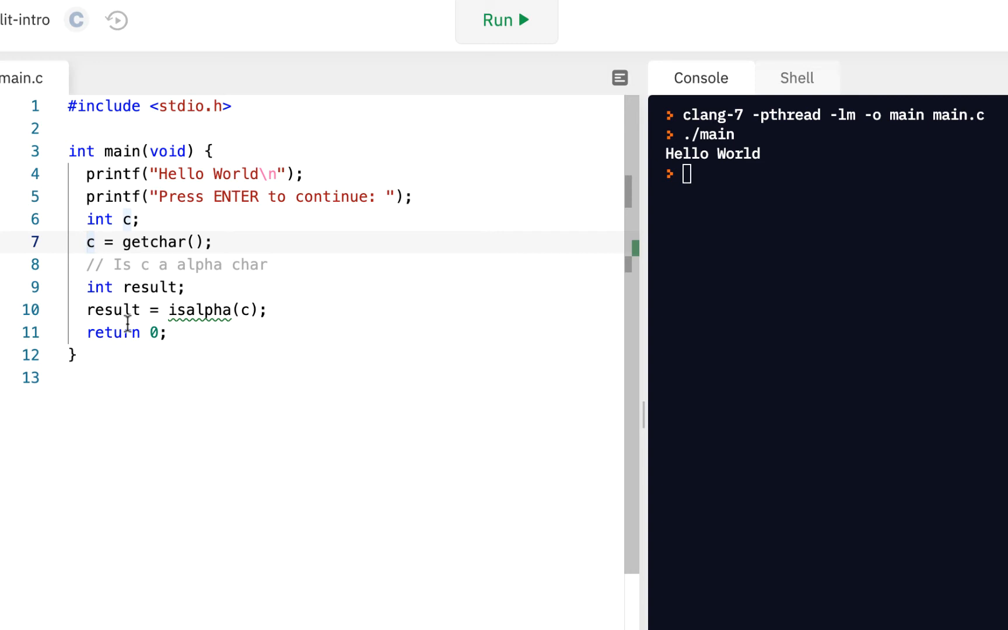
click(111, 310)
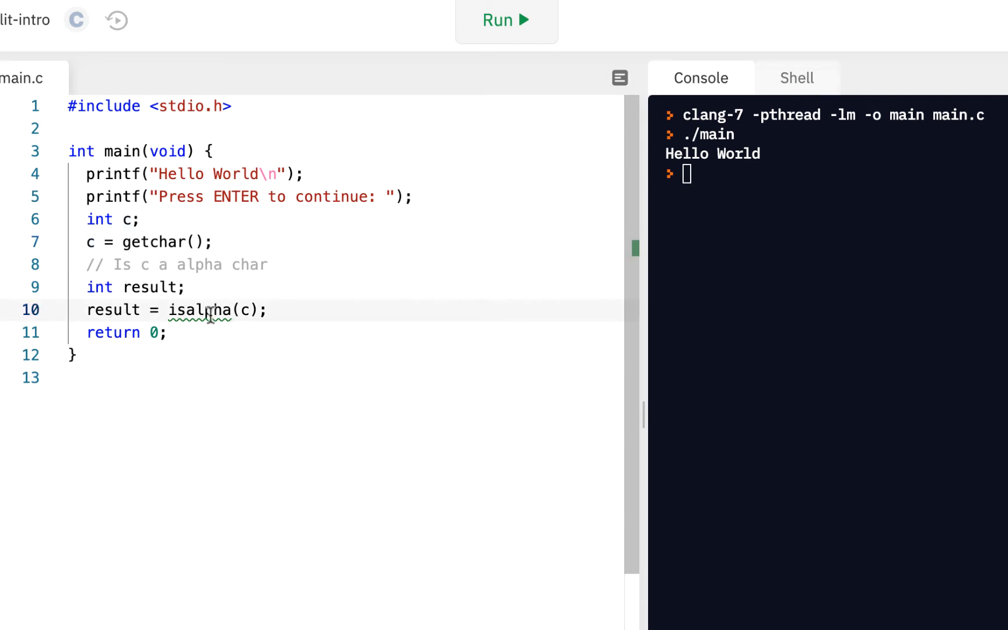
mouse_move(241, 364)
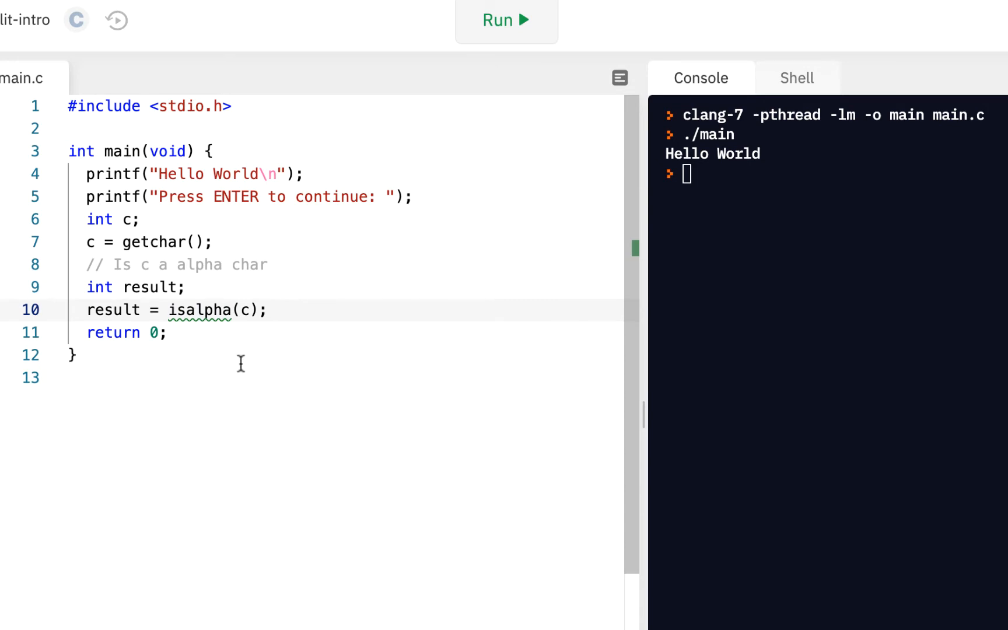
mouse_move(399, 127)
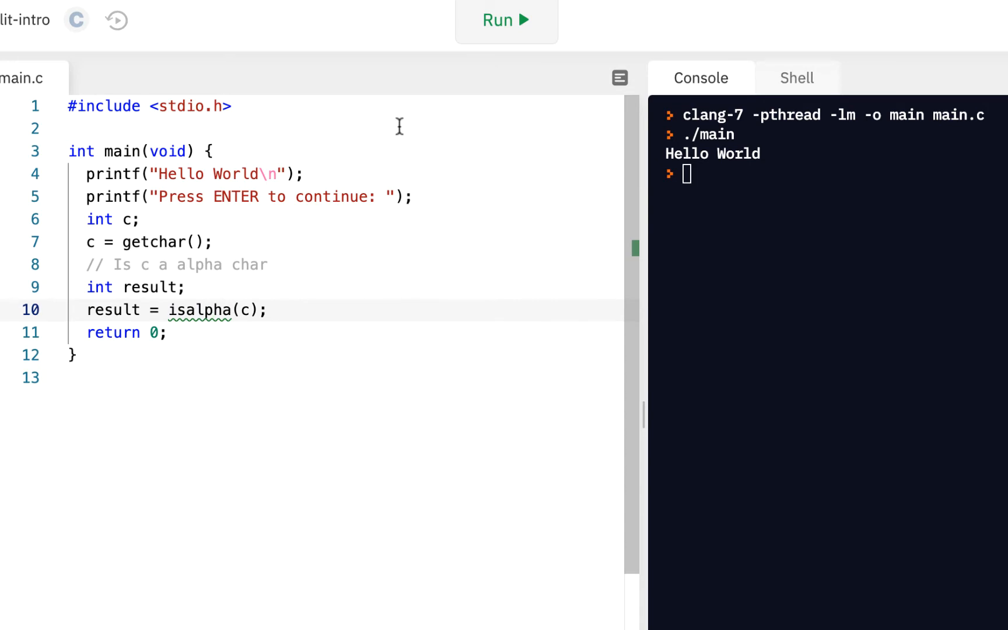
mouse_move(438, 97)
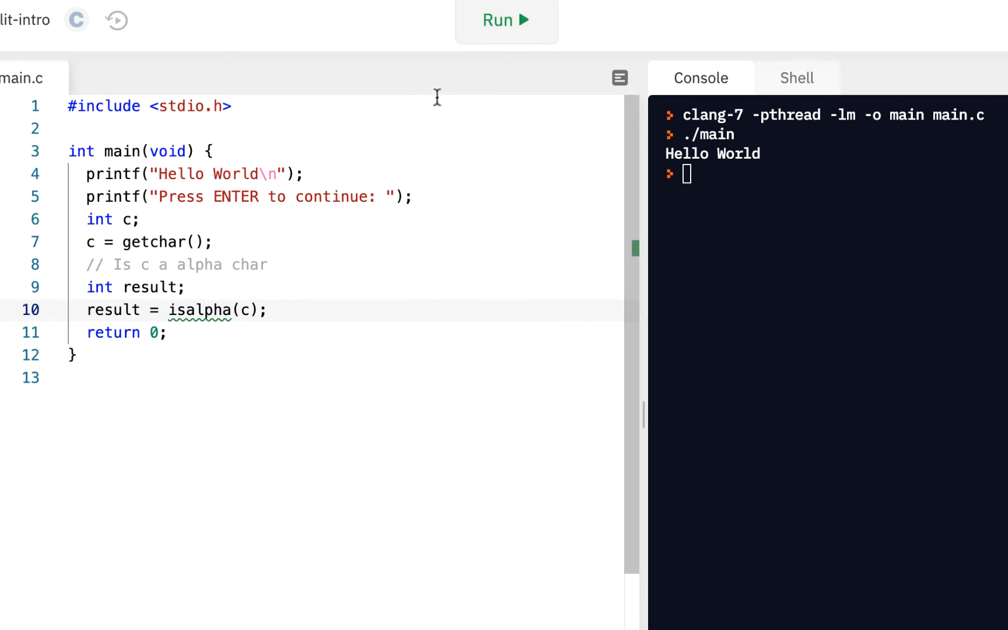
Step: Run the program, review the implicit isalpha warning, and start an empty line after the stdio include
click(505, 20)
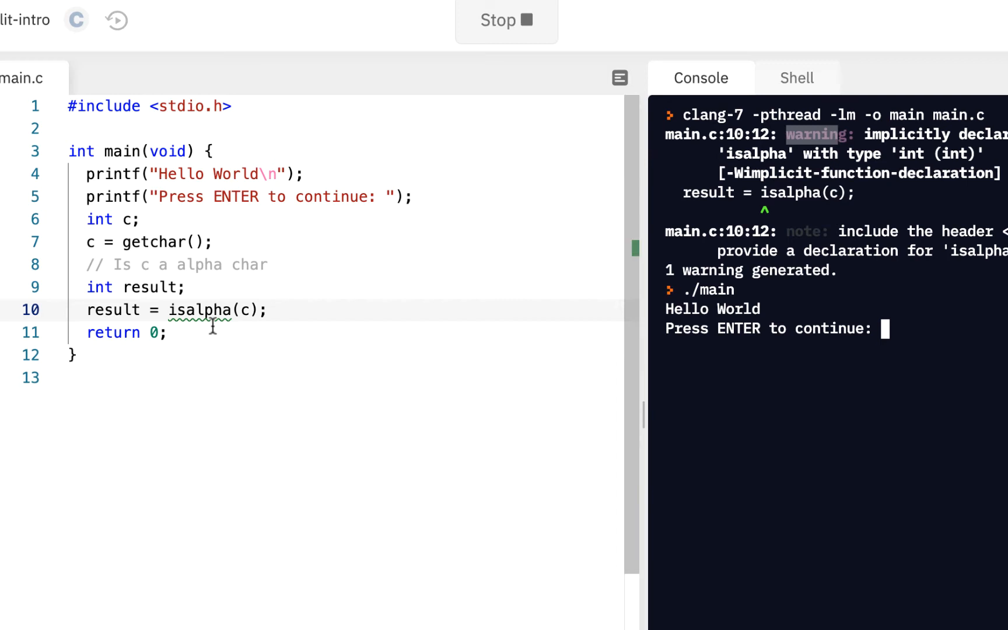
mouse_move(232, 310)
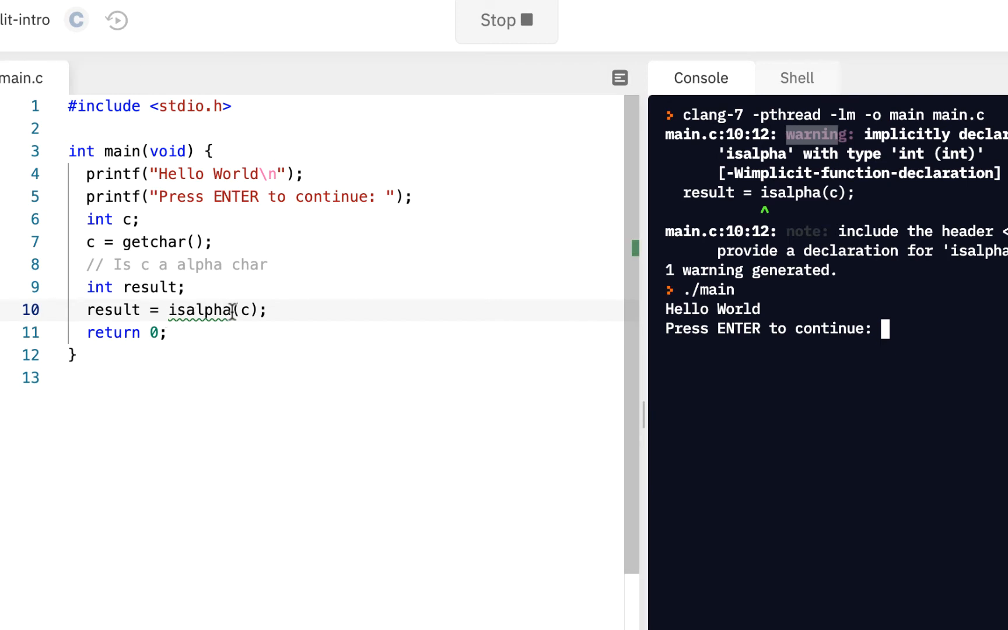
mouse_move(196, 311)
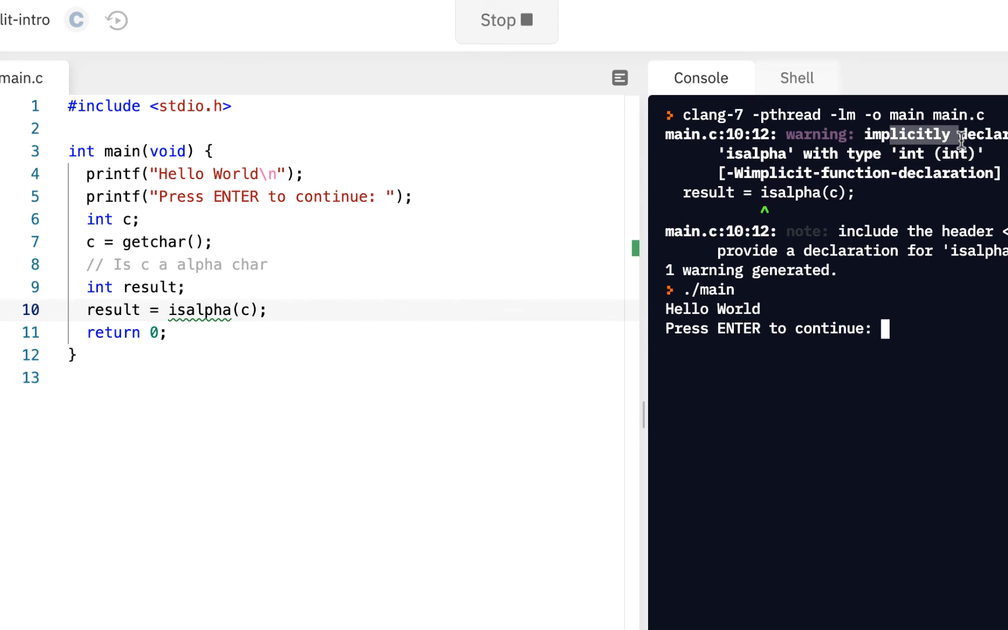
mouse_move(562, 240)
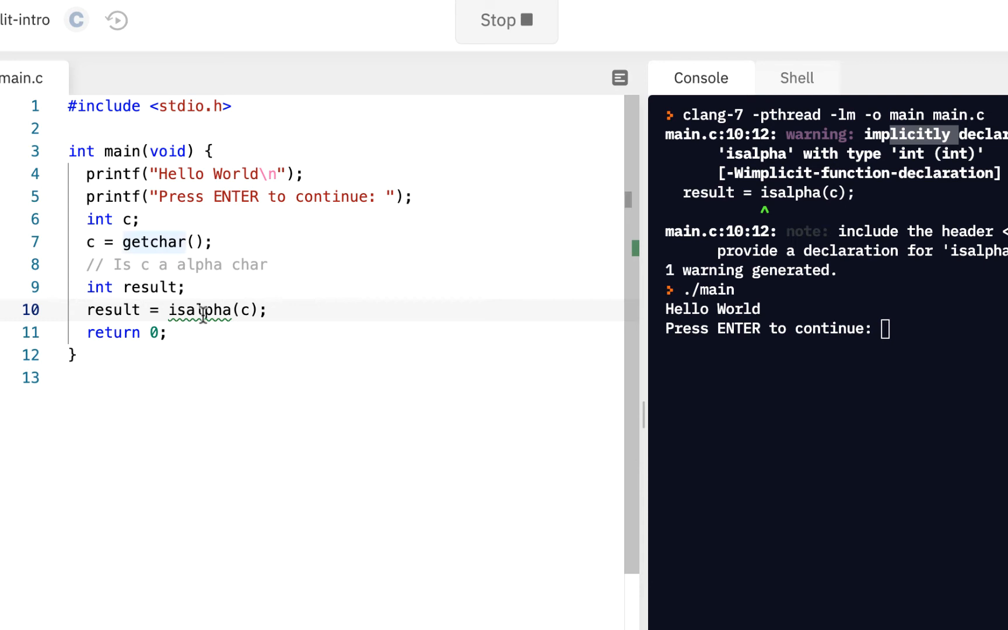
double_click(200, 310)
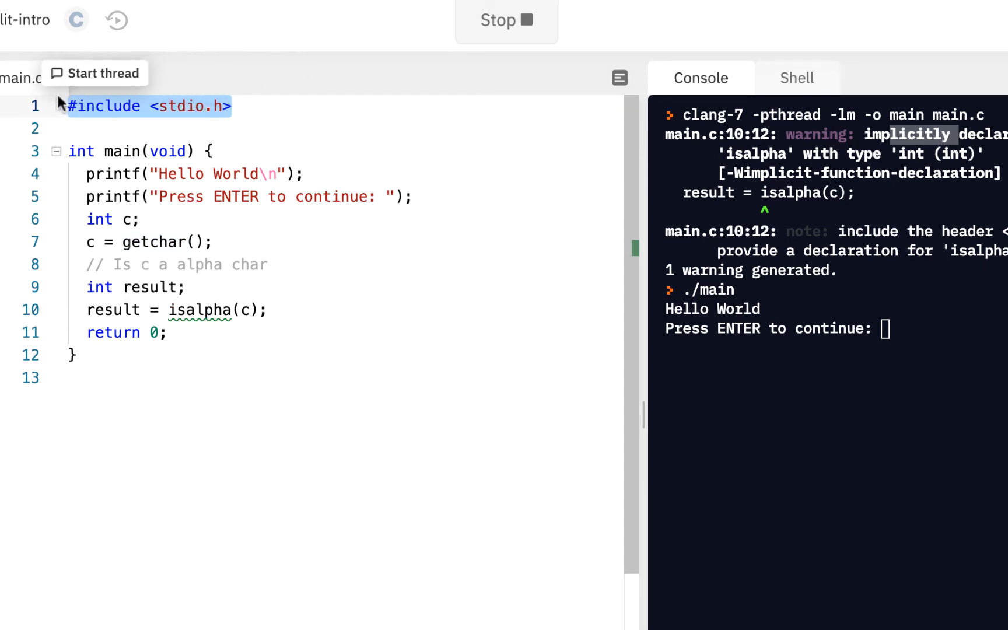
double_click(199, 310)
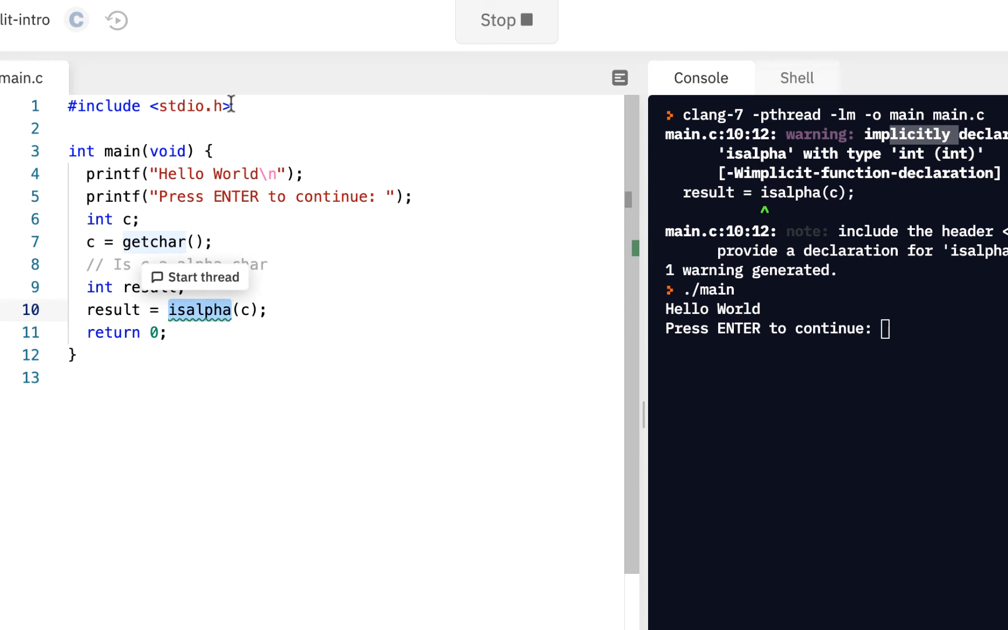
key(enter)
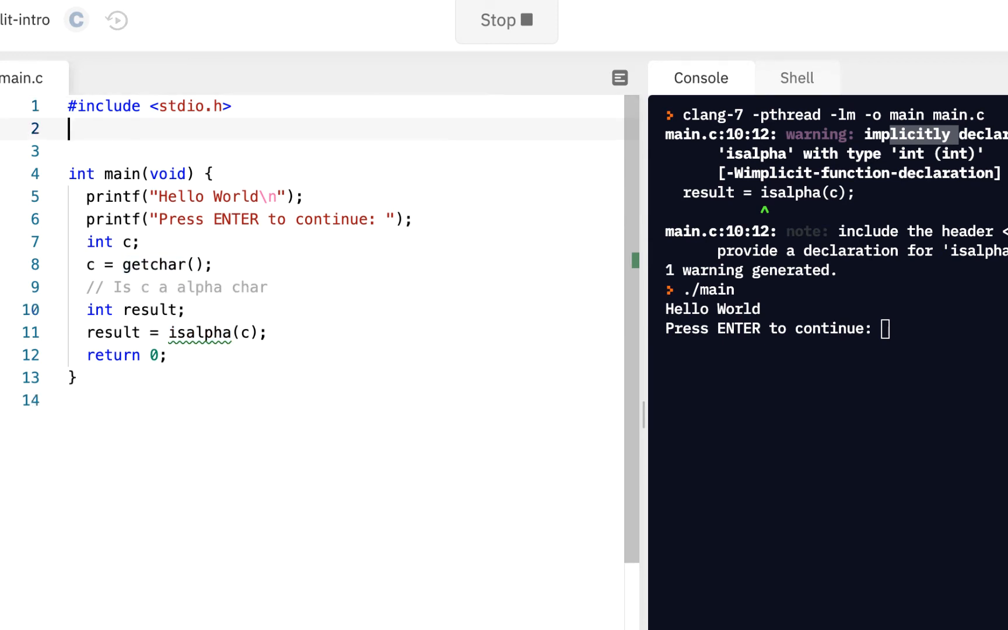
Step: Add #include <ctype.h> on the line below <stdio.h>
text(#include)
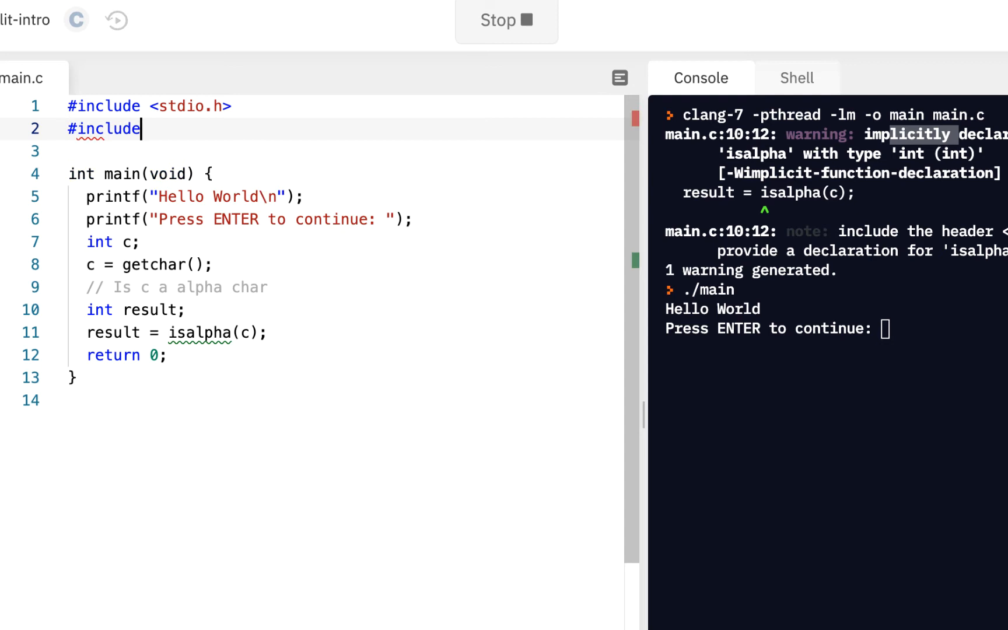
text(<ctype)
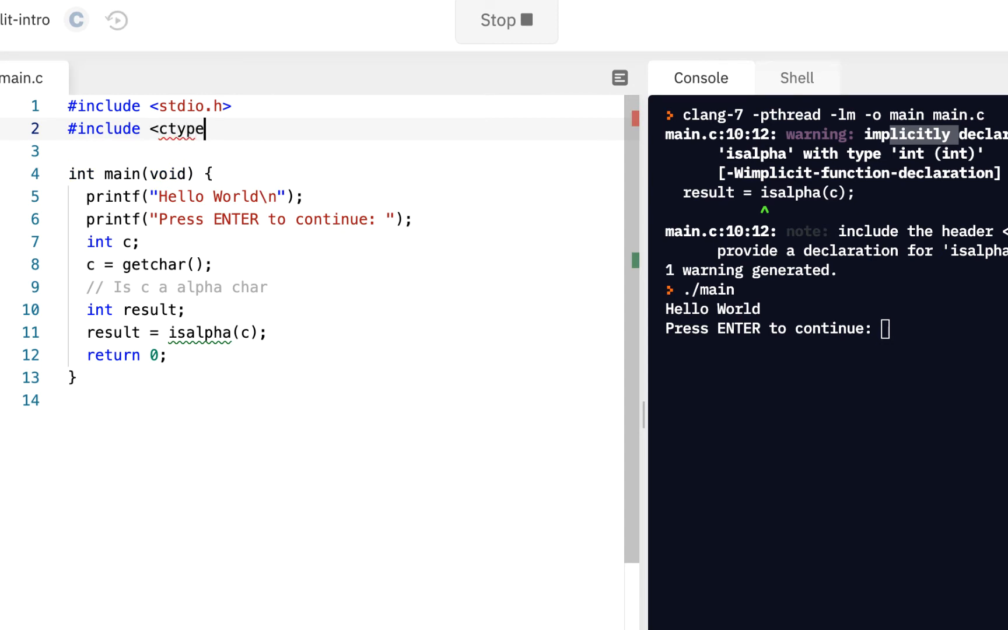
text(.h>)
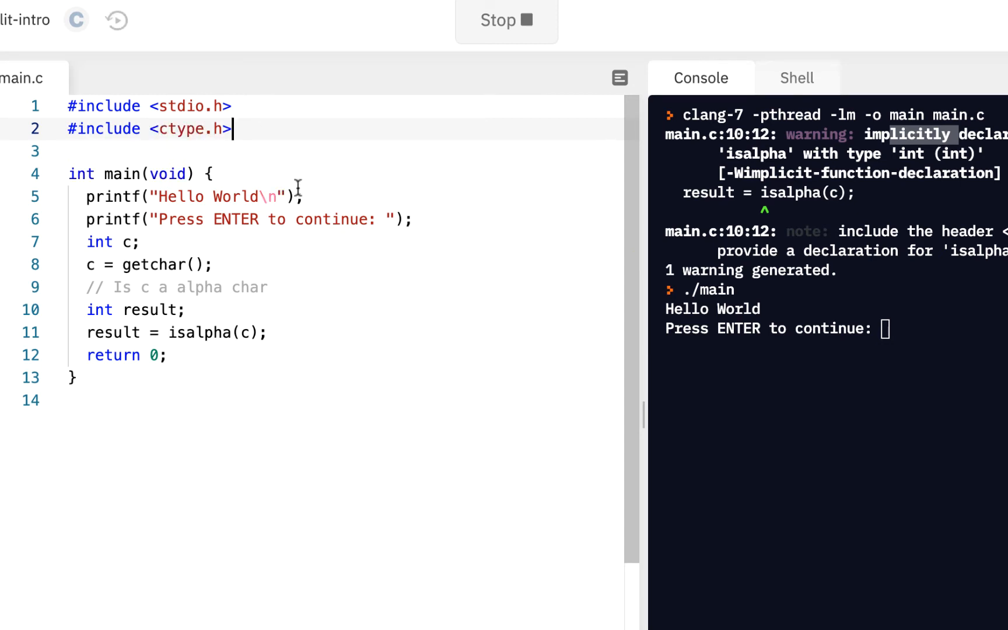
double_click(188, 128)
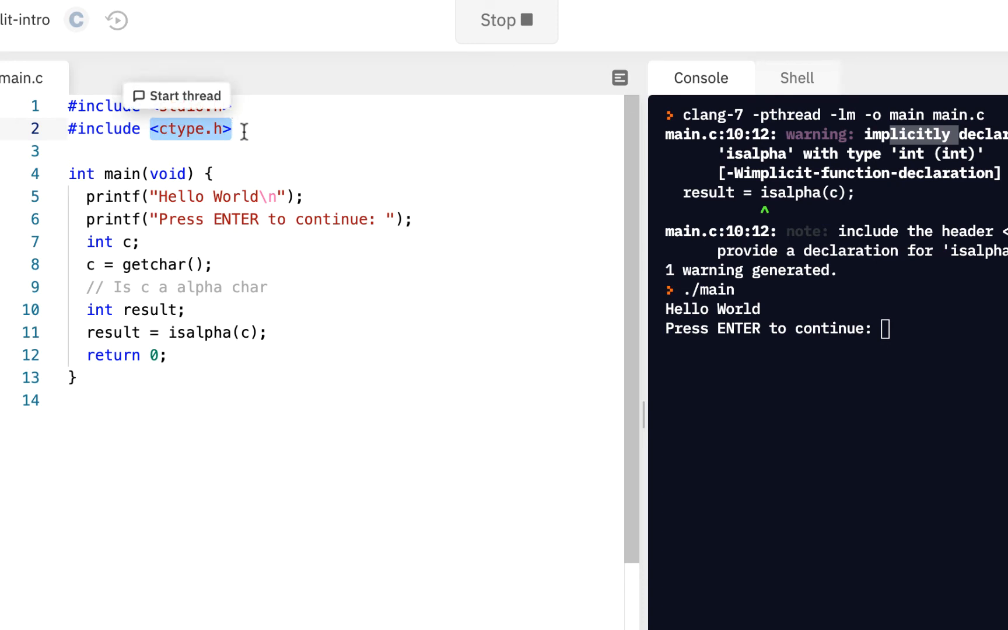
Step: Move the caret to the end of the result = isalpha(c); line
click(168, 333)
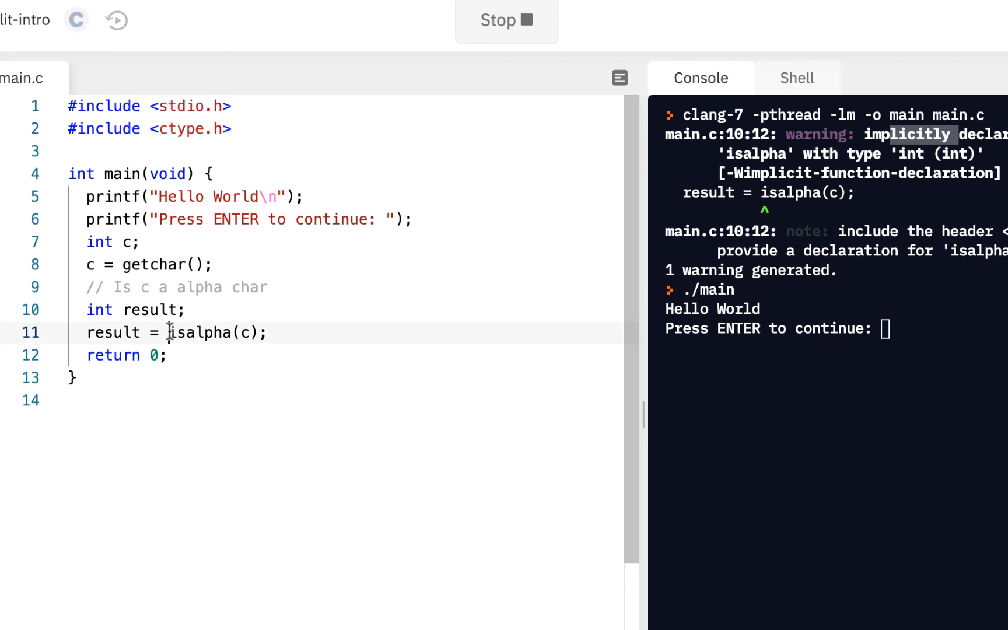
double_click(217, 333)
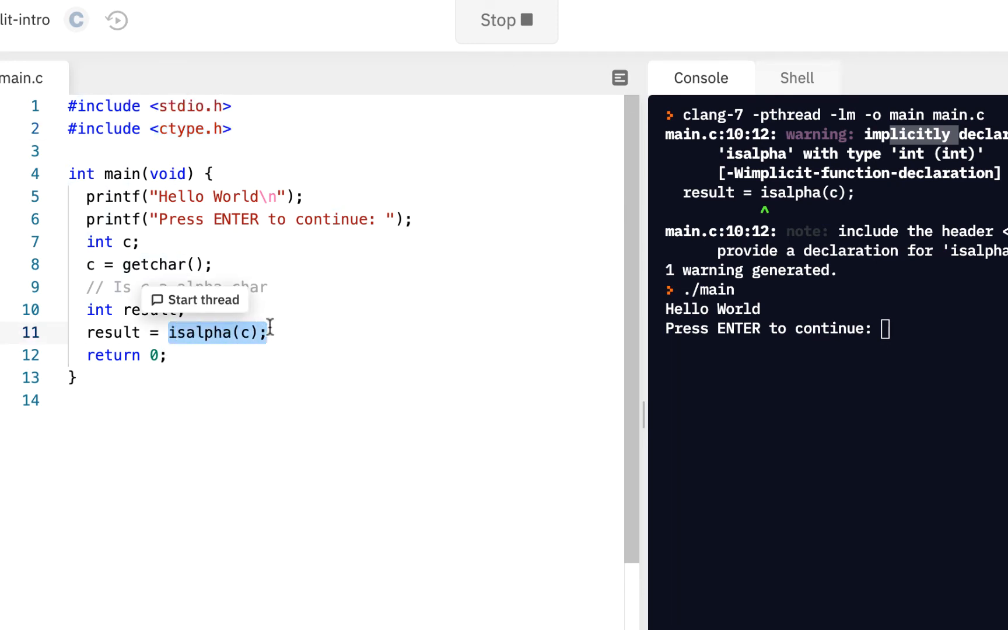
click(268, 333)
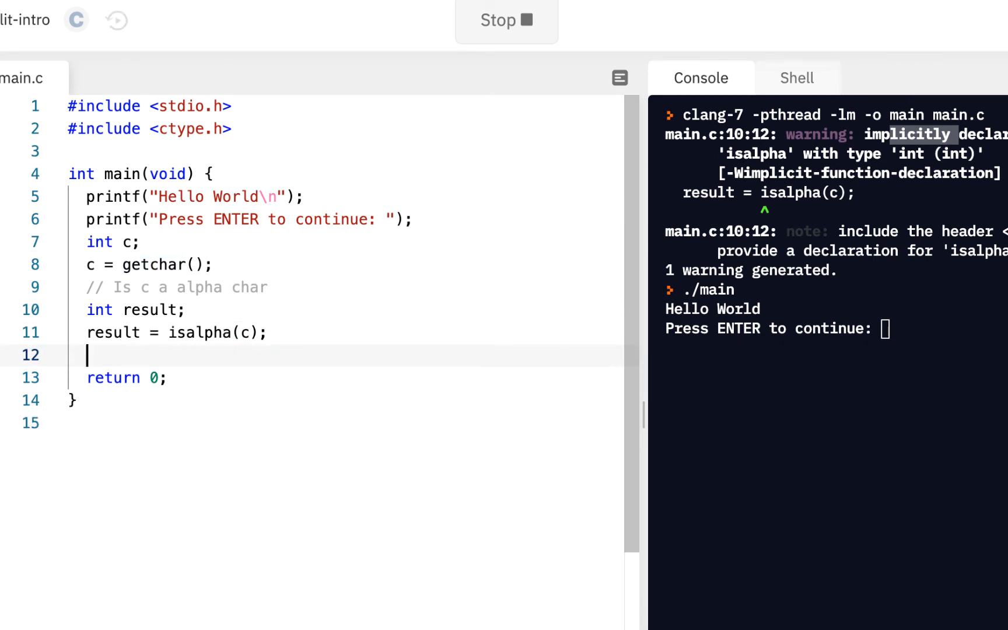
Step: Add a // selection statement comment followed by if (result)
text(/)
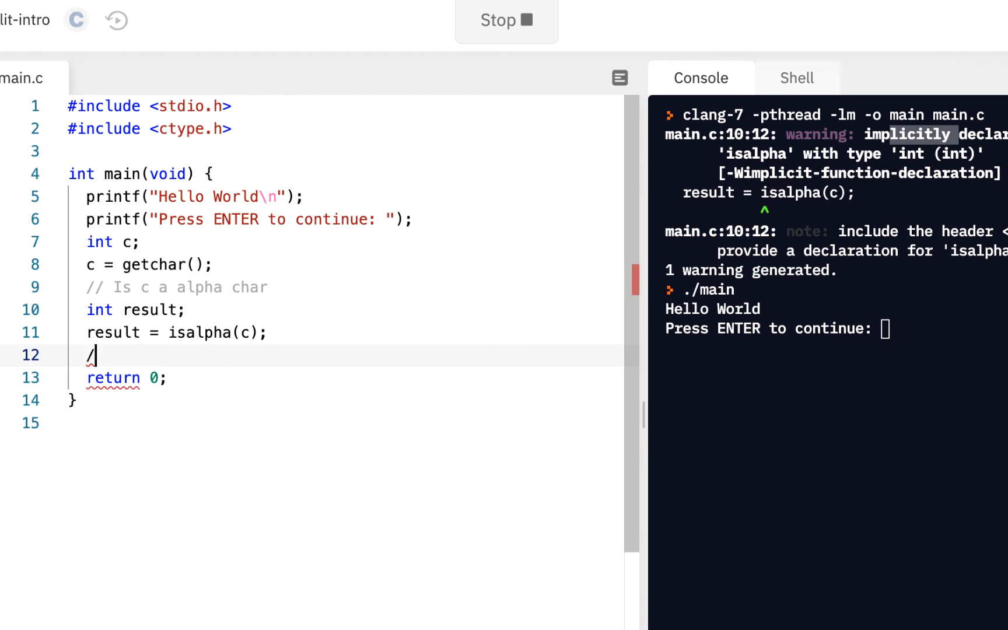
text(/ selectio)
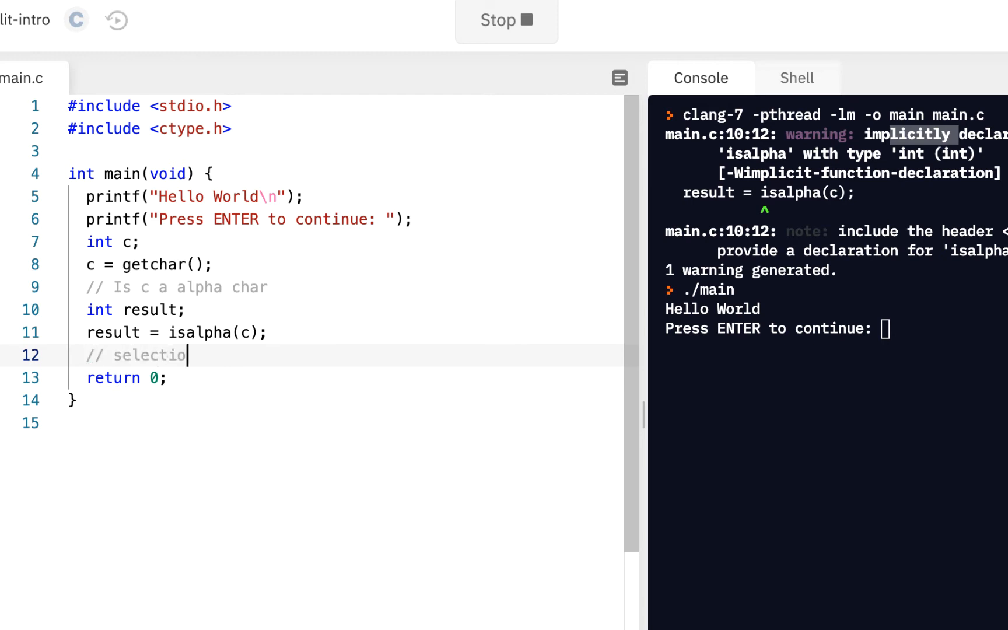
text(n statement)
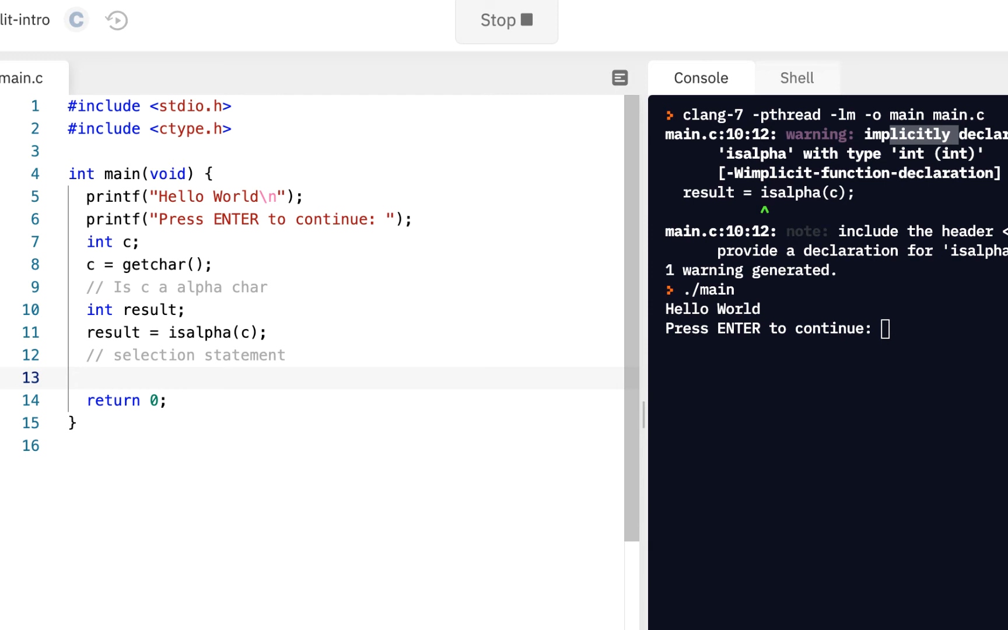
text(if)
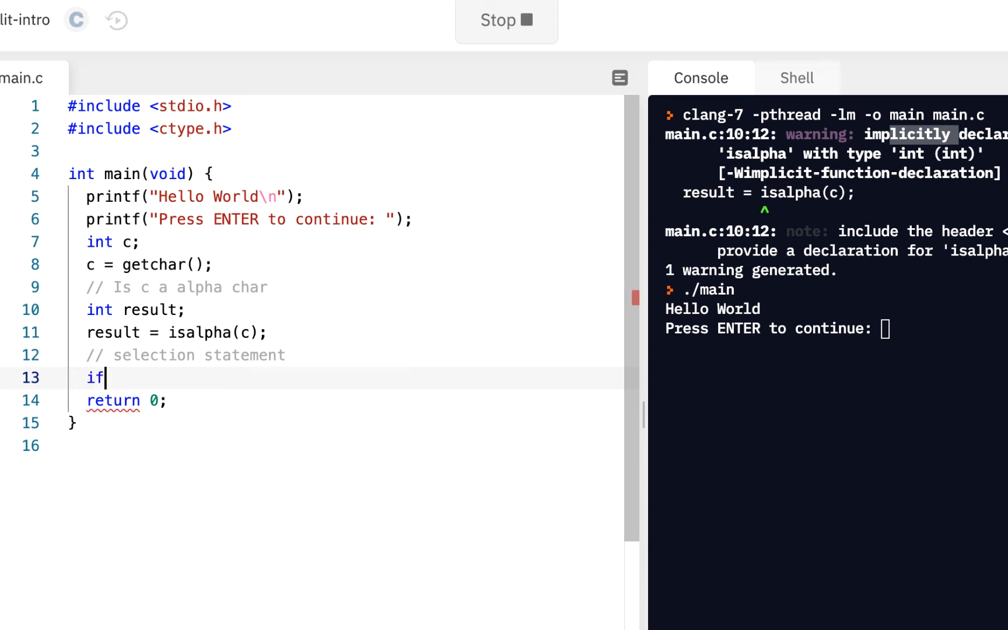
text(())
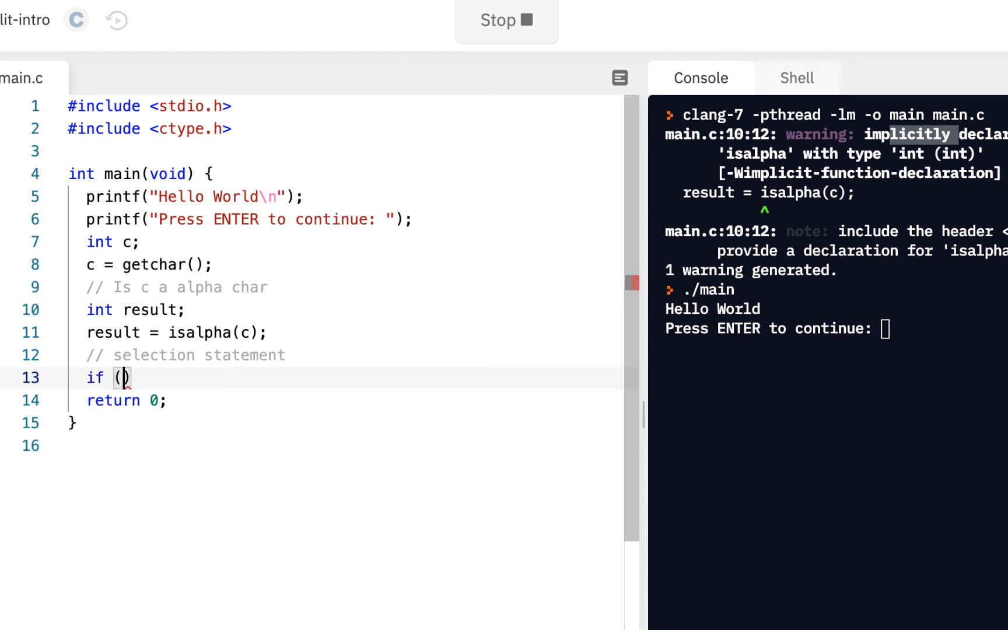
text(result)
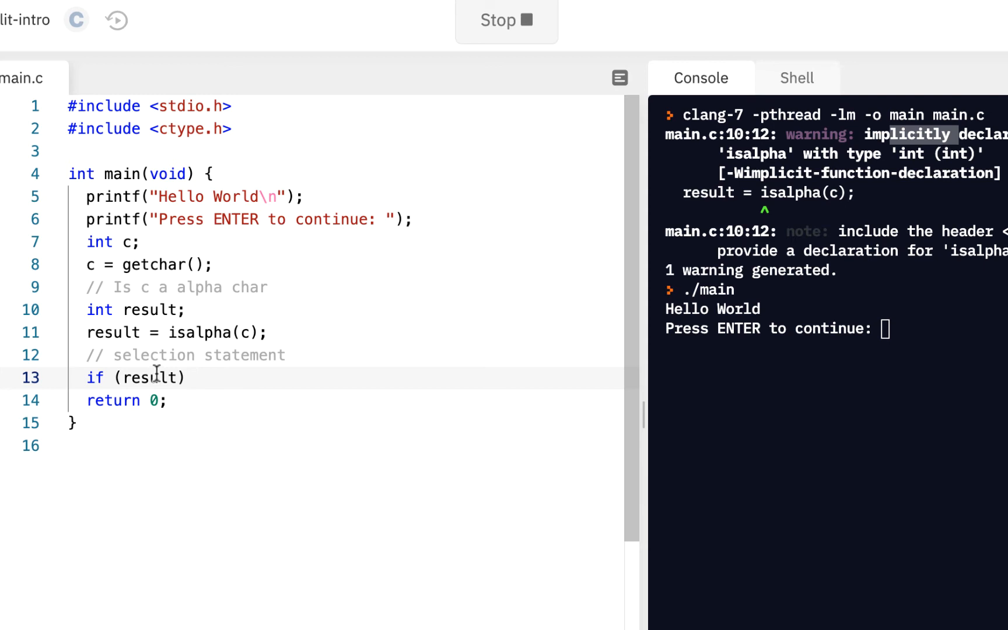
mouse_move(238, 388)
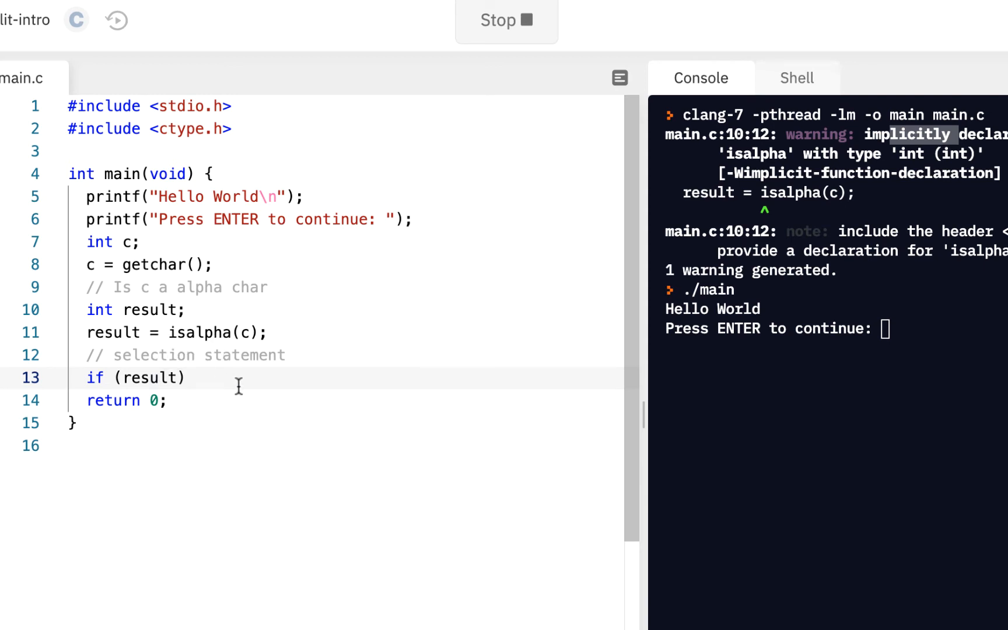
Step: Complete the if with printf("isapha\n"); and review the selection statement
text(printf)
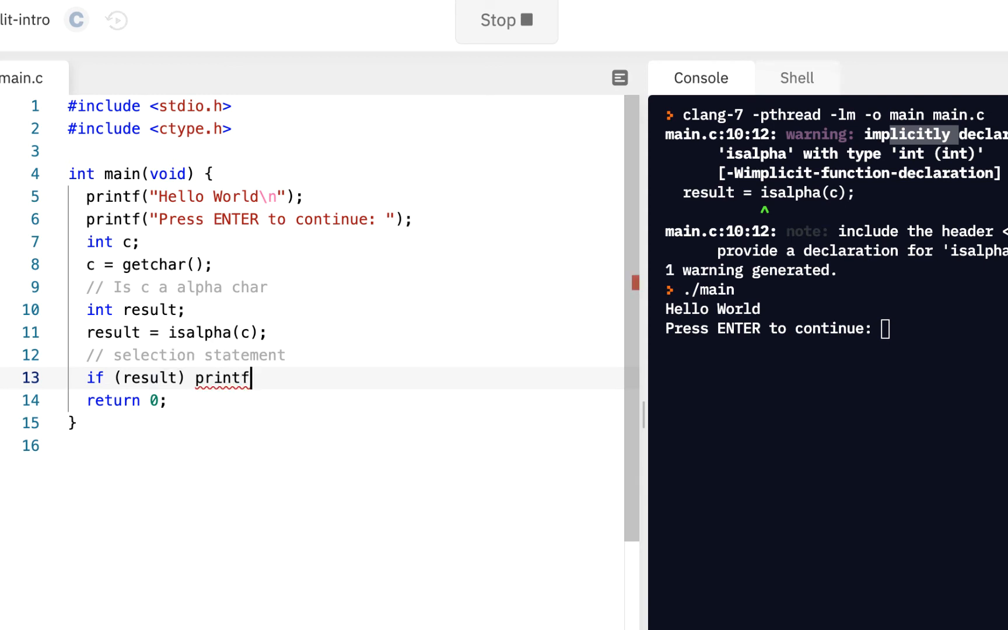
text(("is")
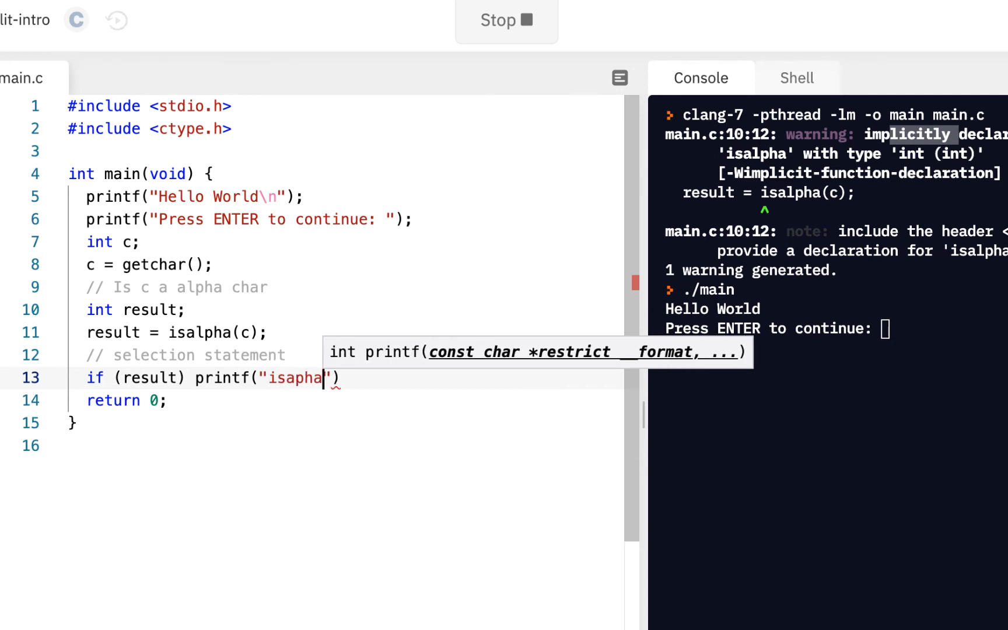
text(\n)
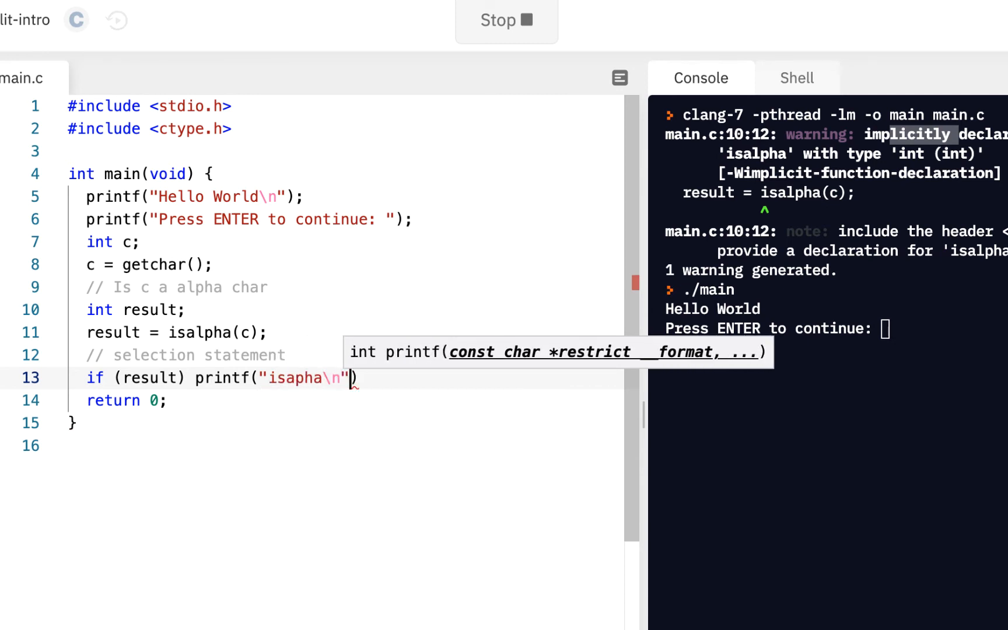
text();)
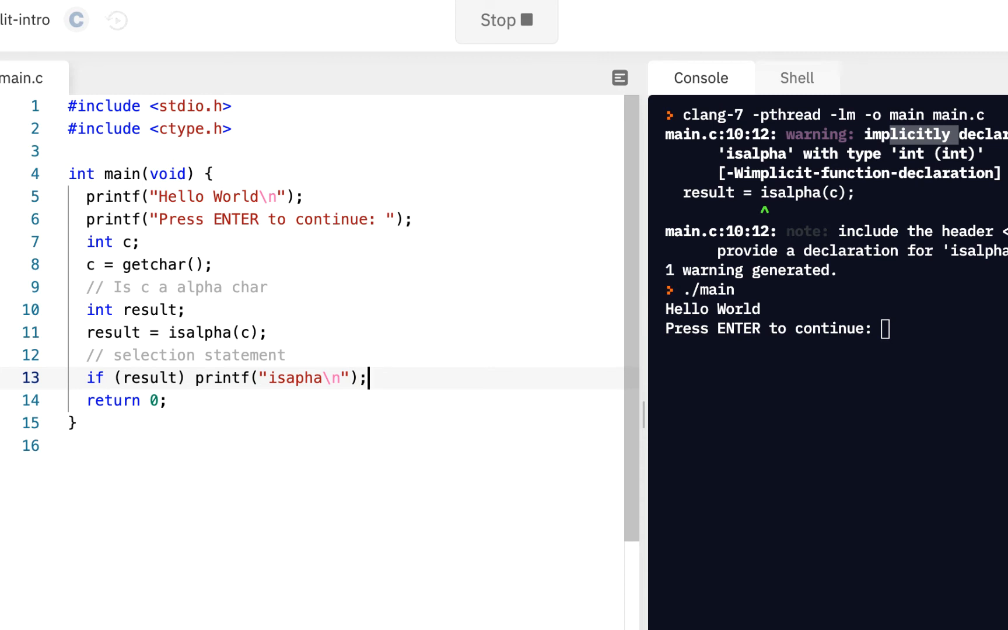
key(Return)
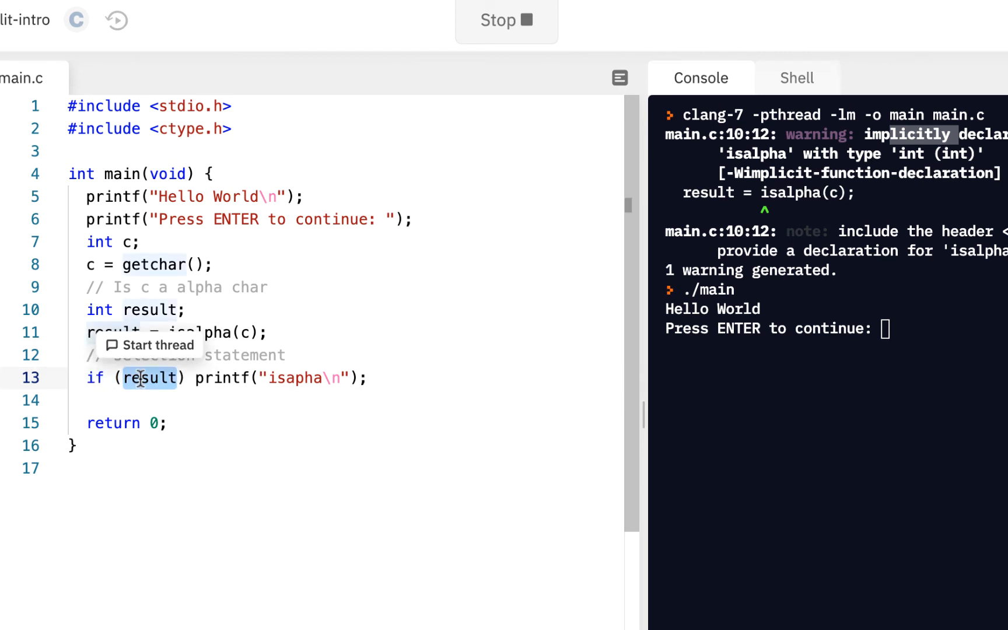
click(148, 378)
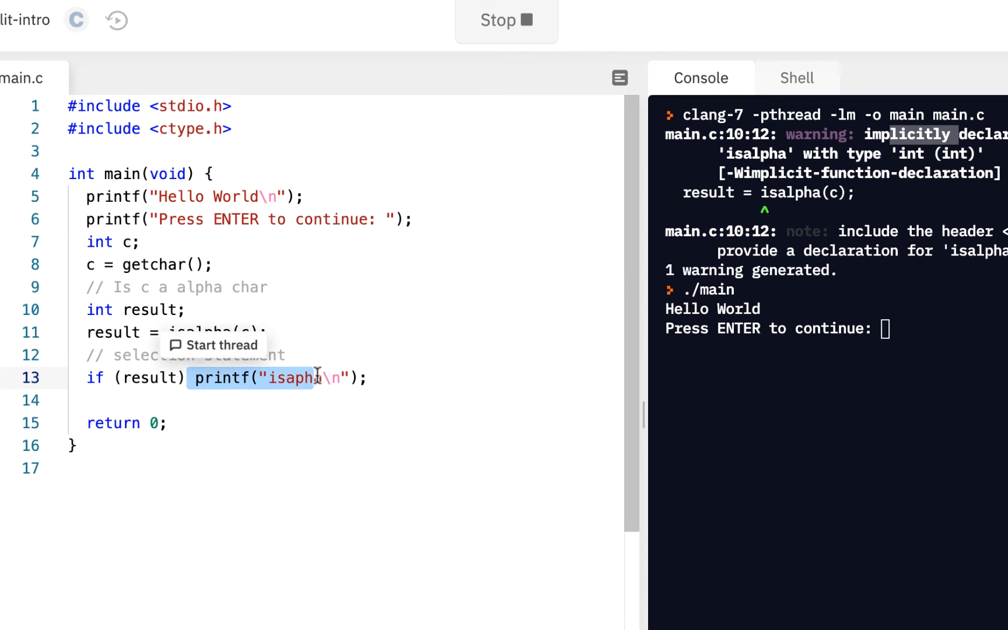
double_click(149, 377)
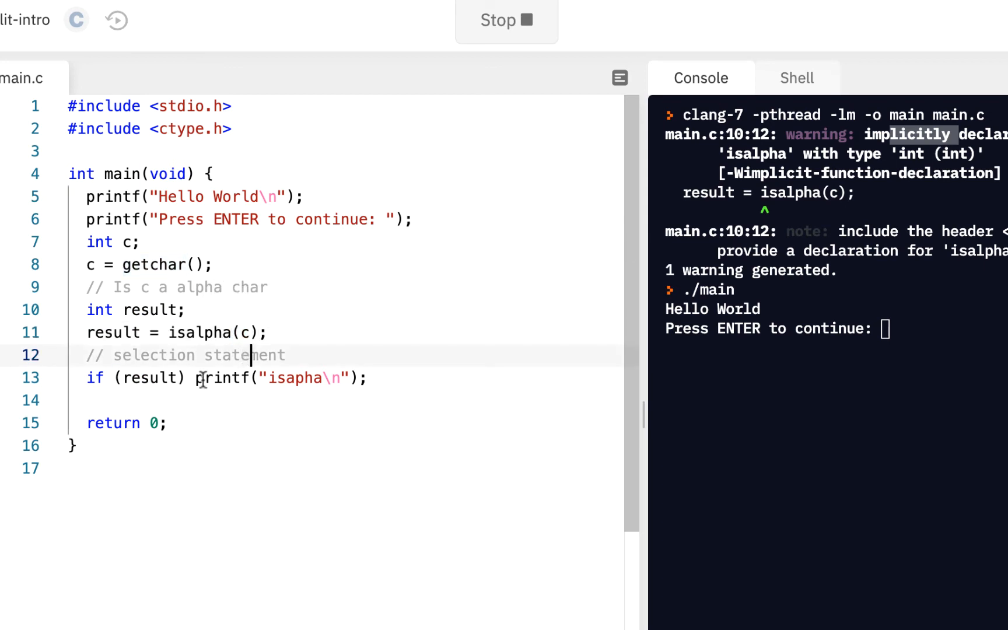
double_click(200, 332)
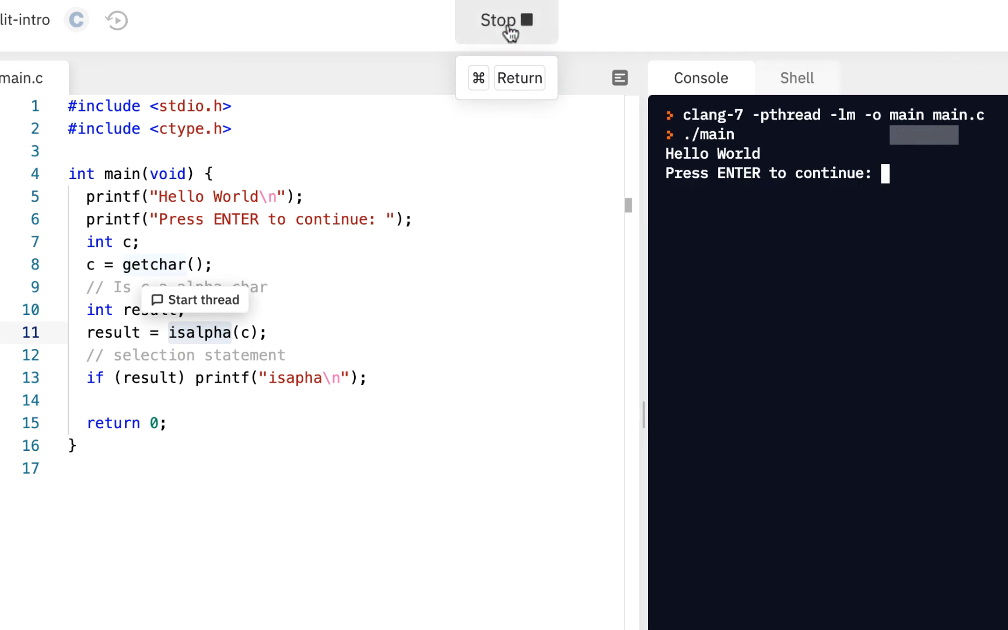
mouse_move(896, 201)
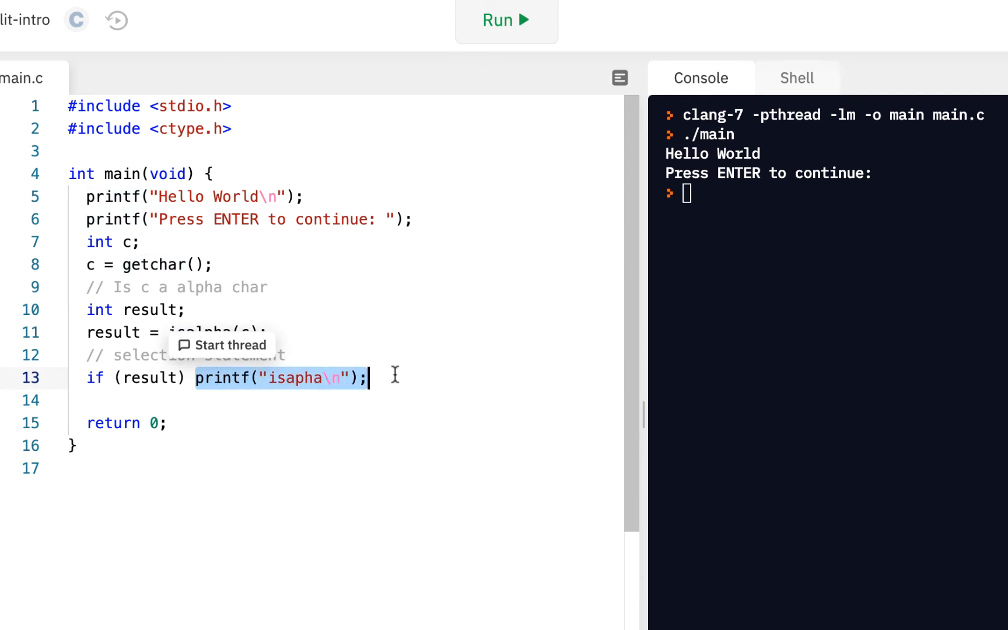
Step: Run the program twice, entering A and then z, each printing isapha
click(289, 400)
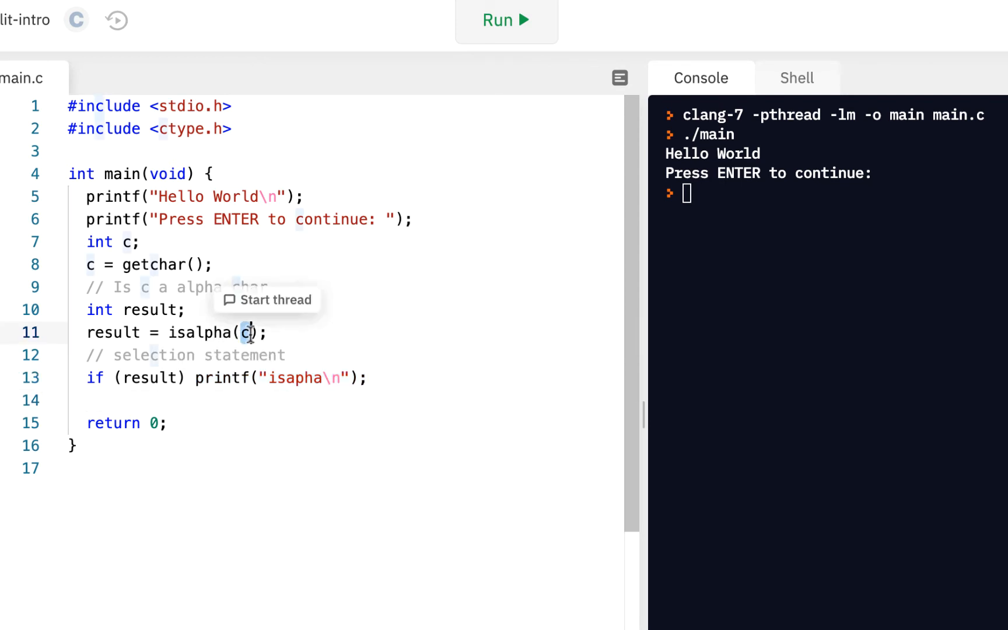
mouse_move(761, 194)
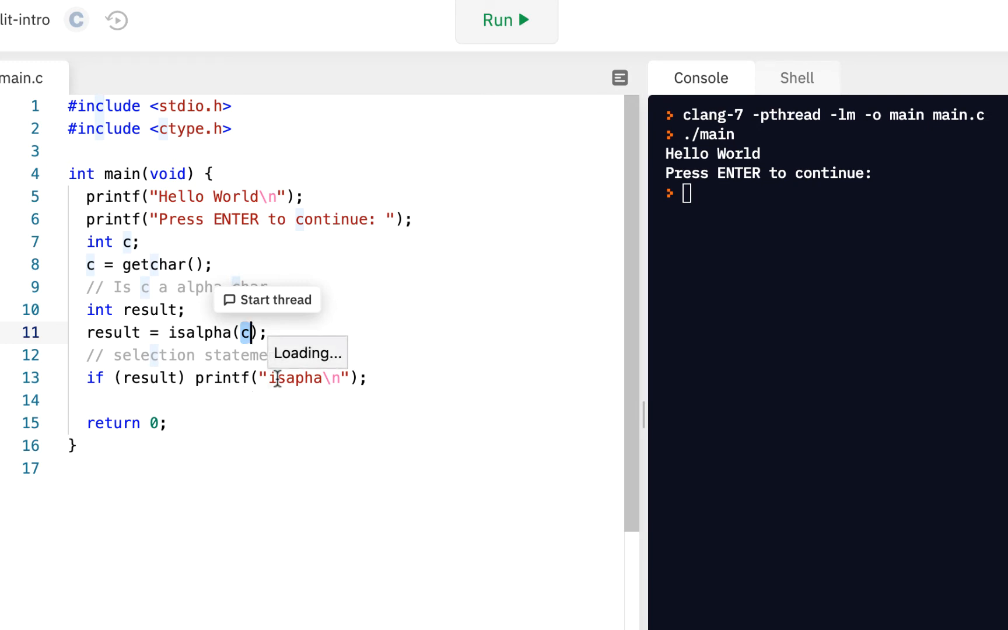
click(505, 20)
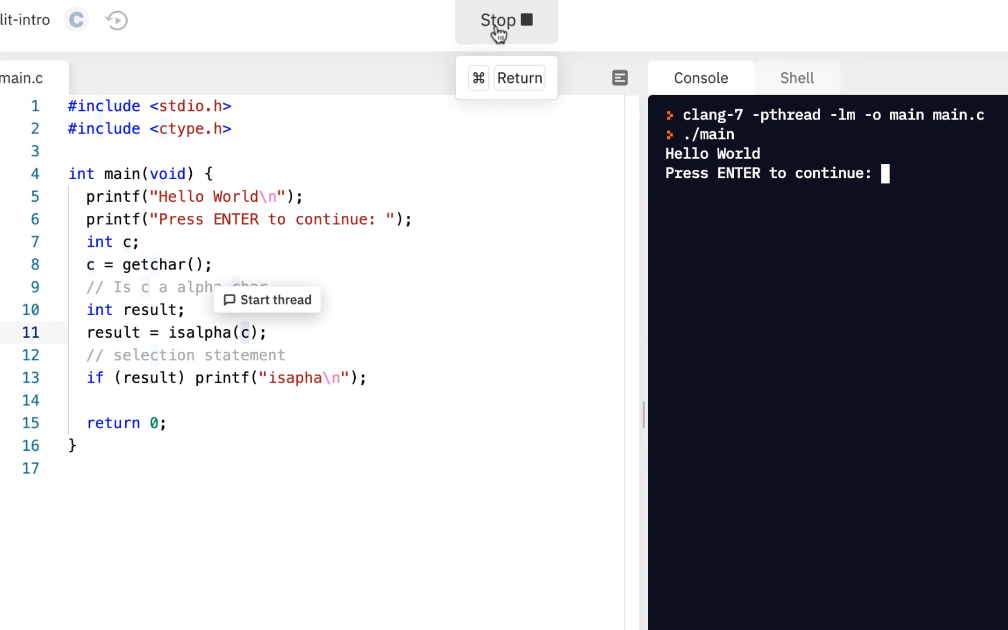
text(A)
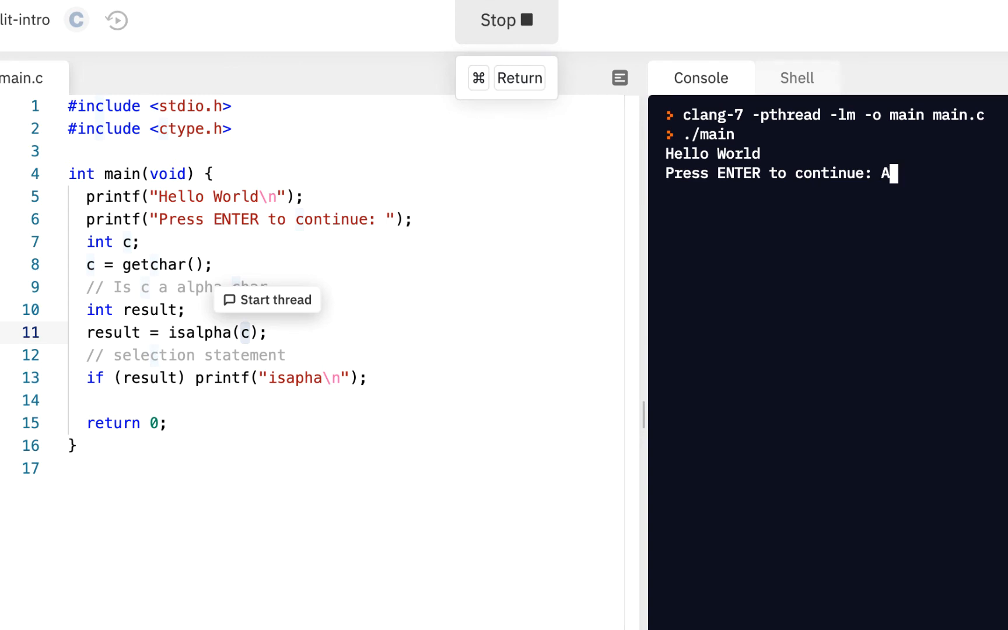
key(Return)
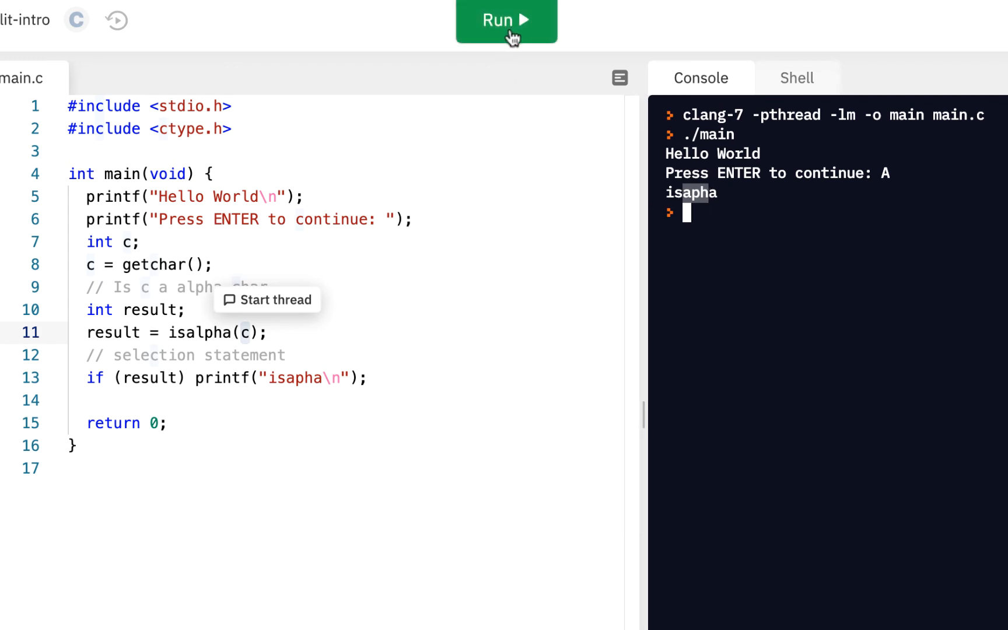
click(506, 21)
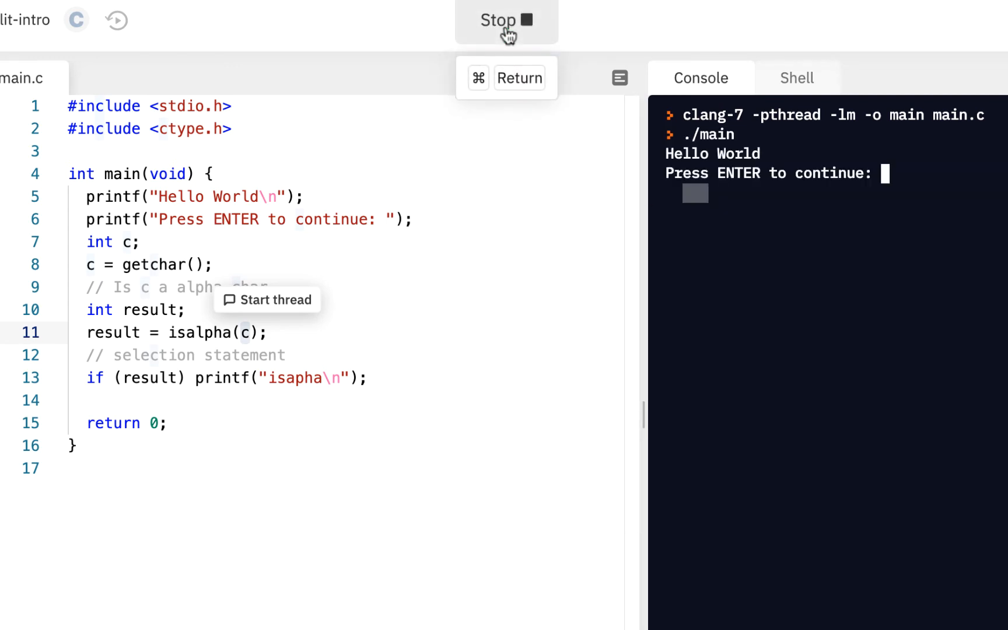
text(z)
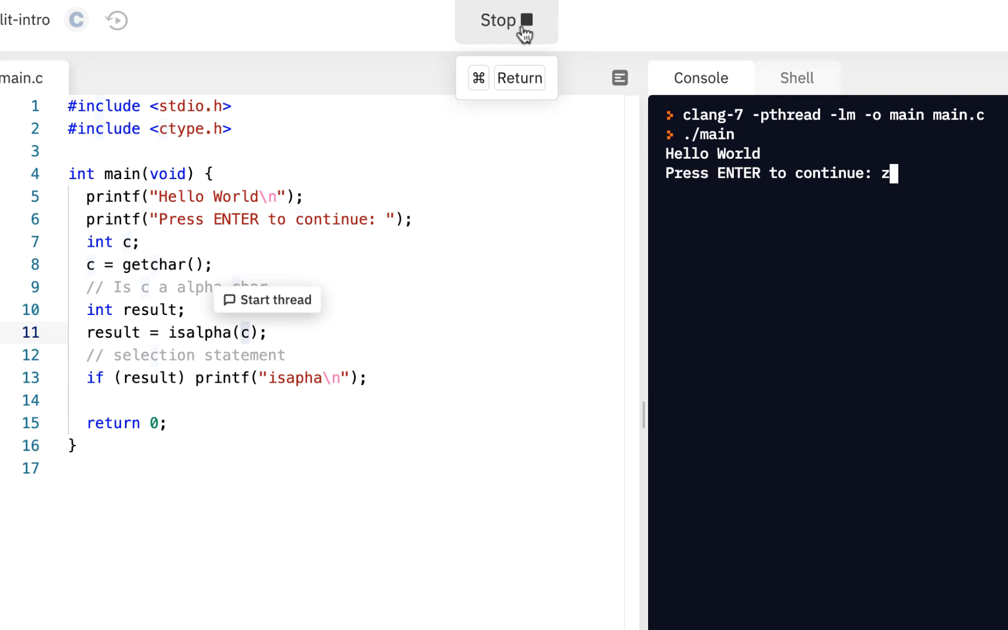
key(Return)
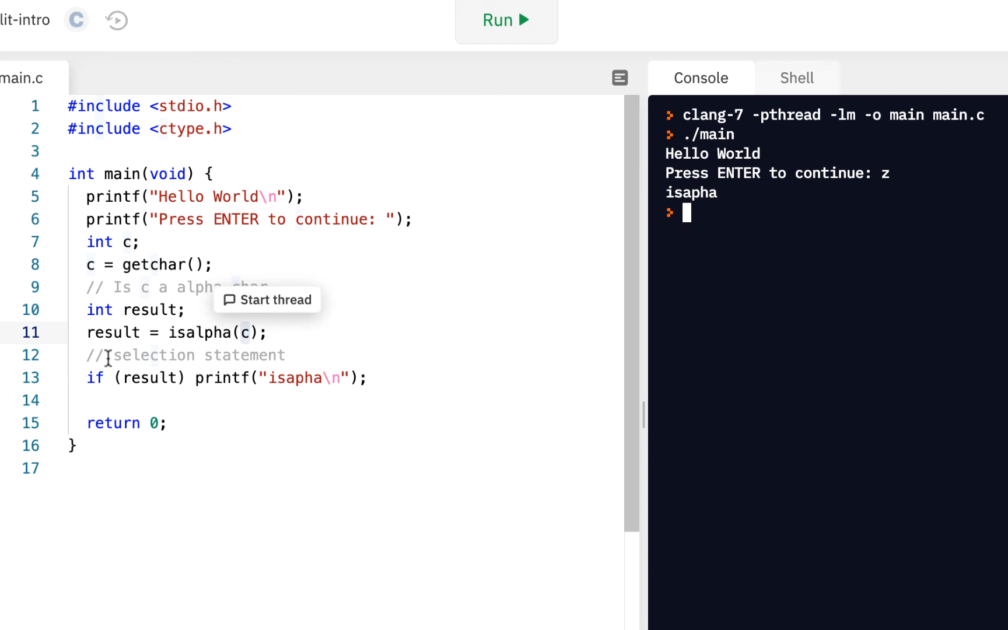
mouse_move(84, 386)
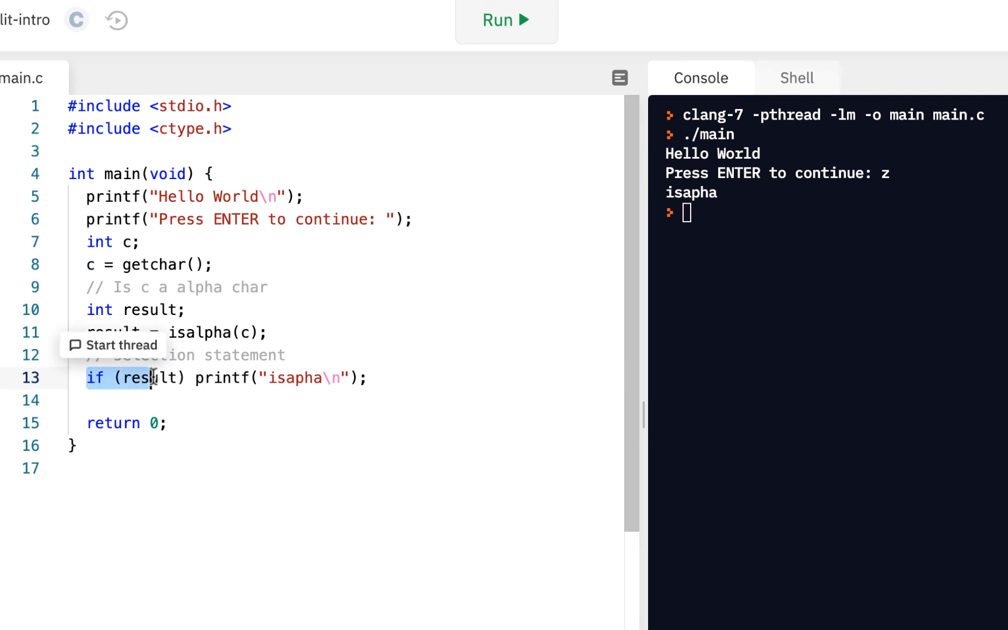
Step: Review the result variable in the if (result) condition on line 13
click(150, 377)
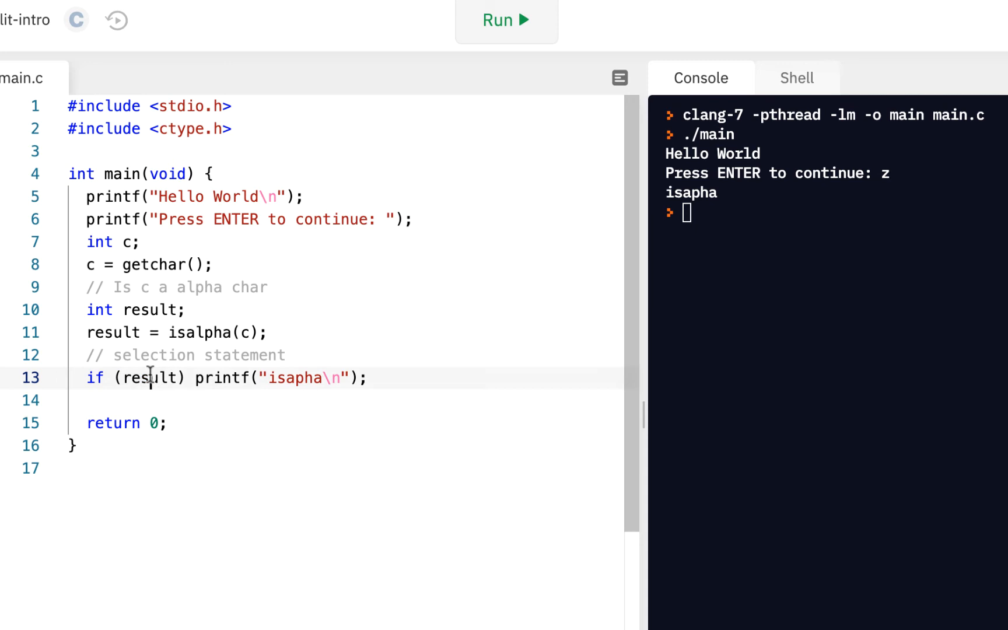
double_click(151, 377)
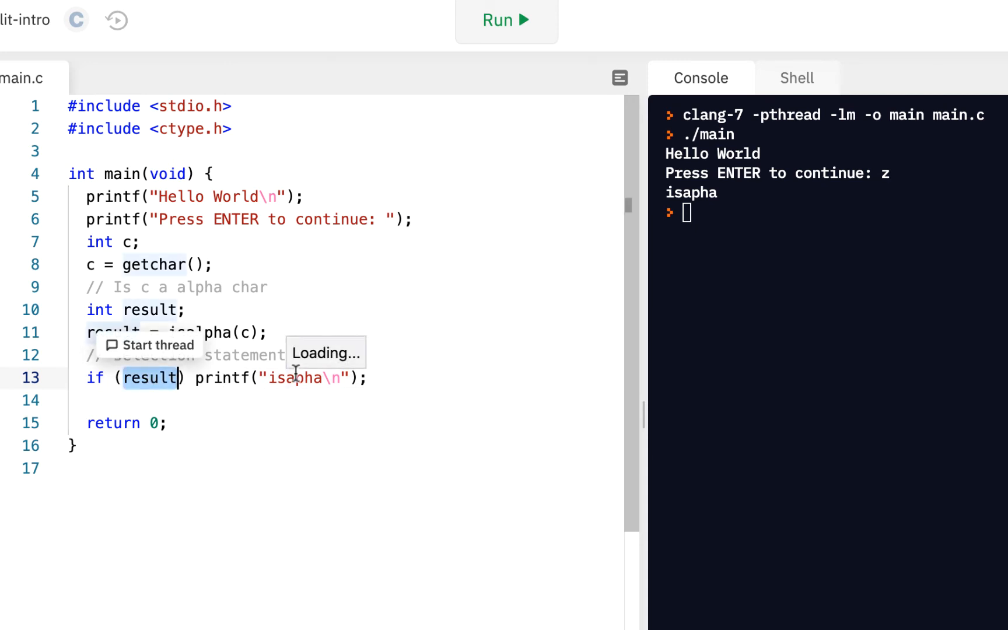
mouse_move(205, 383)
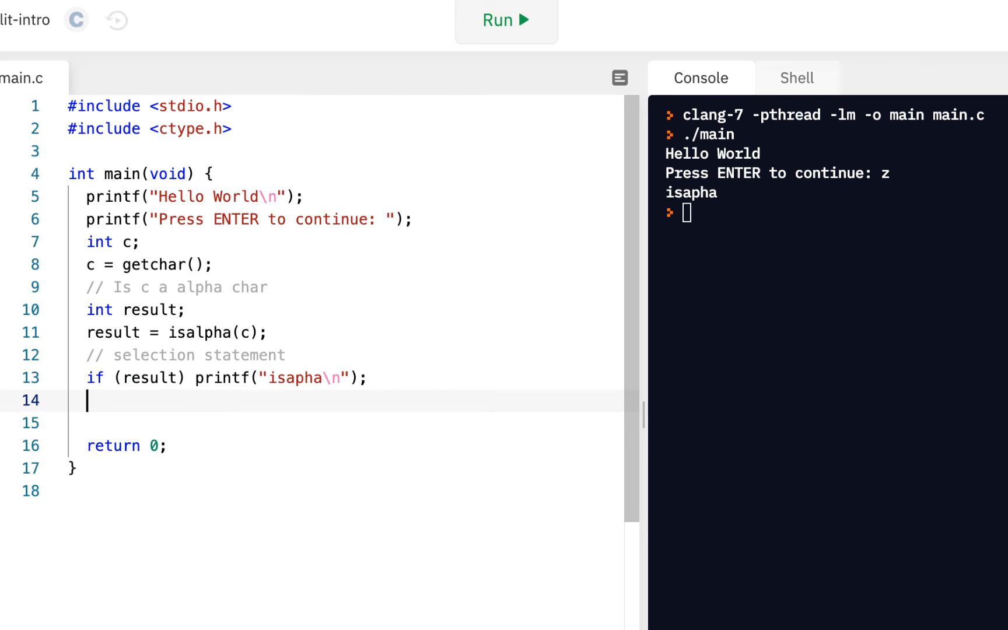
Step: Add a // another selection comment below the isapha check
text(// an)
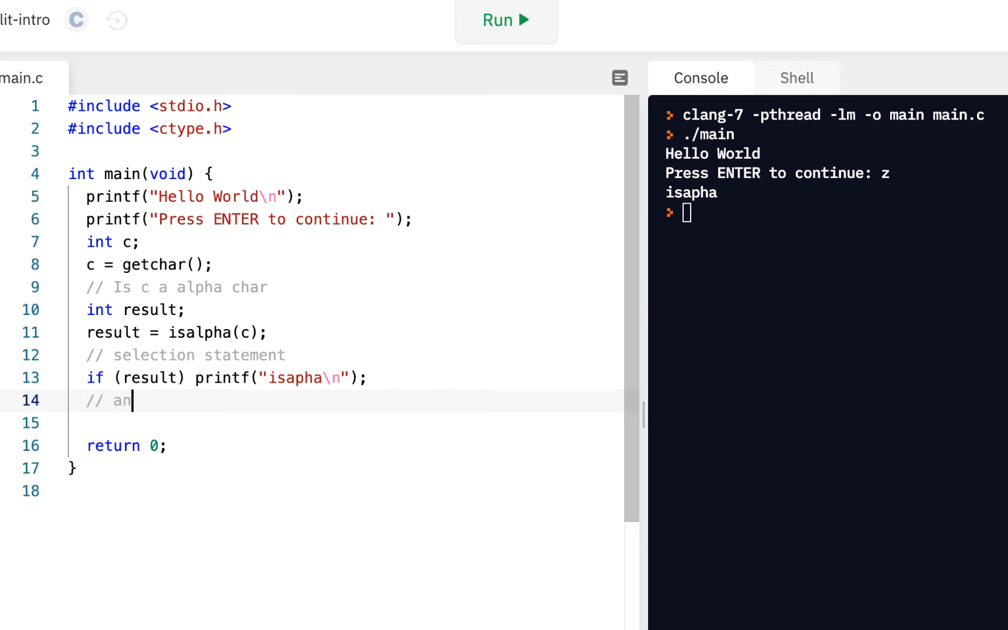
text(ohter selec)
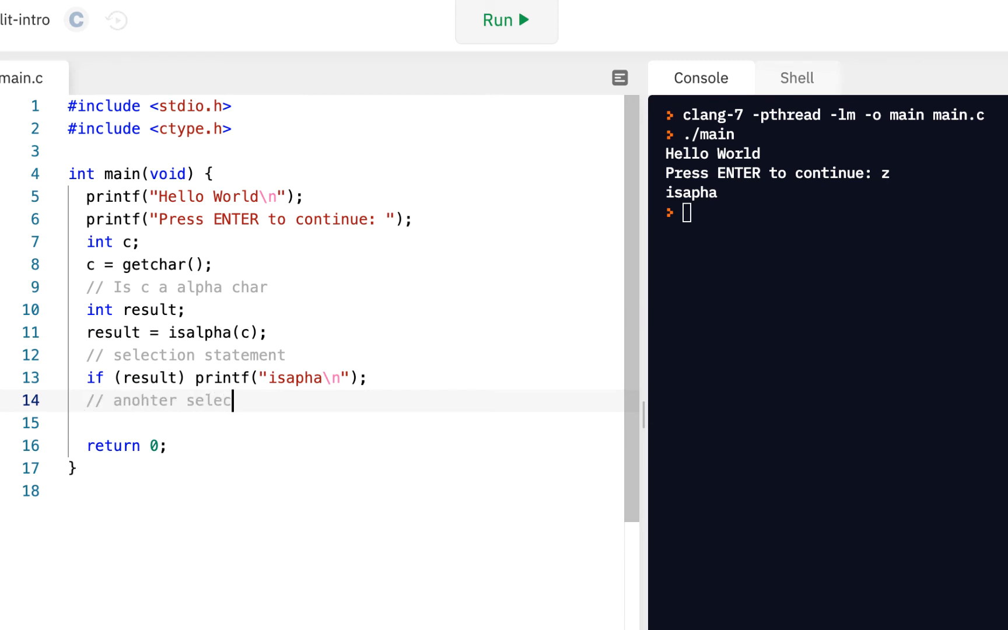
text(tion)
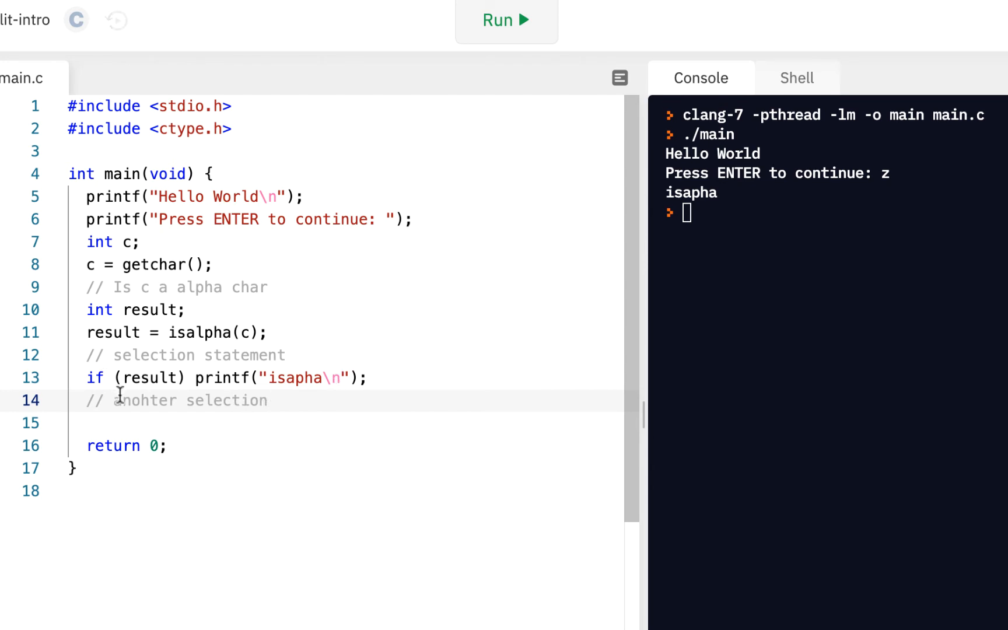
text(another)
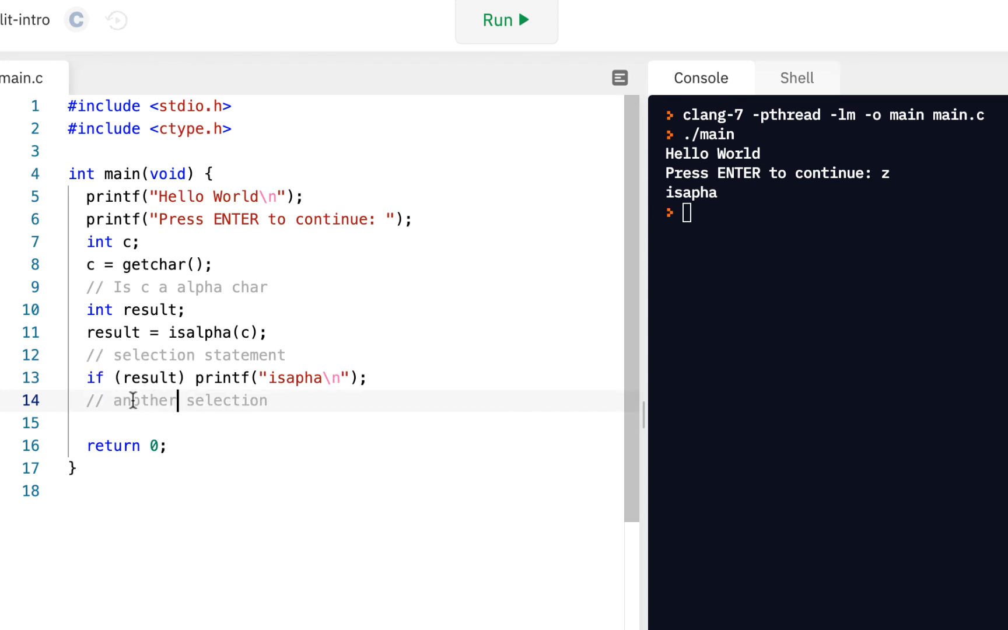
key(Enter)
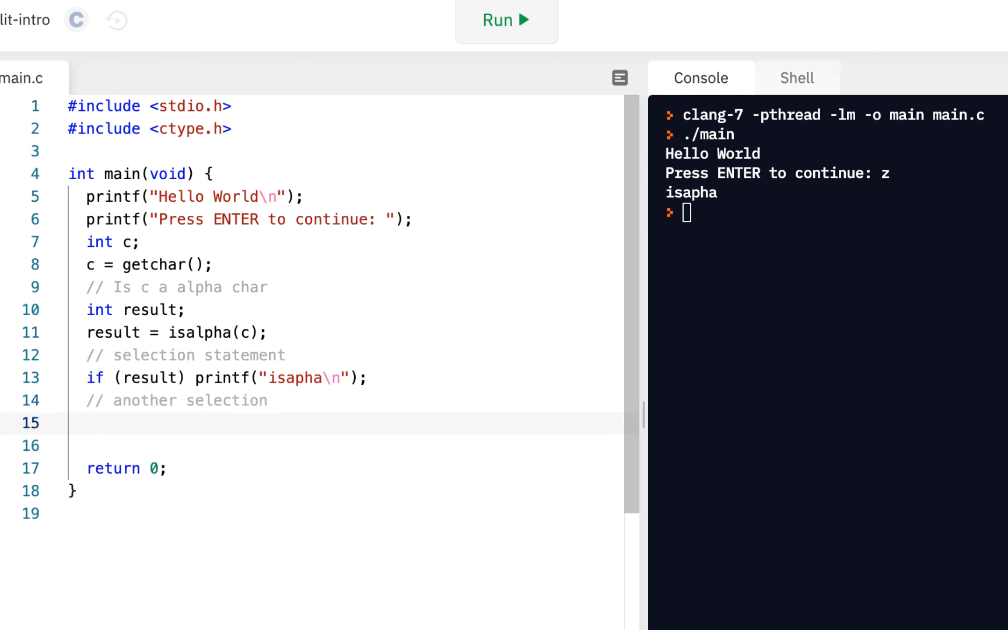
Step: Write result = isctrl(c); on the next line, fixing the ressult typo
text(ressult =)
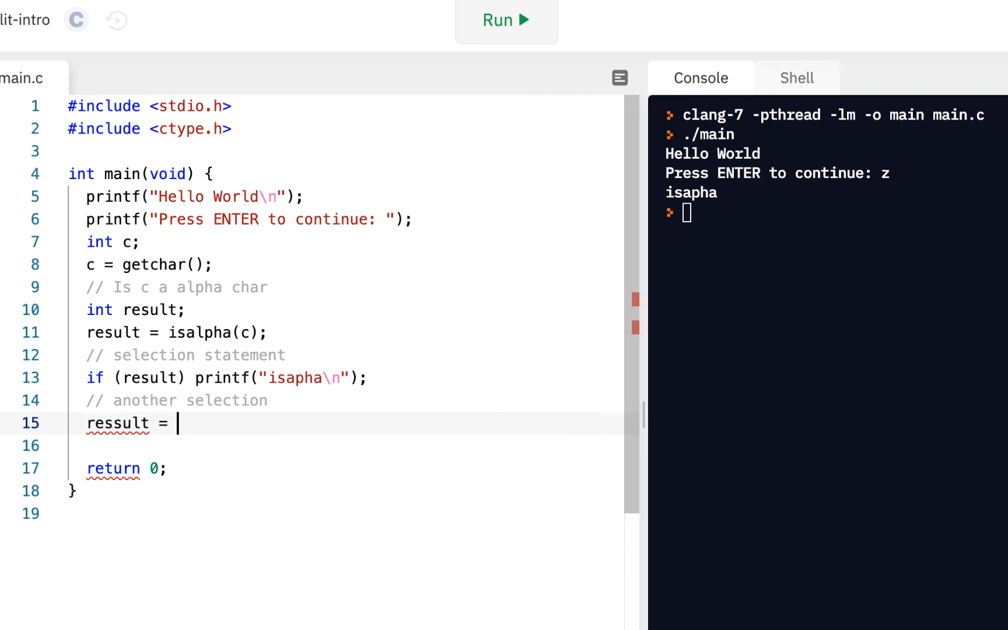
key(Backspace)
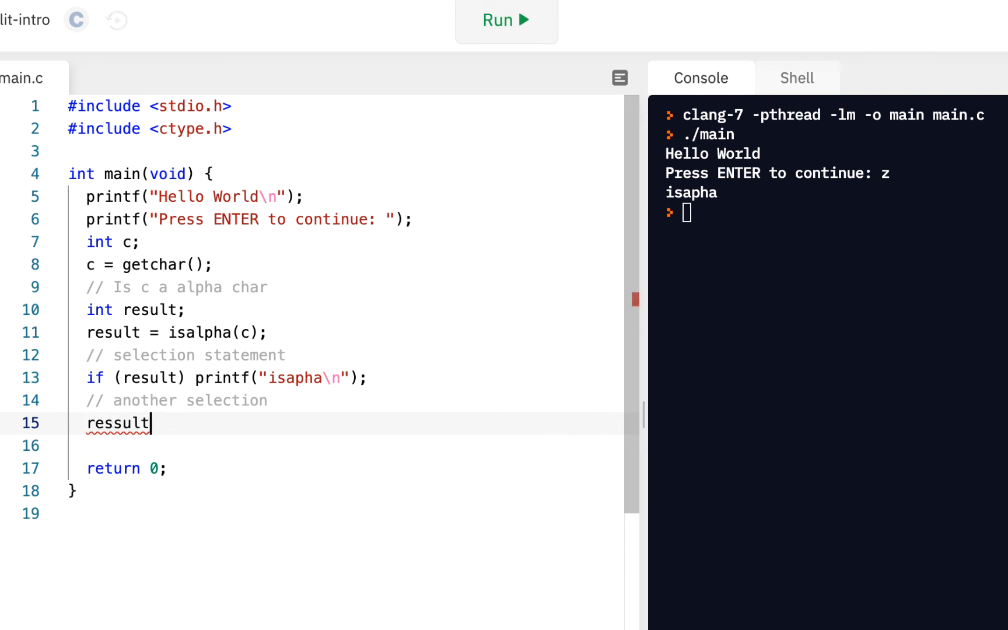
key(Backspace)
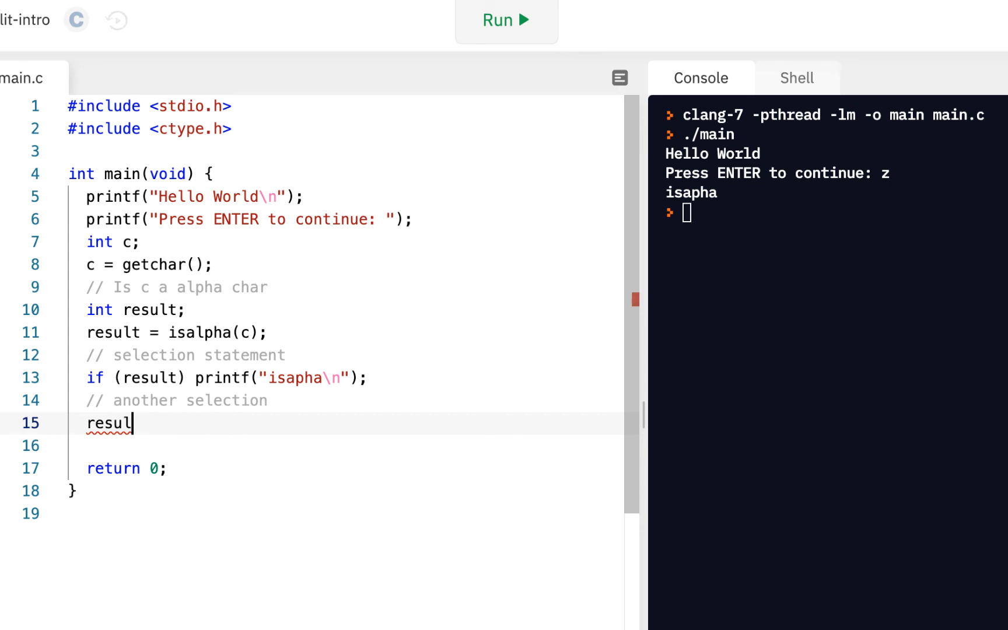
text(t =)
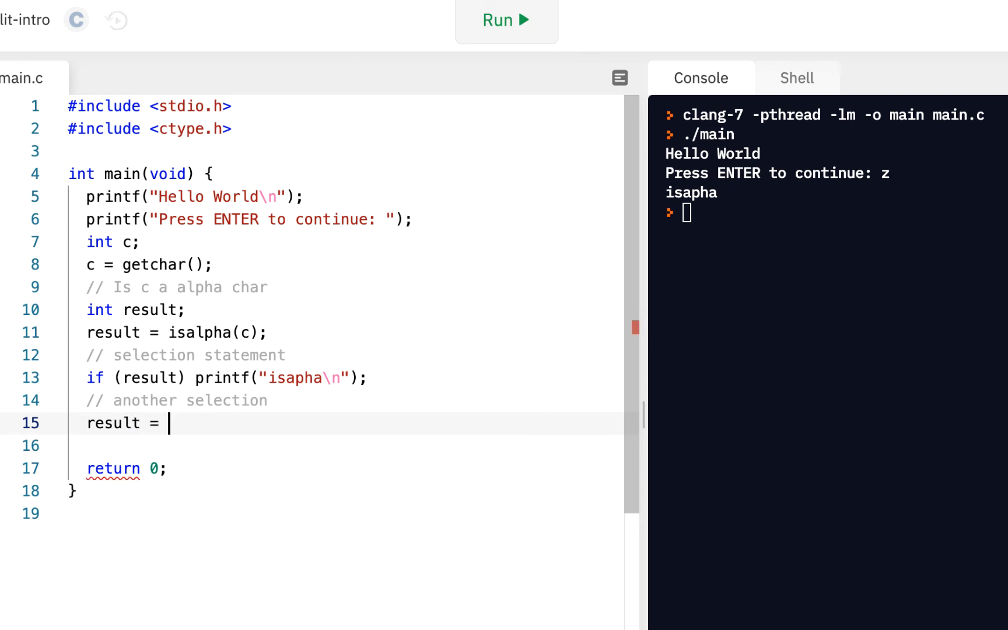
text(isc)
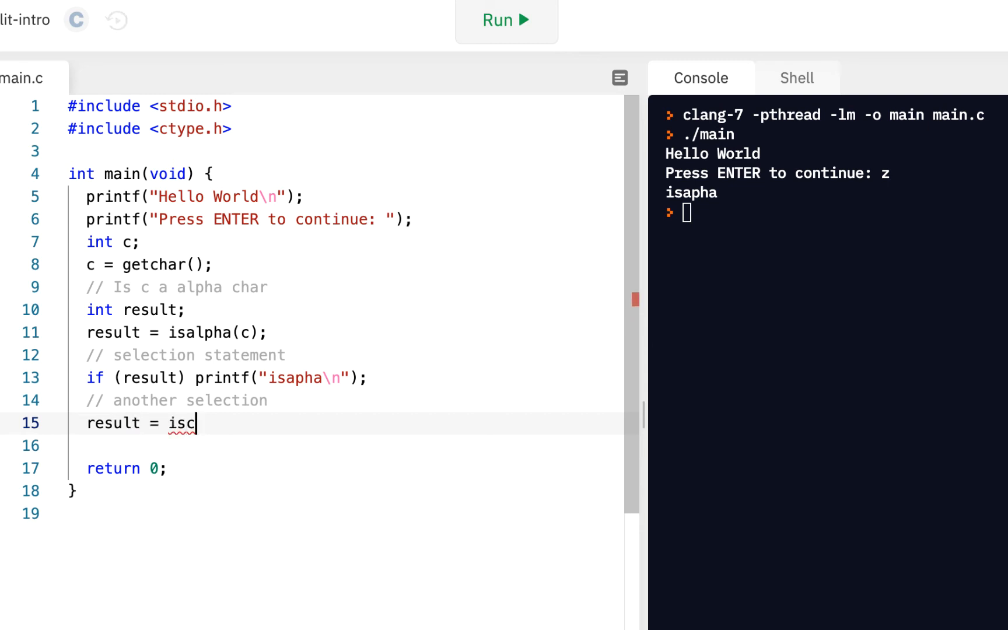
text(trl(c);)
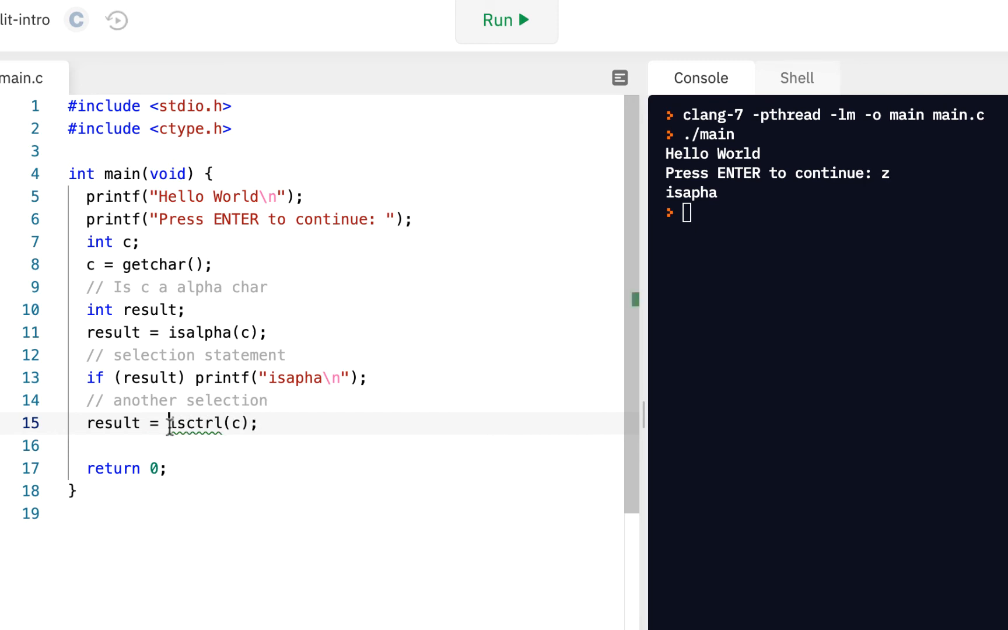
double_click(193, 423)
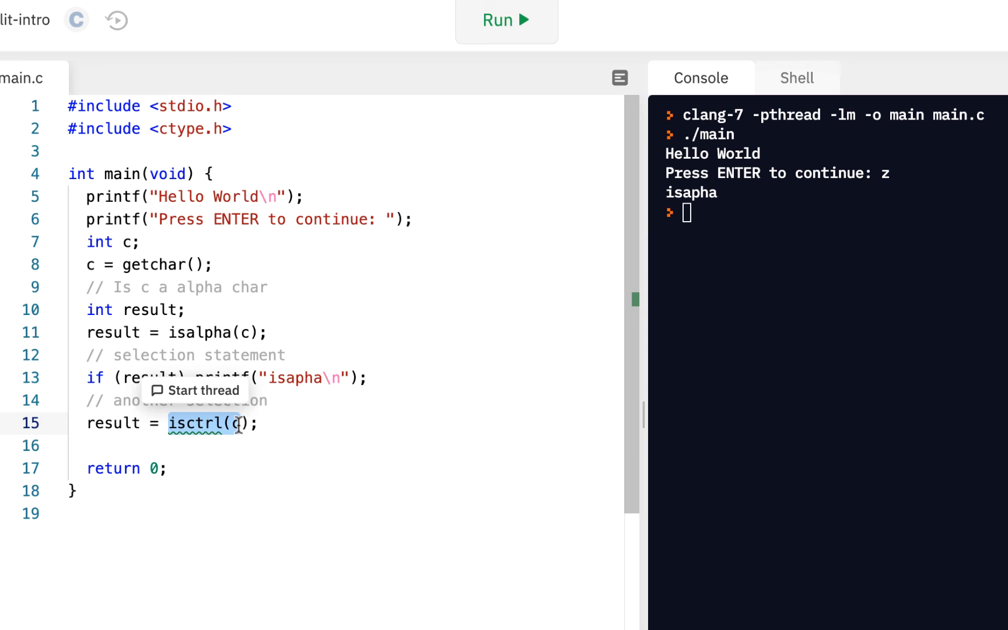
click(260, 423)
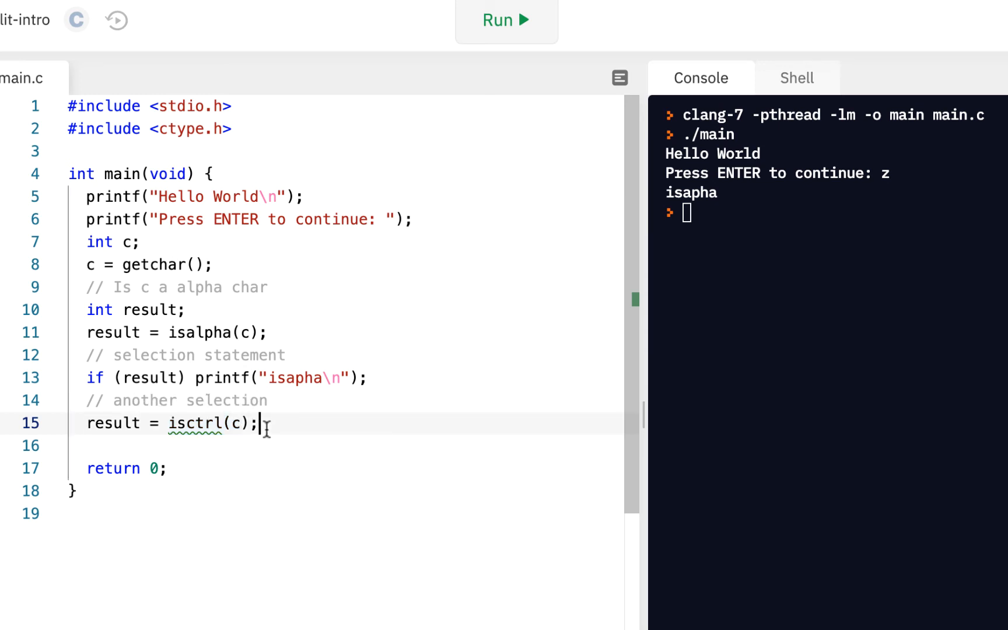
Step: Add if (result) { with printf("iscntrl\n"); inside the block
text(if)
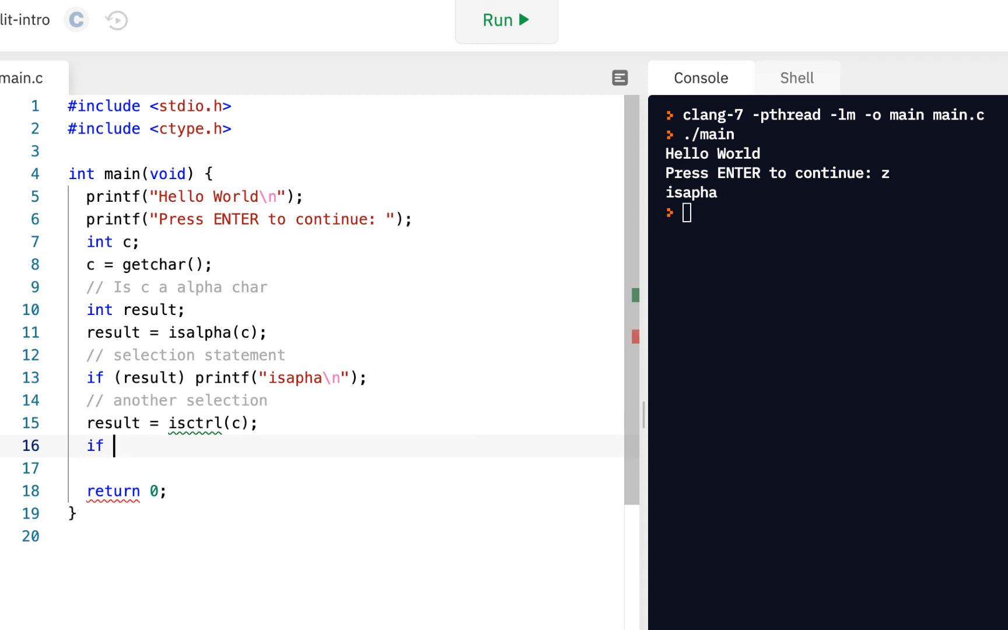
text((result))
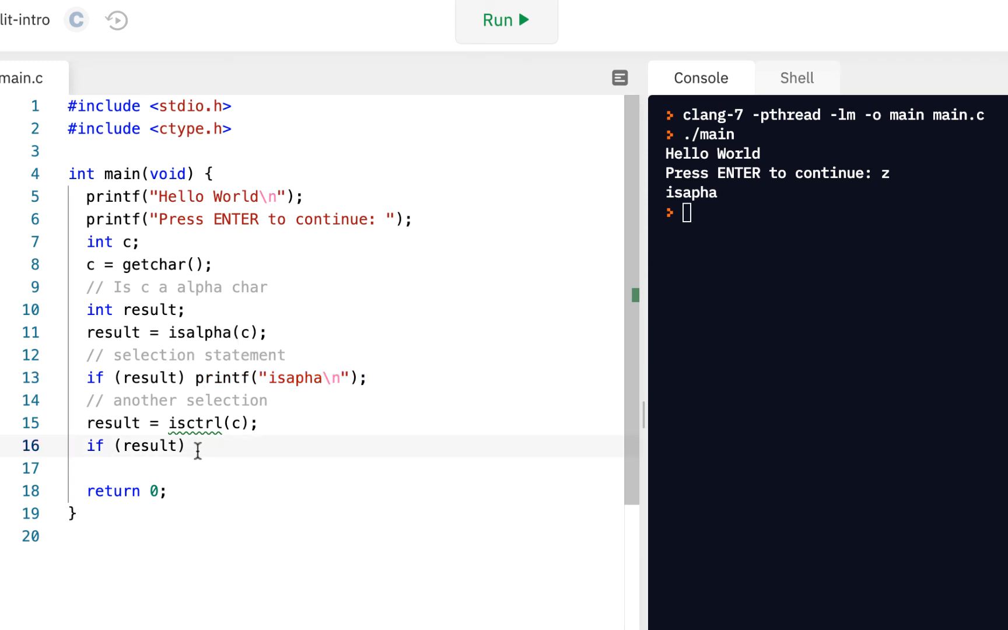
text({)
click(345, 469)
text(printf("i)
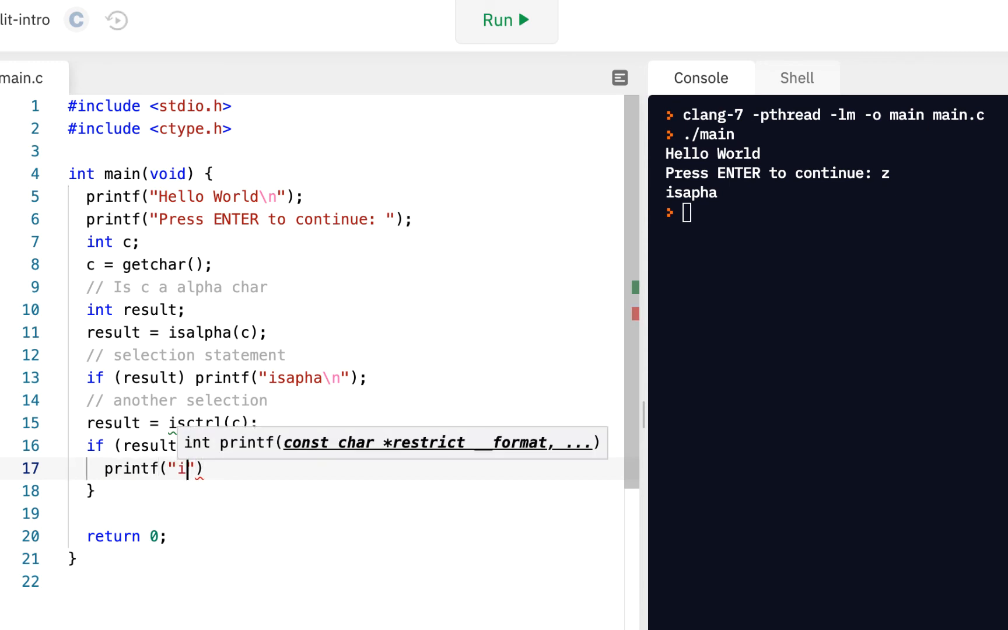
text(scn)
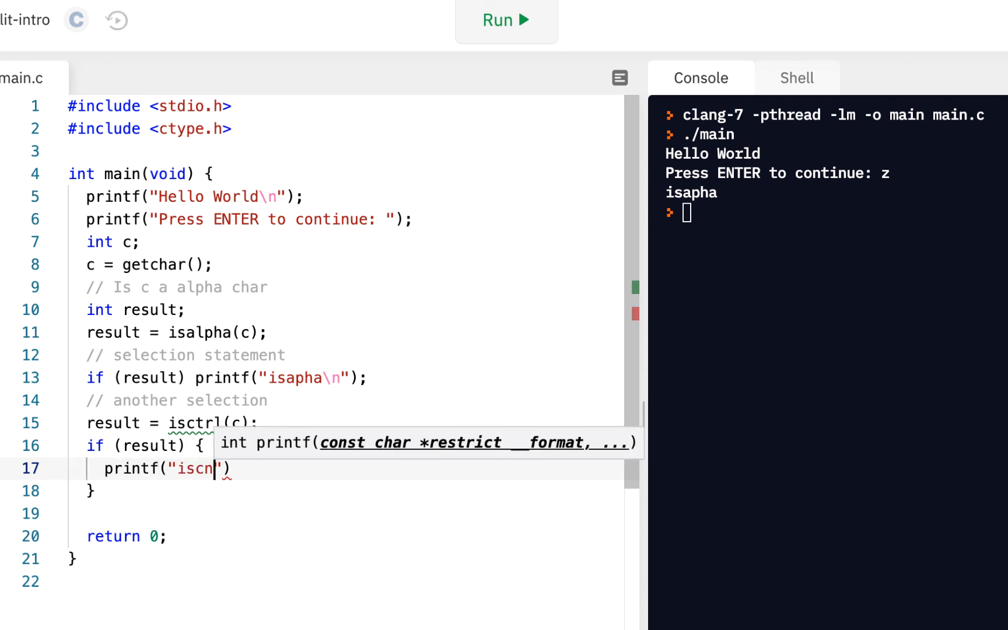
text(trl)
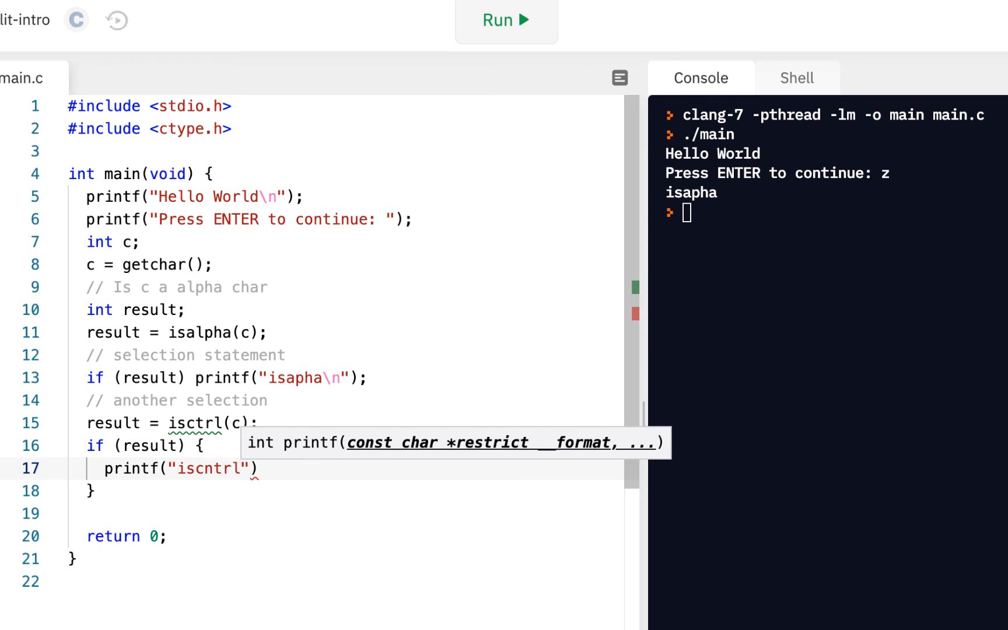
text(\n)
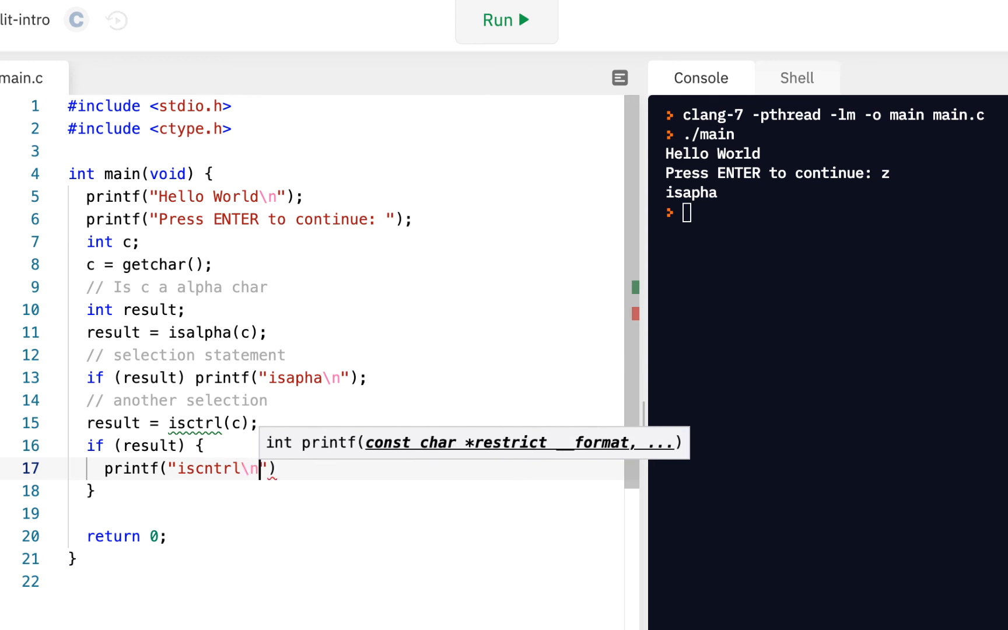
key(Enter)
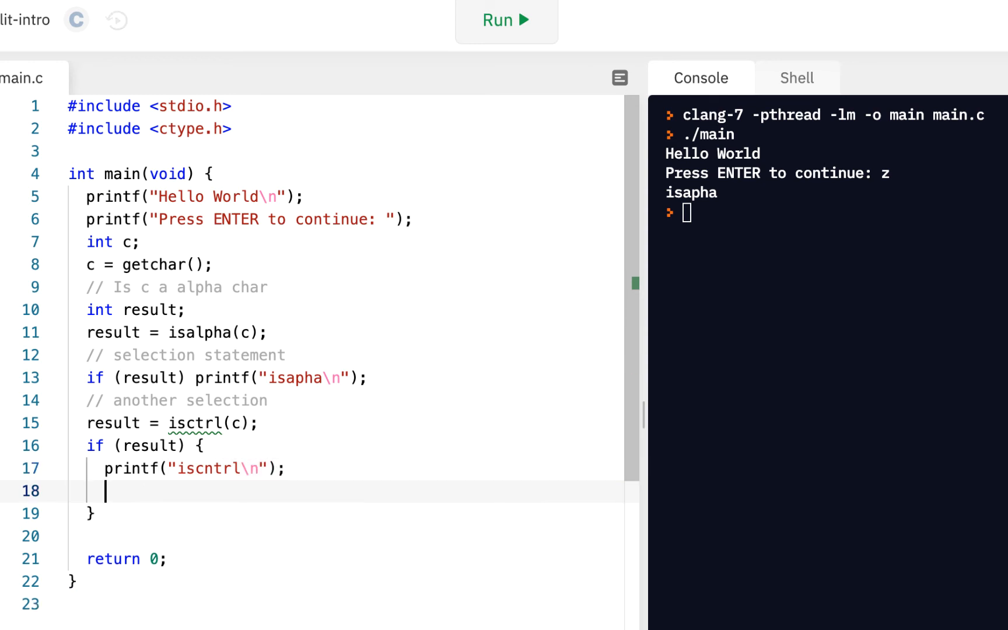
Step: Add printf("Value is not visible"); as the second line of the block
text(printf("V)
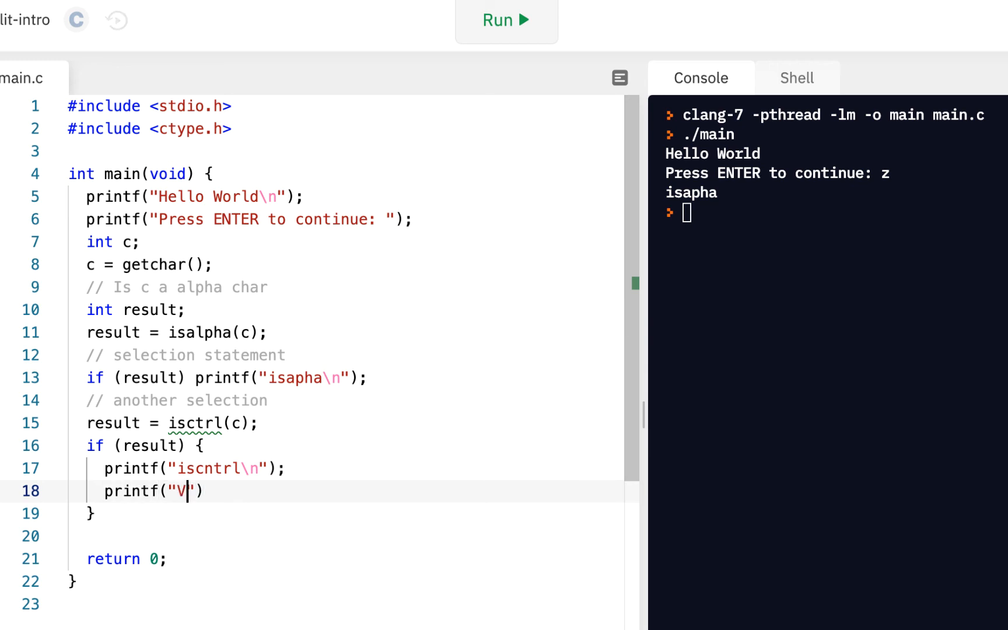
text(alue is not v)
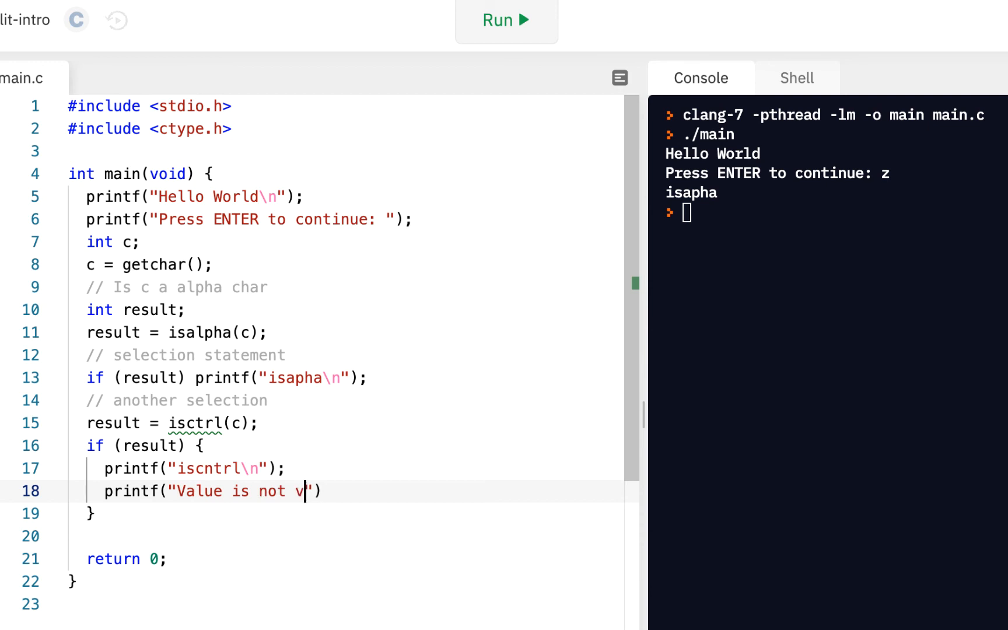
text(isible)
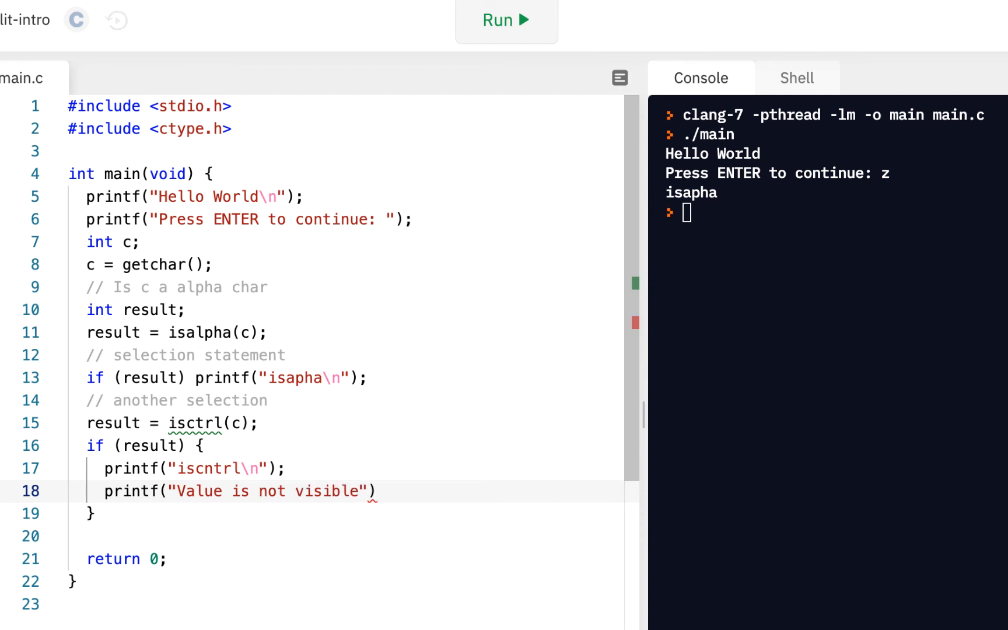
text(;)
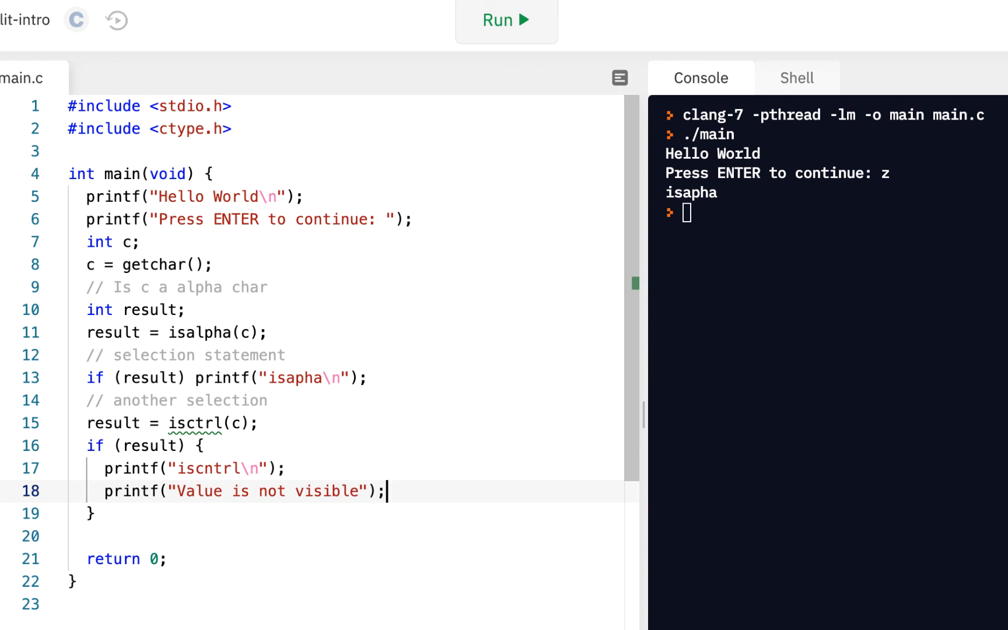
mouse_move(190, 423)
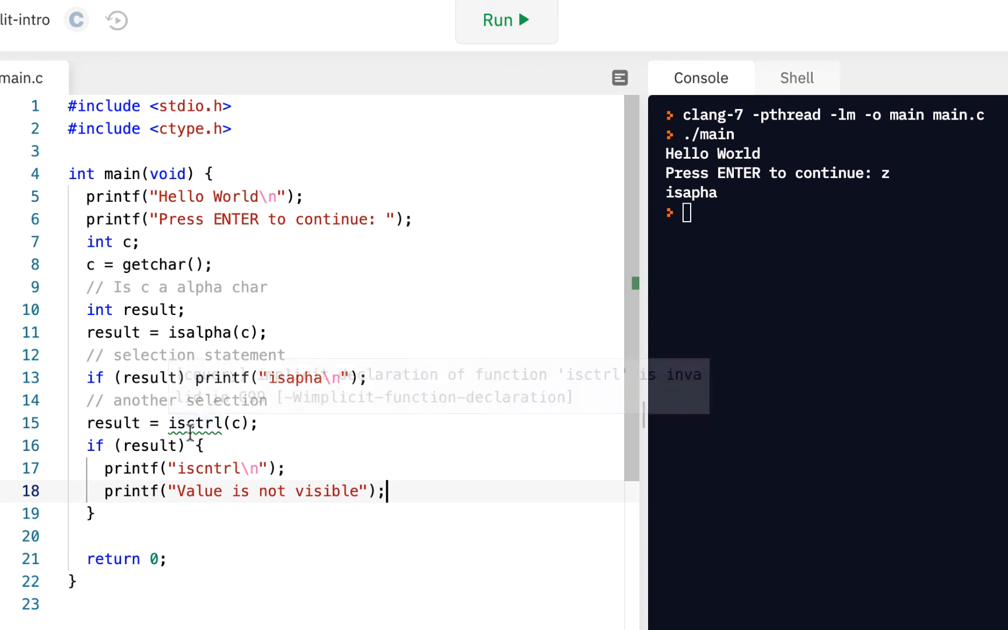
mouse_move(193, 423)
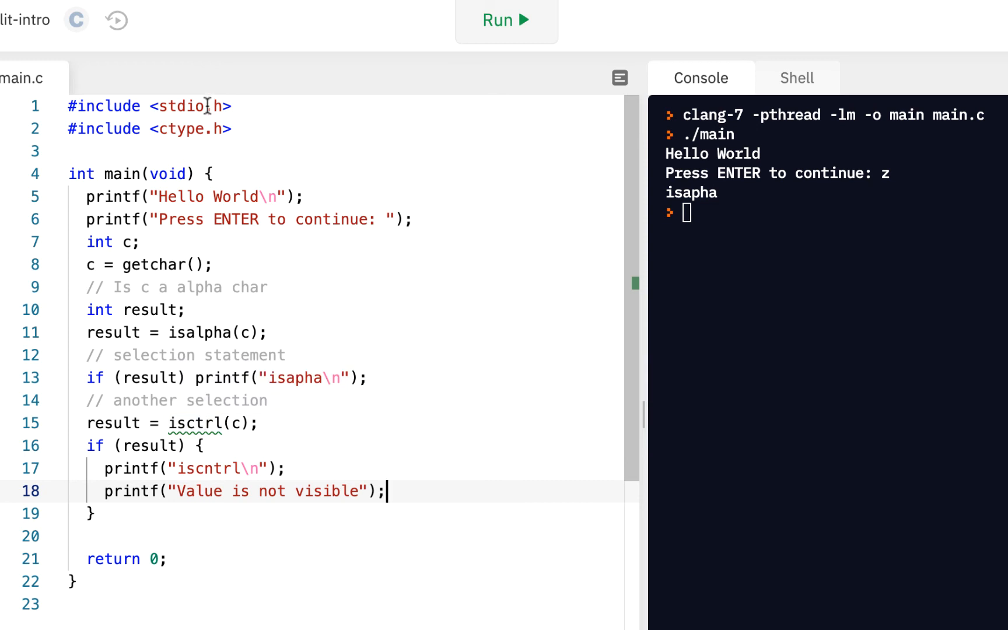
mouse_move(242, 354)
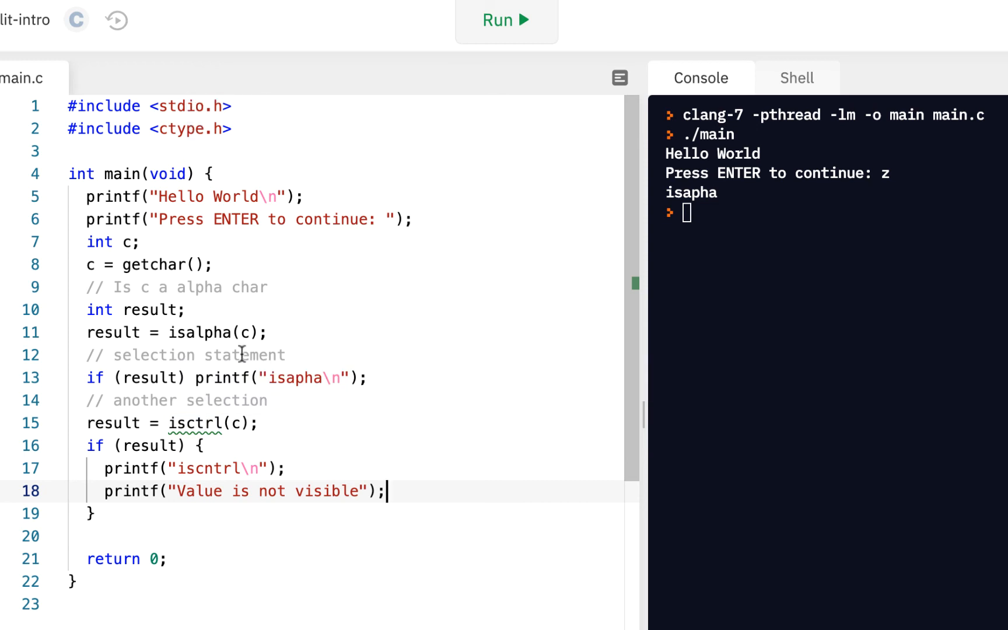
Step: Correct the misspelled isctrl(c) call on line 15 to iscntrl(c)
click(195, 423)
text(n)
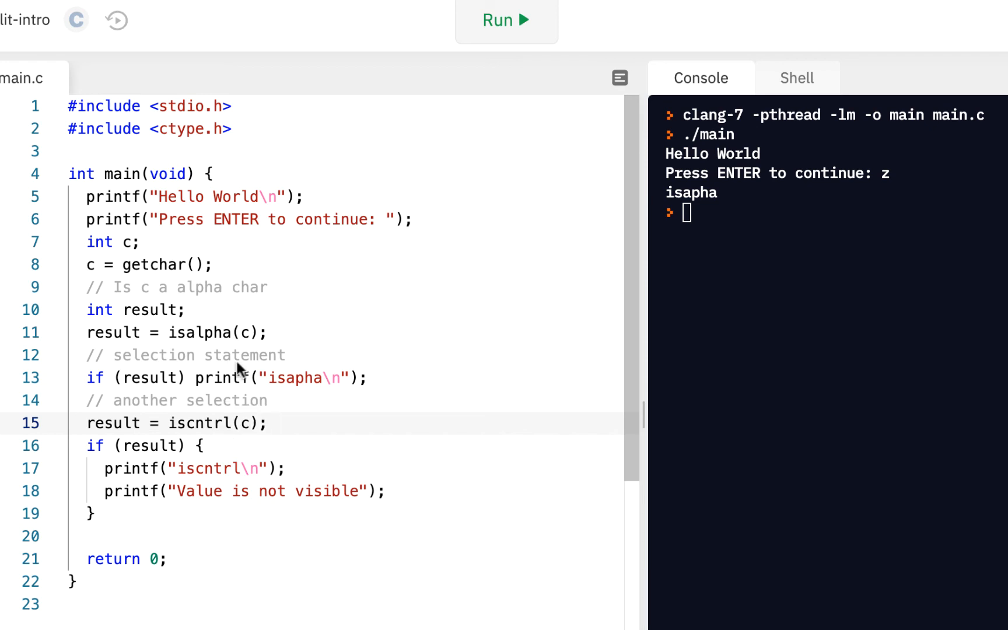
Step: Run the program with 'a' to print isapha, then rerun with a bare Enter to print iscntrl
click(507, 20)
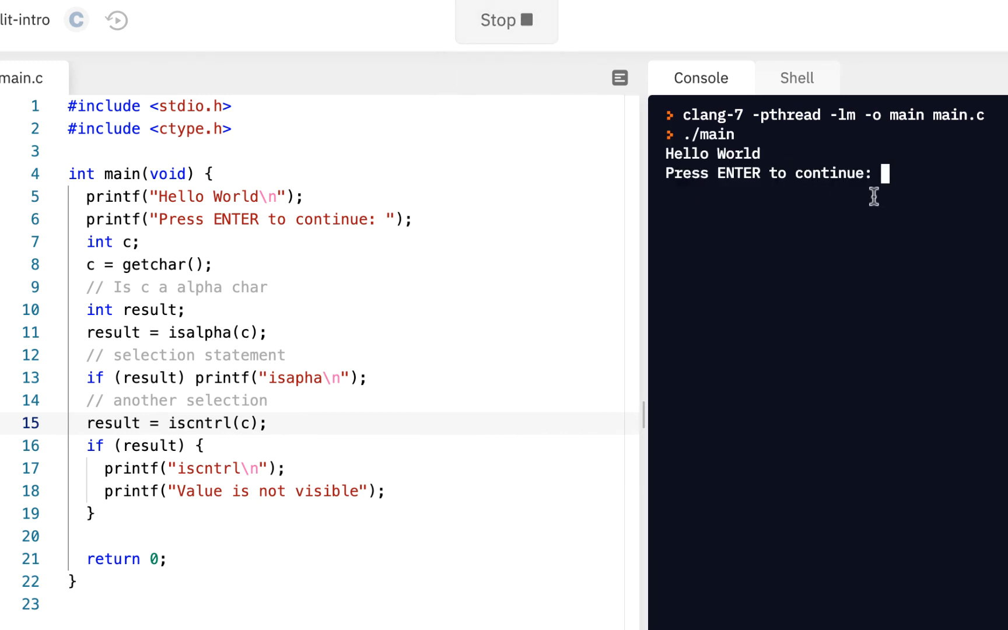
text(a)
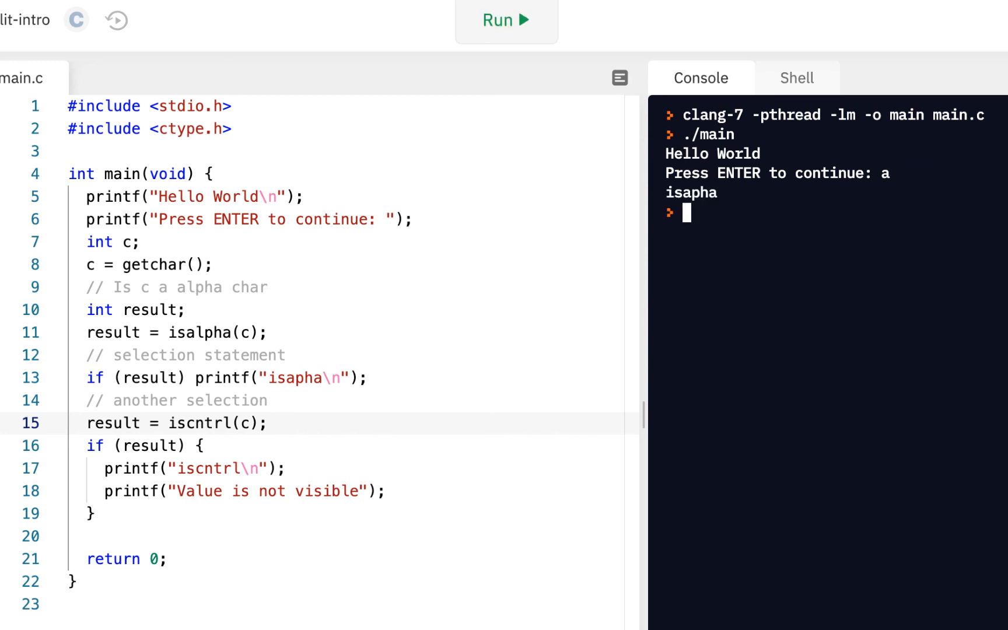
mouse_move(830, 224)
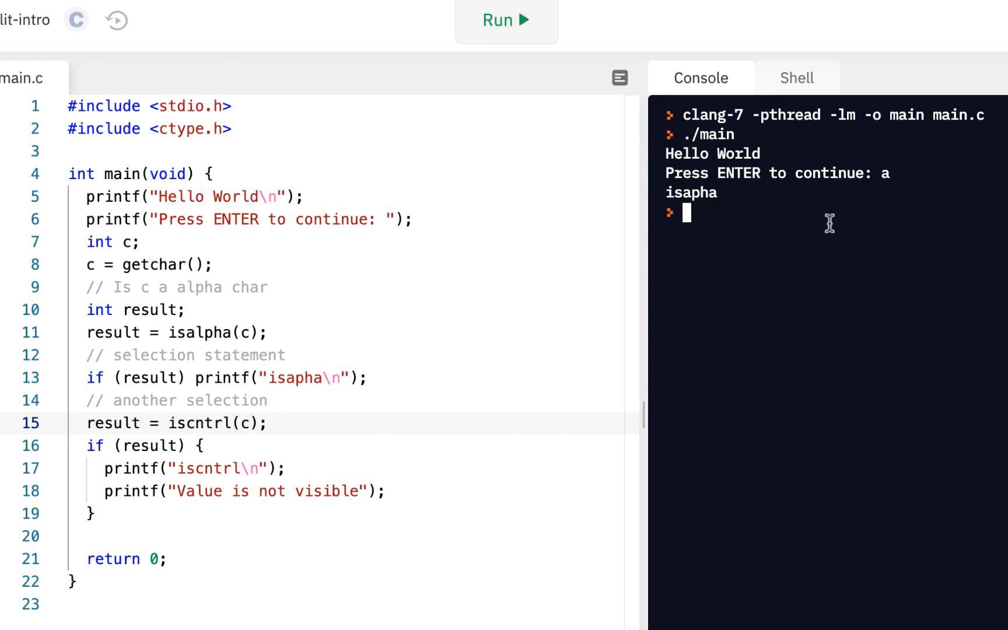
mouse_move(570, 92)
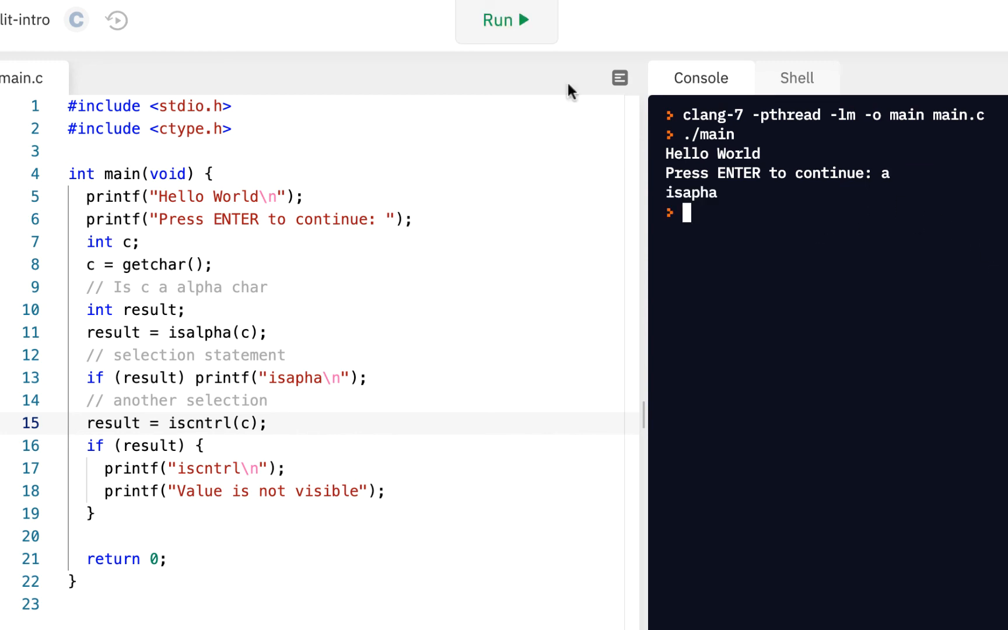
click(506, 20)
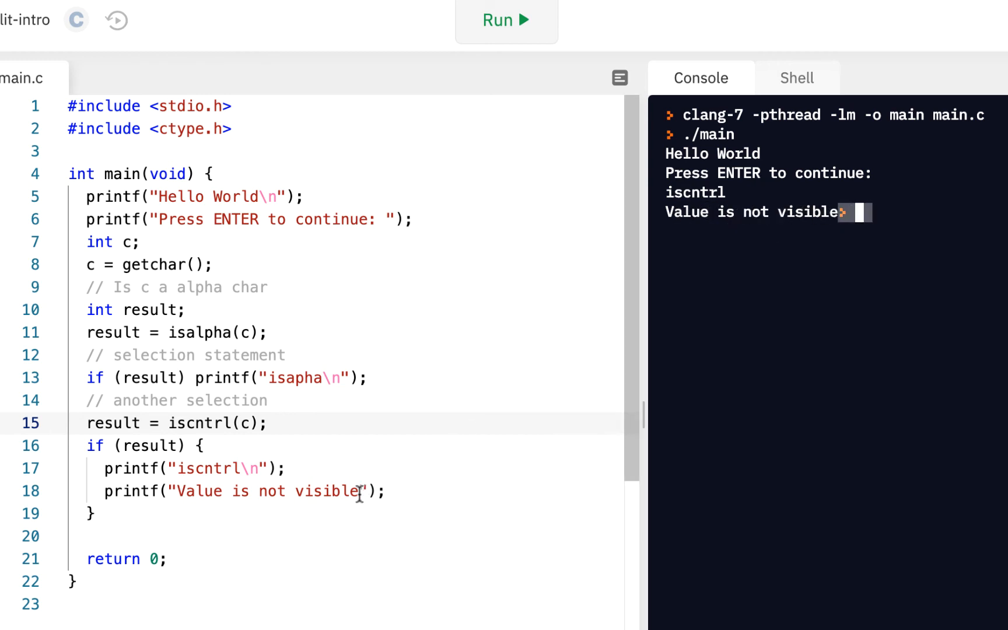
Step: End the 'Value is not visible' message with \n and rerun so the prompt lands on its own line
text(\n)
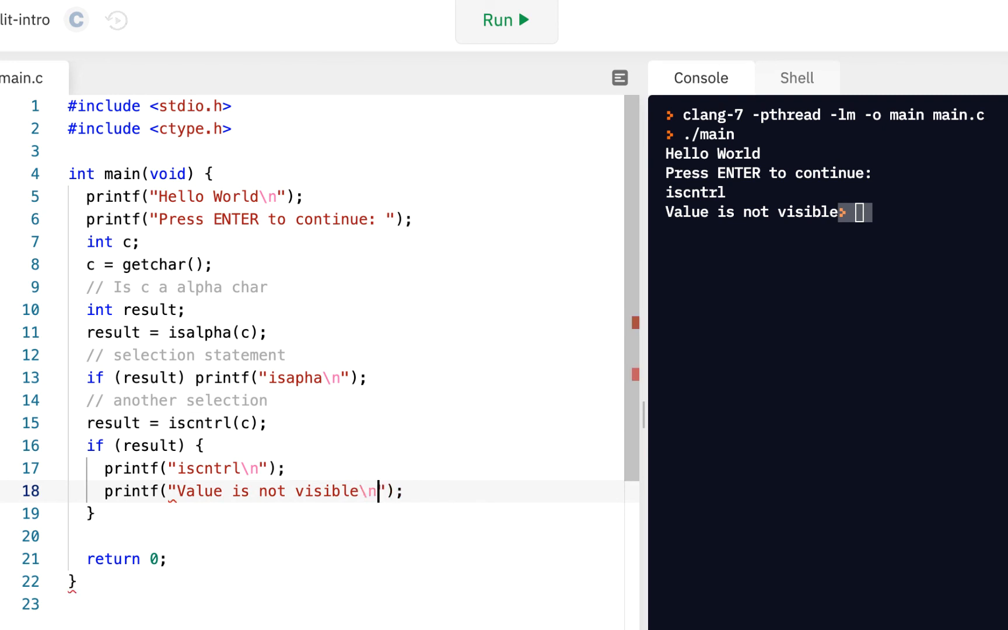
click(506, 20)
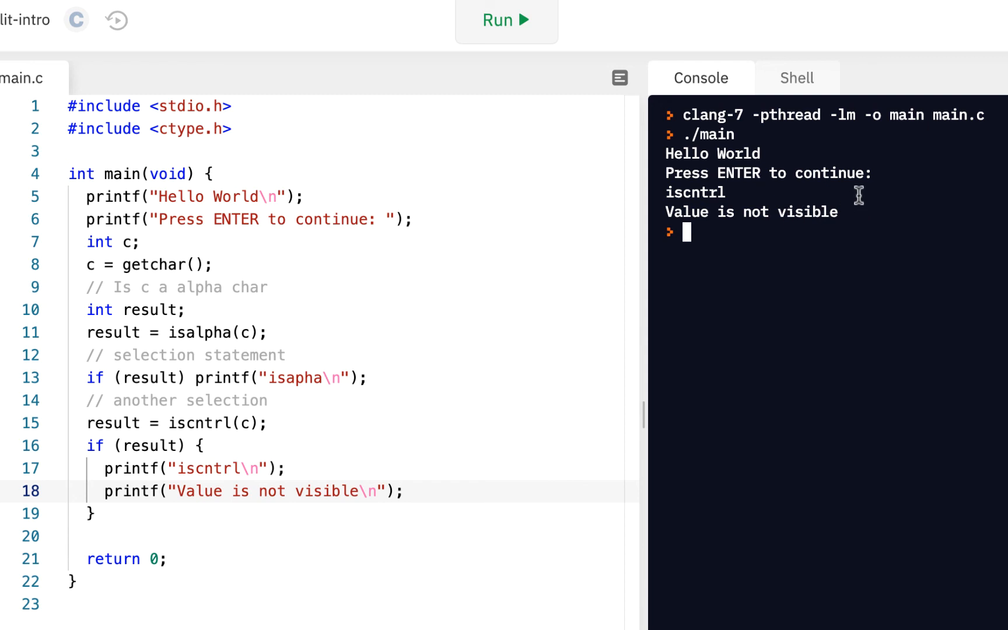
mouse_move(161, 440)
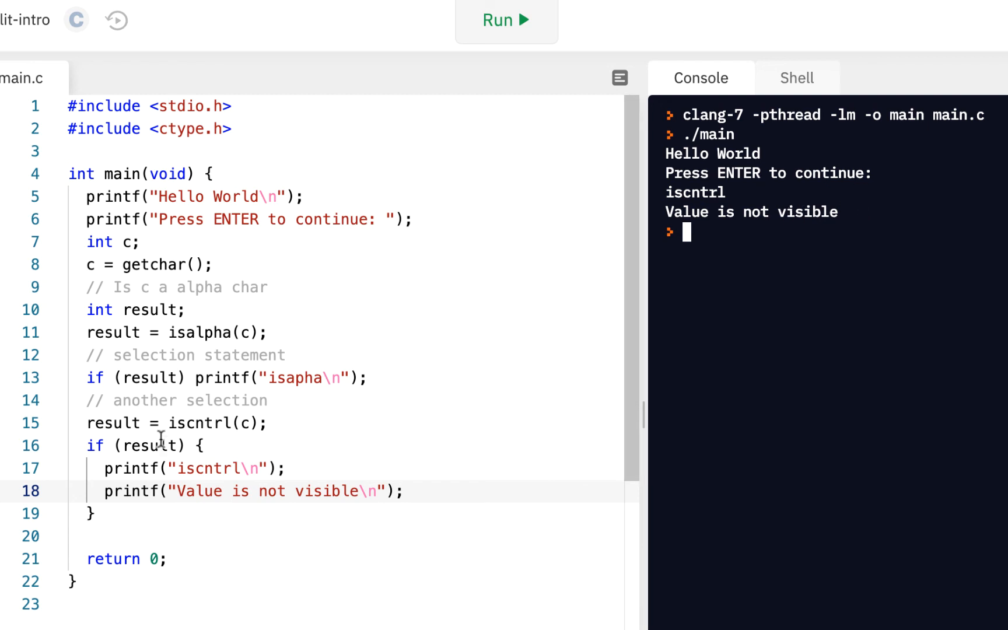
mouse_move(93, 445)
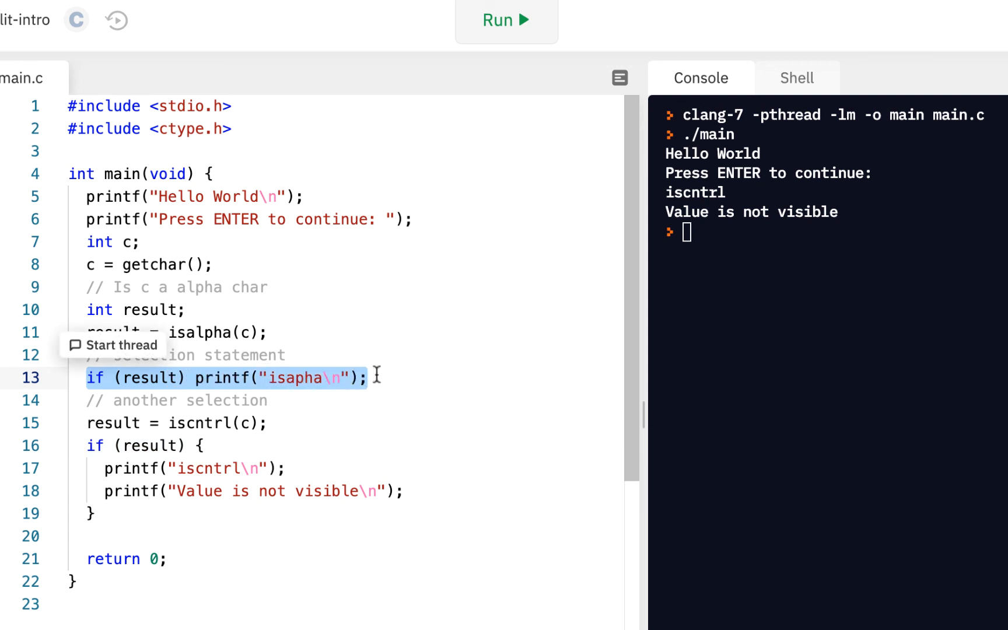
mouse_move(108, 446)
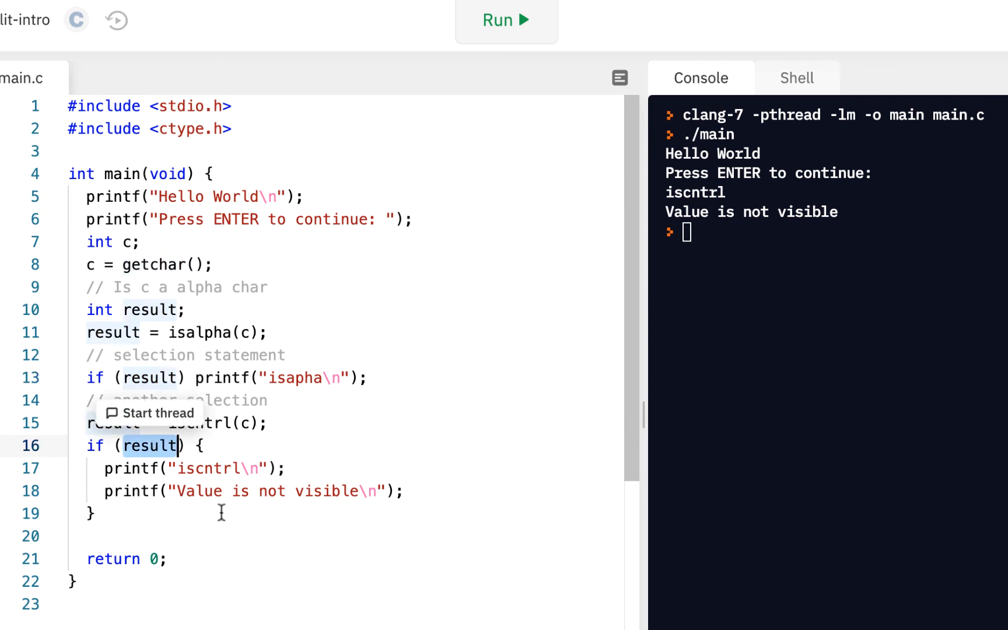
mouse_move(421, 290)
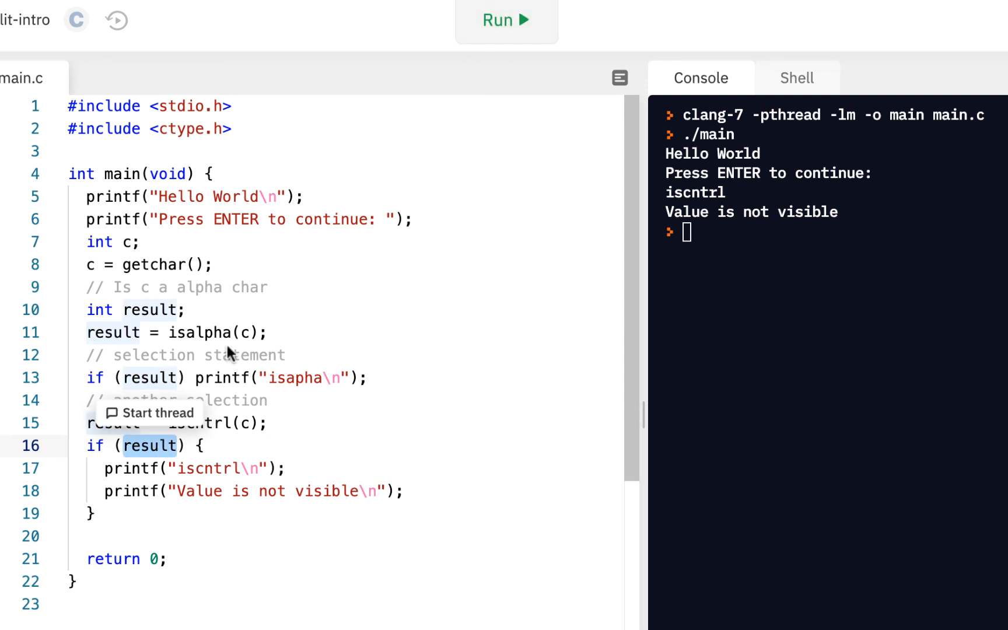
Step: Run again with 'a' to print isapha, then highlight the isalpha check on line 13
click(507, 20)
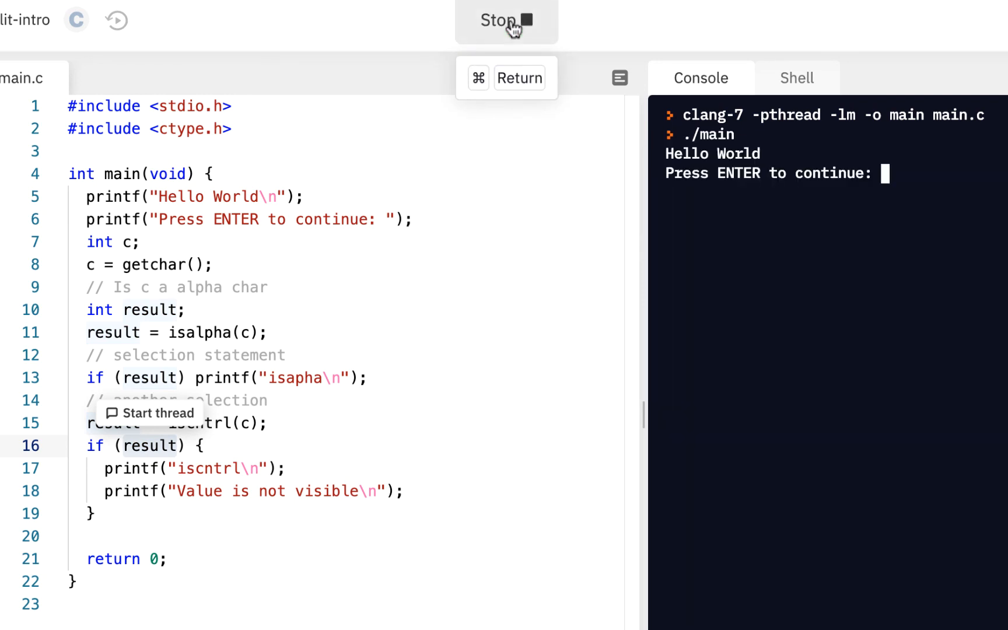
text(a)
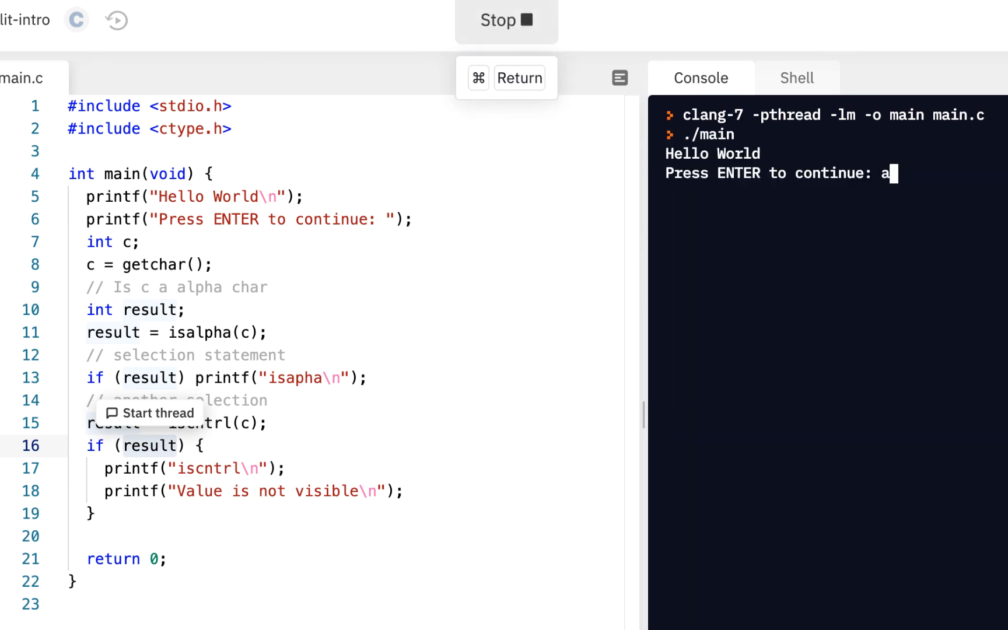
key(Return)
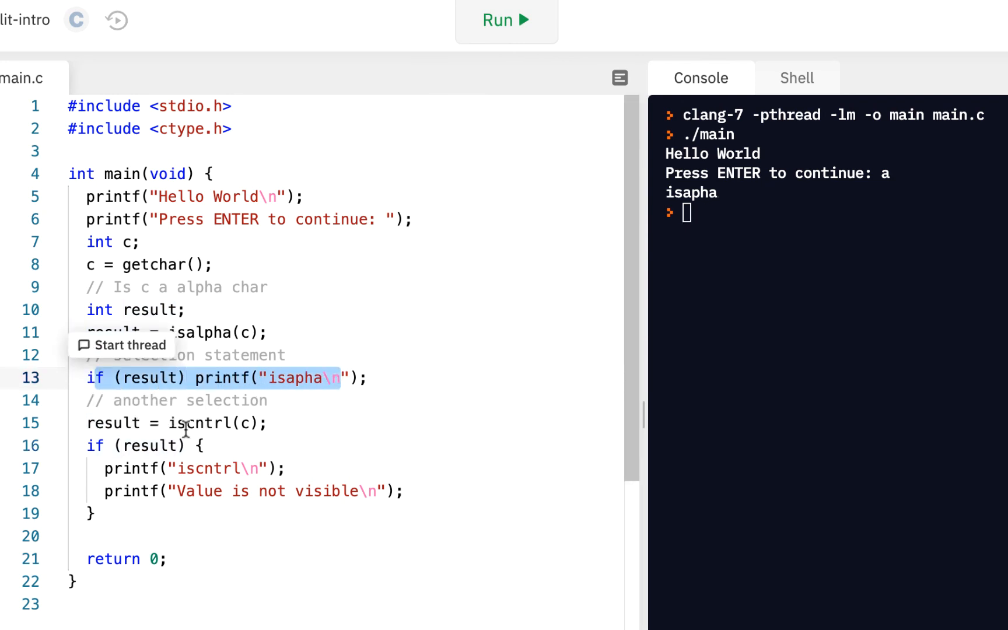
double_click(210, 423)
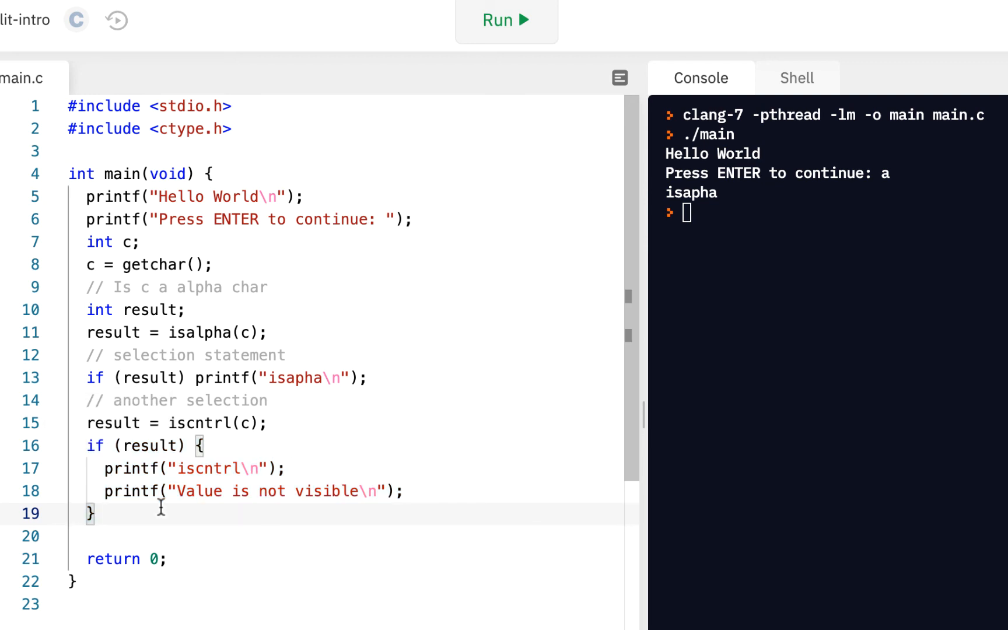
mouse_move(135, 310)
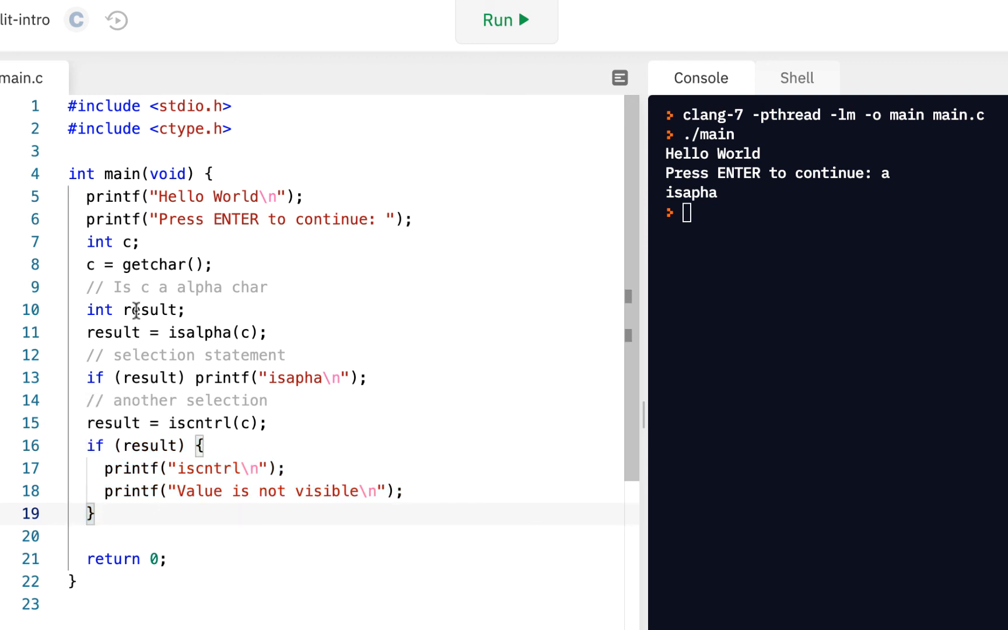